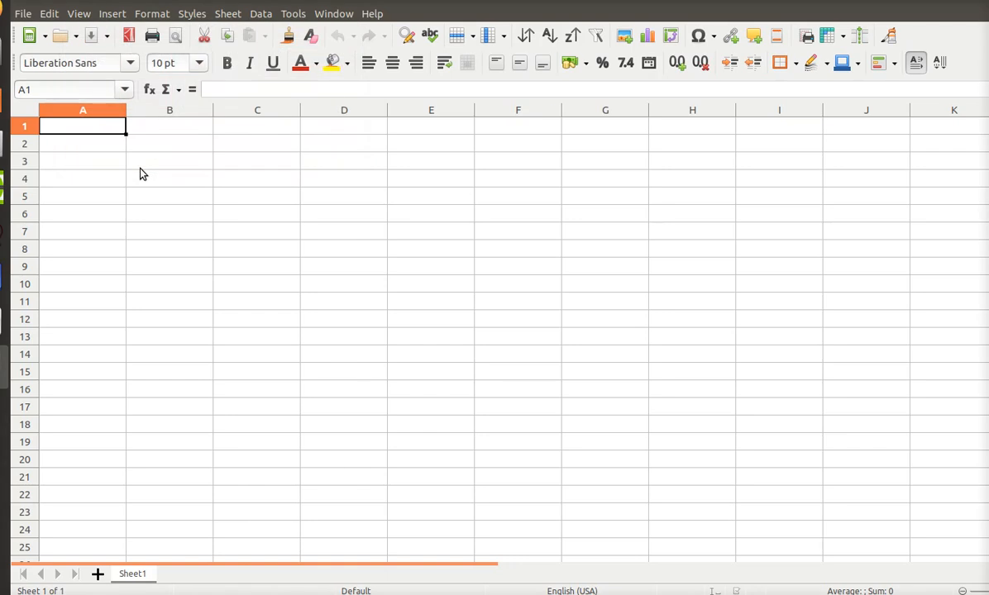
pyautogui.moveTo(146, 174)
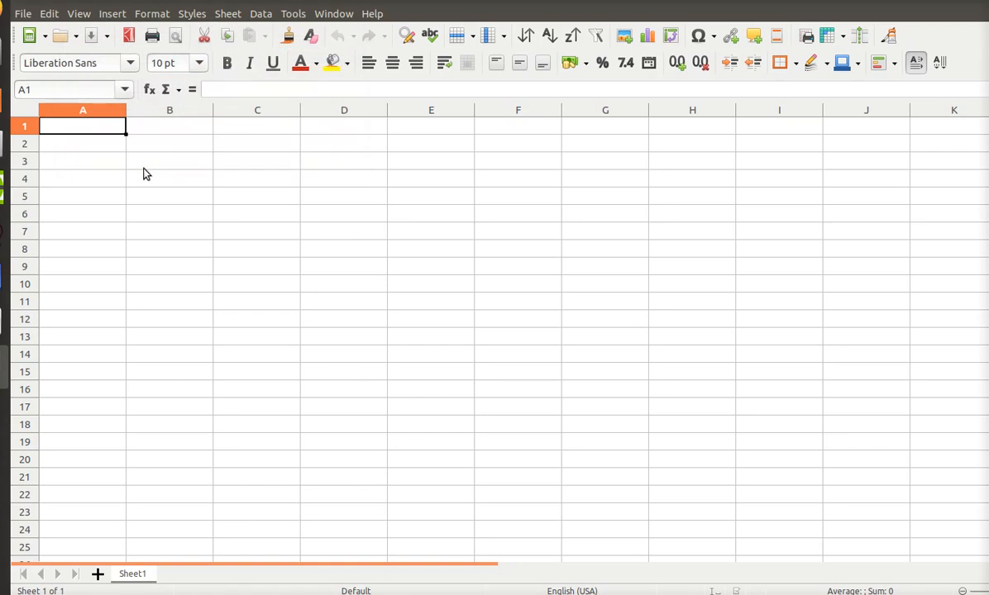
pyautogui.moveTo(204, 175)
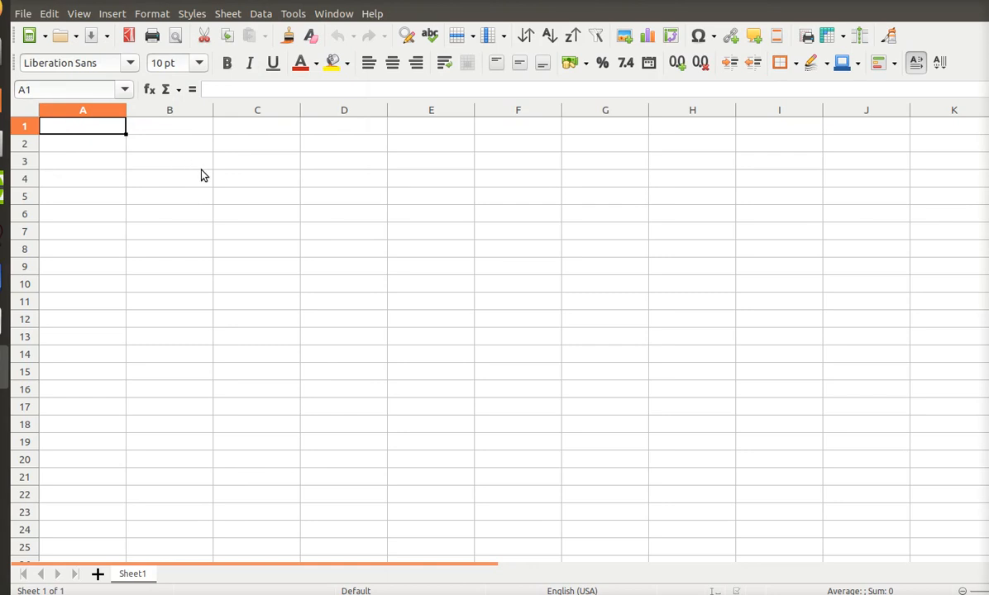
pyautogui.moveTo(301, 182)
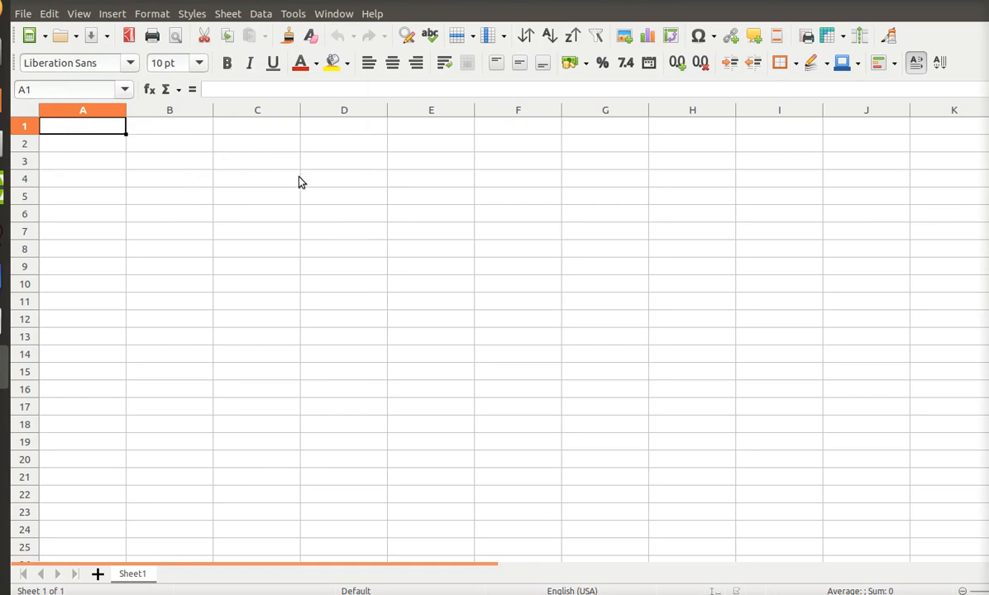
pyautogui.moveTo(504, 56)
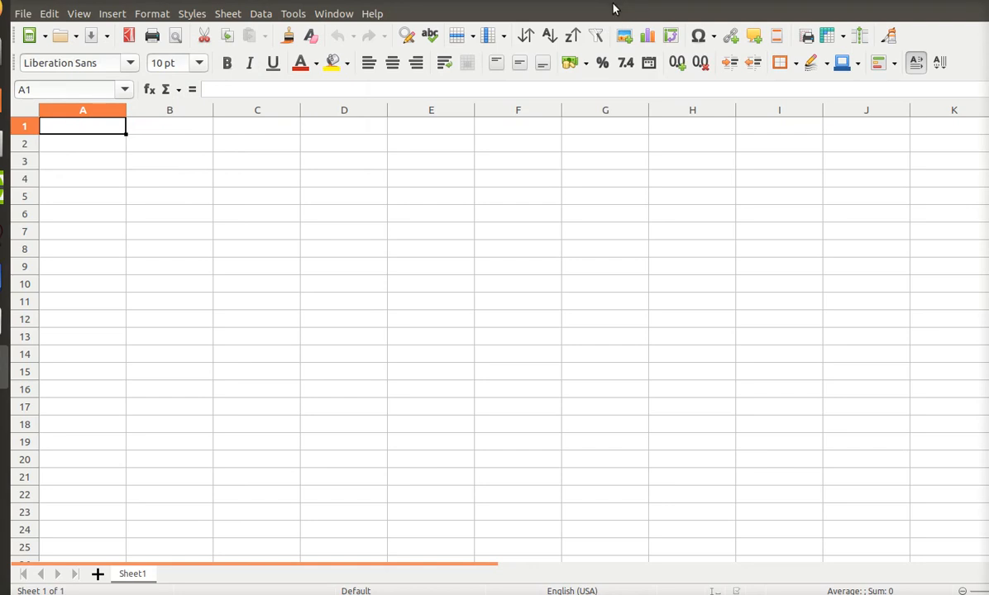
pyautogui.moveTo(143, 120)
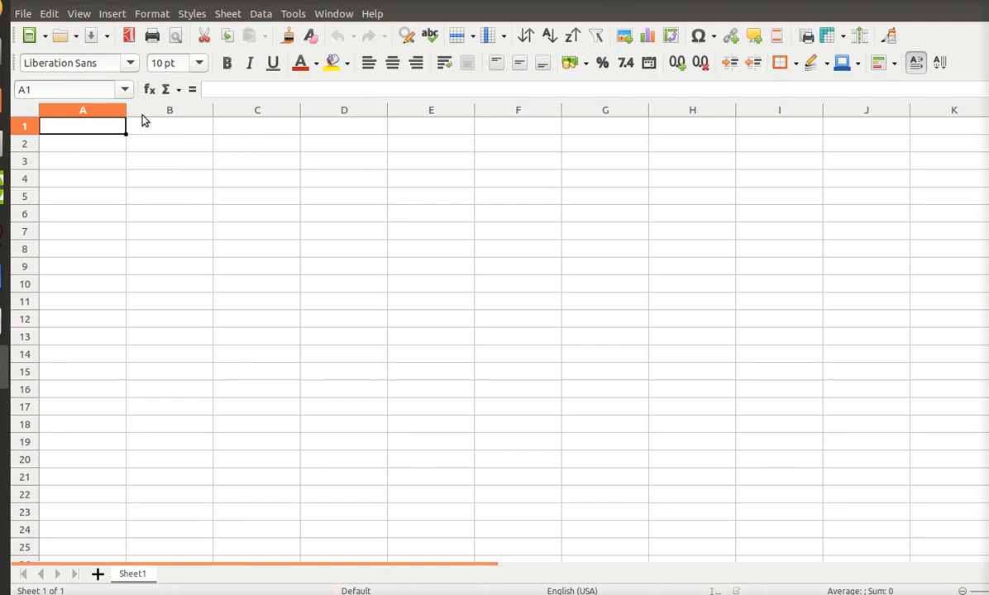
pyautogui.moveTo(278, 285)
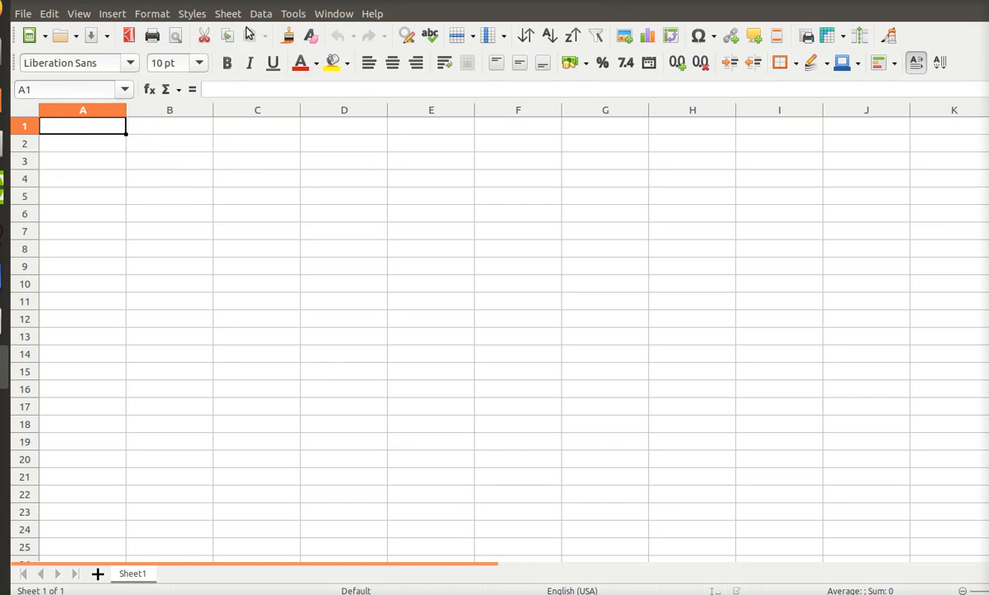
pyautogui.moveTo(218, 21)
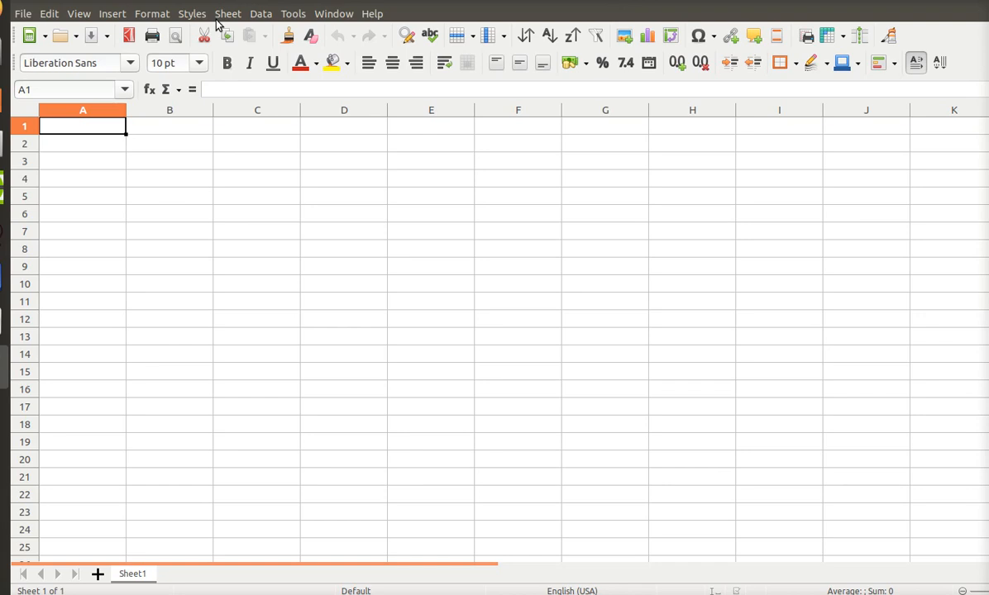
pyautogui.moveTo(210, 130)
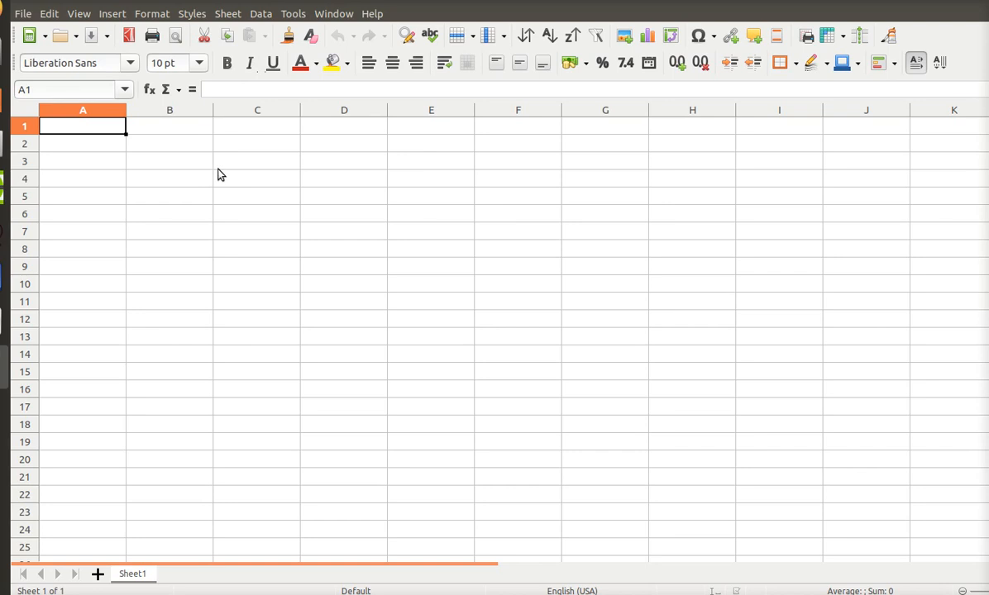
pyautogui.moveTo(206, 214)
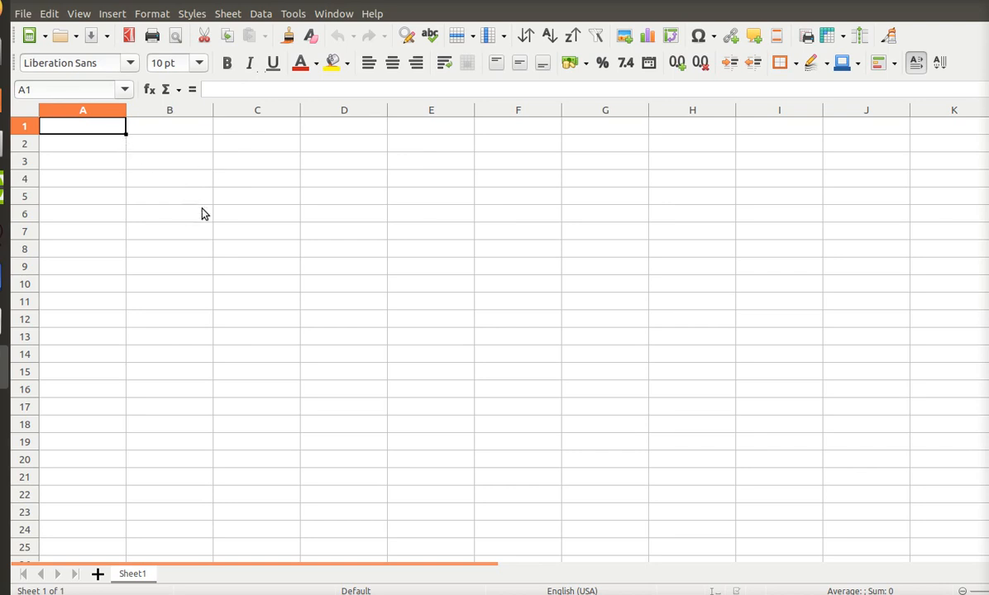
pyautogui.moveTo(429, 130)
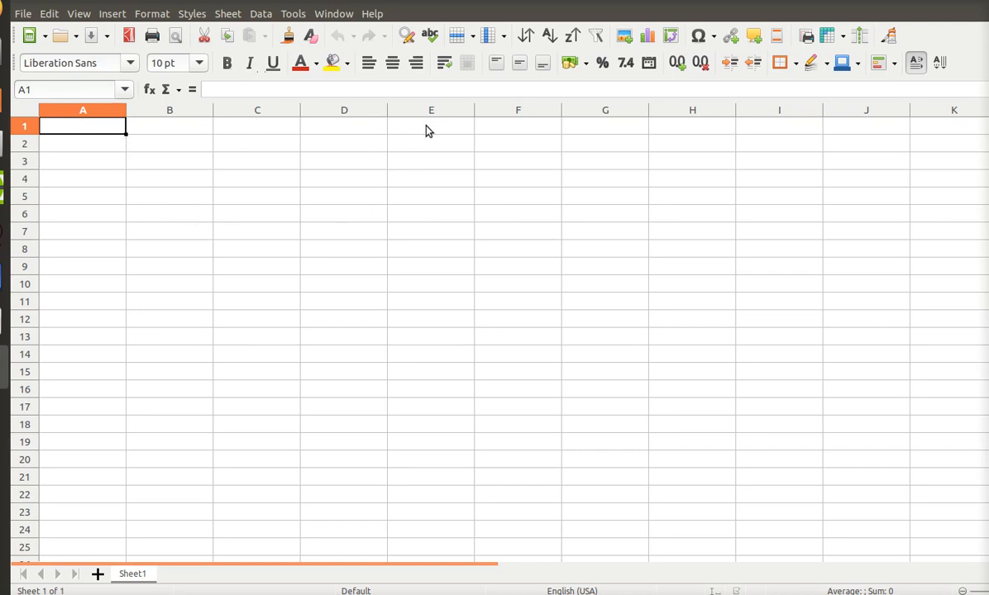
# Step: Enter the heading 'Y = mx + 3x^2' in cell E1
pyautogui.click(430, 125)
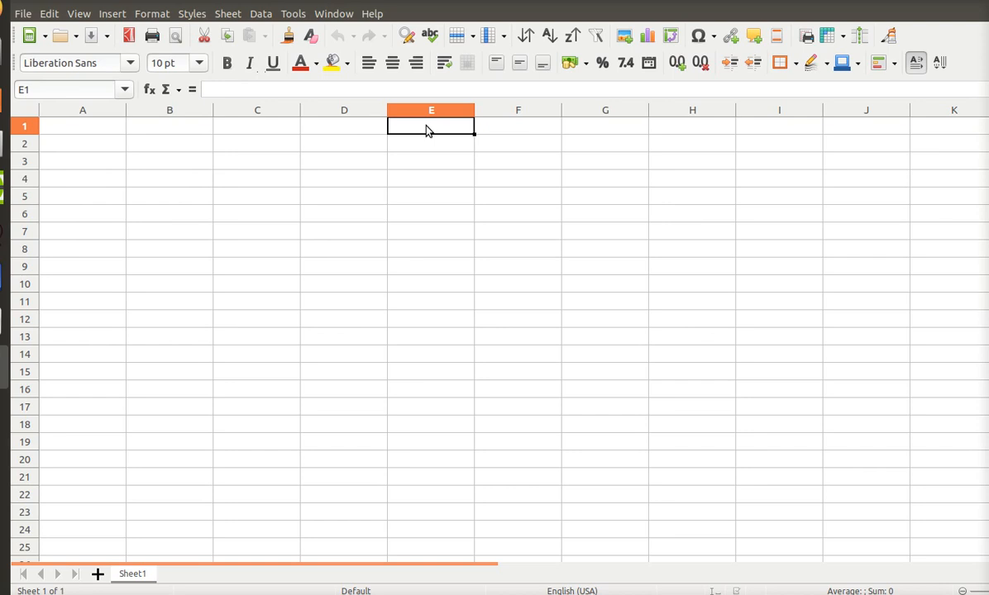
pyautogui.write('y =')
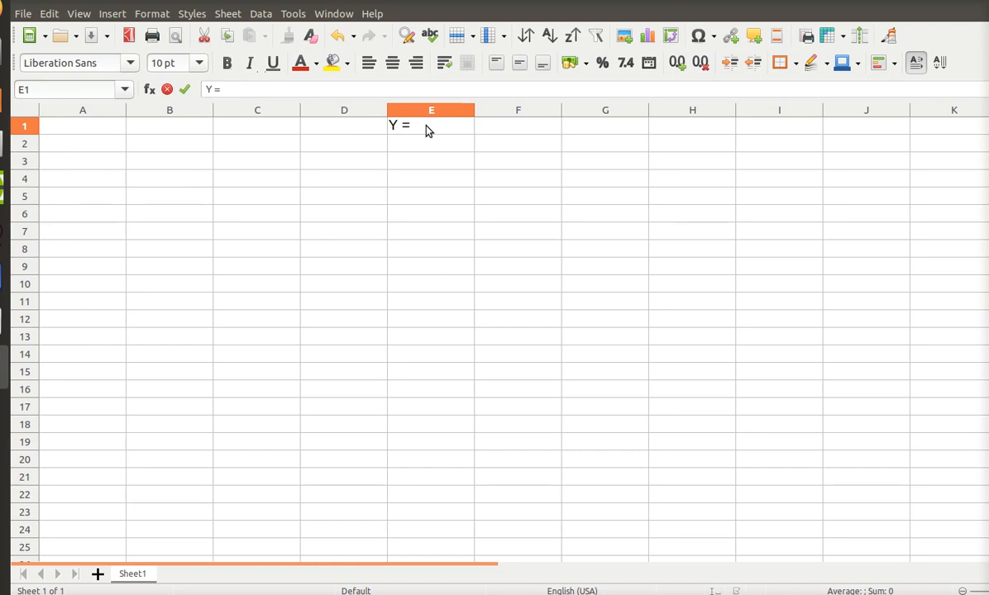
pyautogui.write('m')
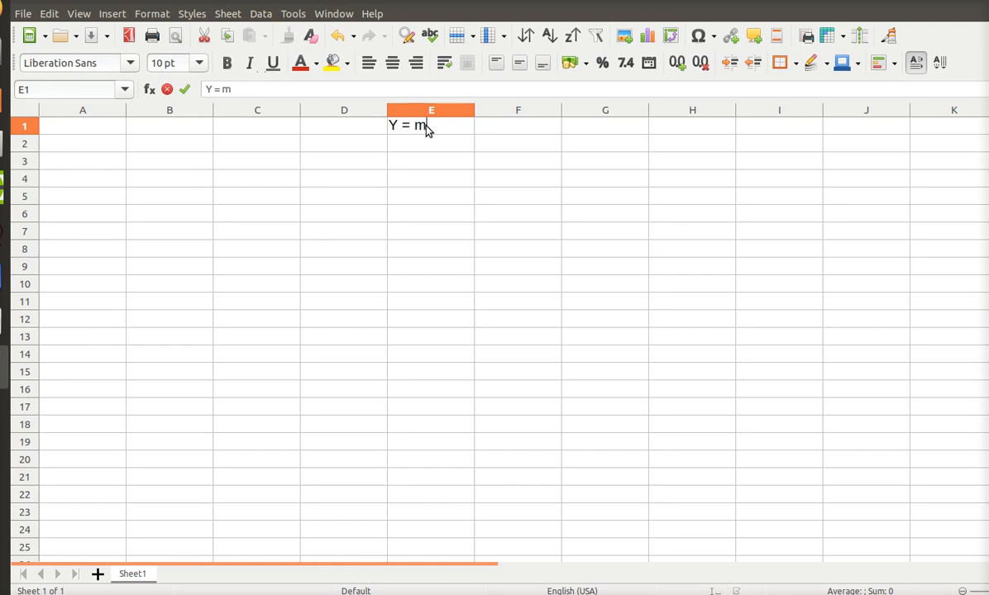
pyautogui.write('x')
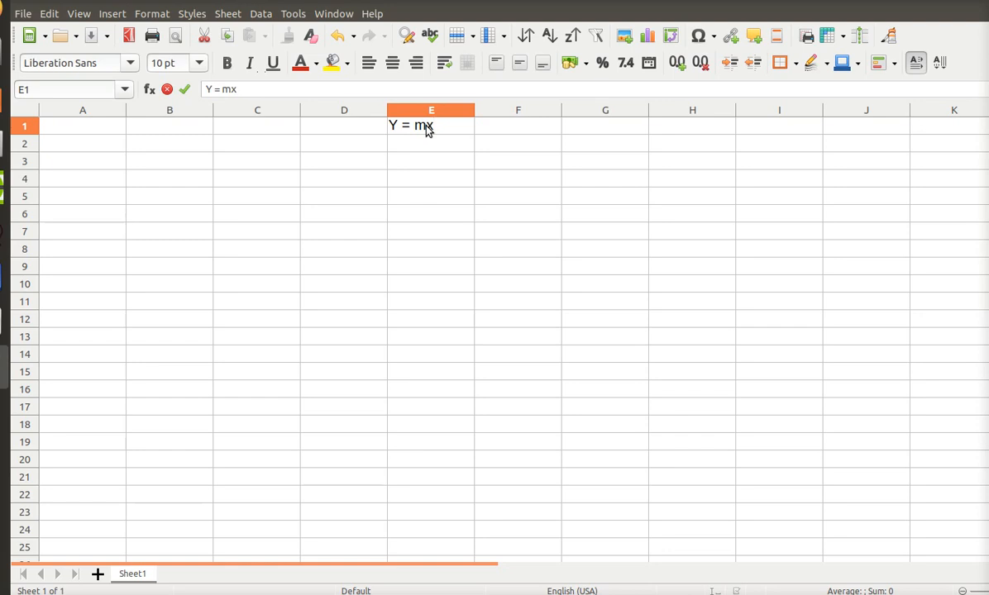
pyautogui.write('+')
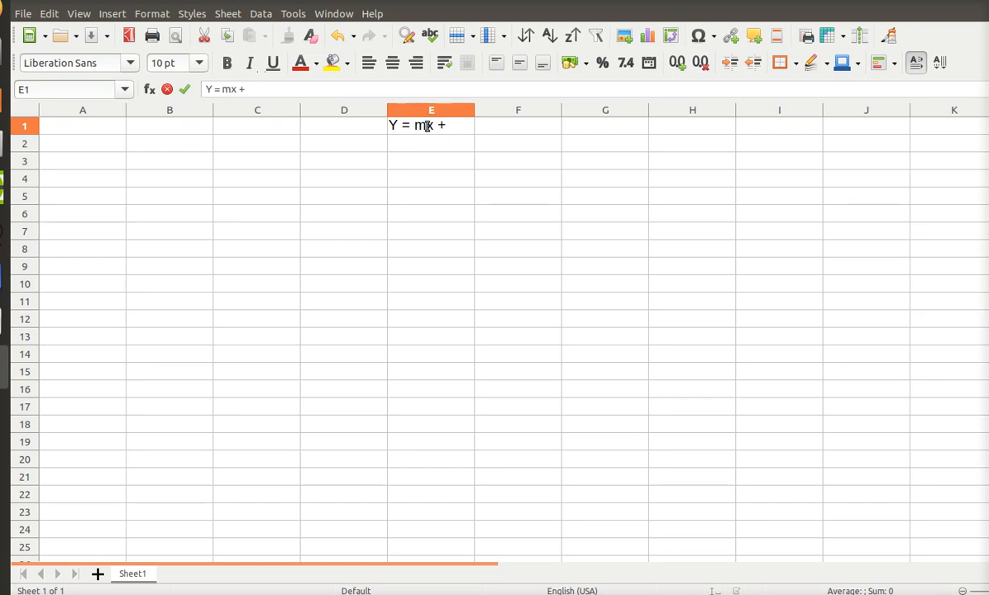
pyautogui.write('3x')
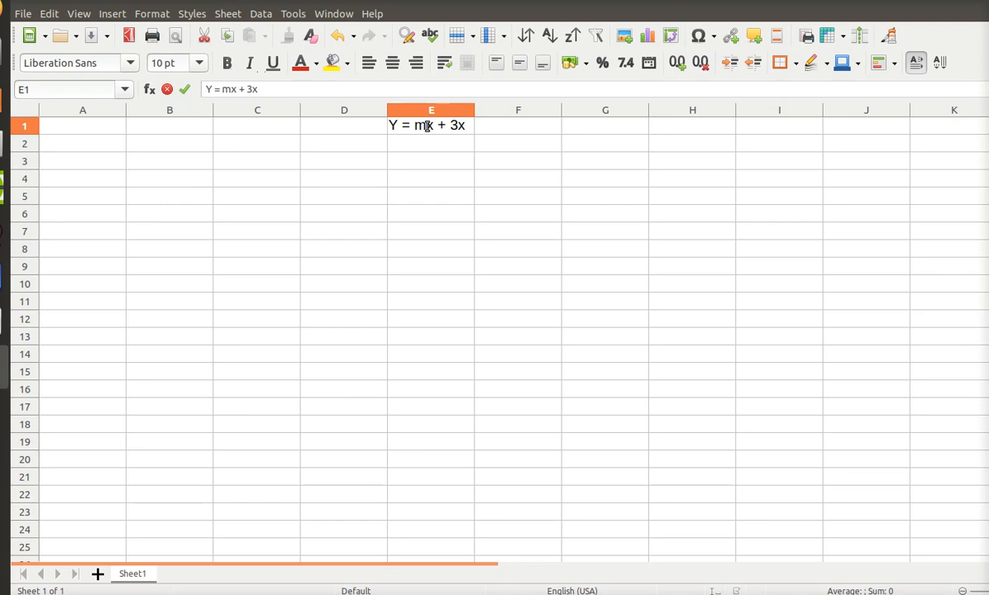
pyautogui.write('^2')
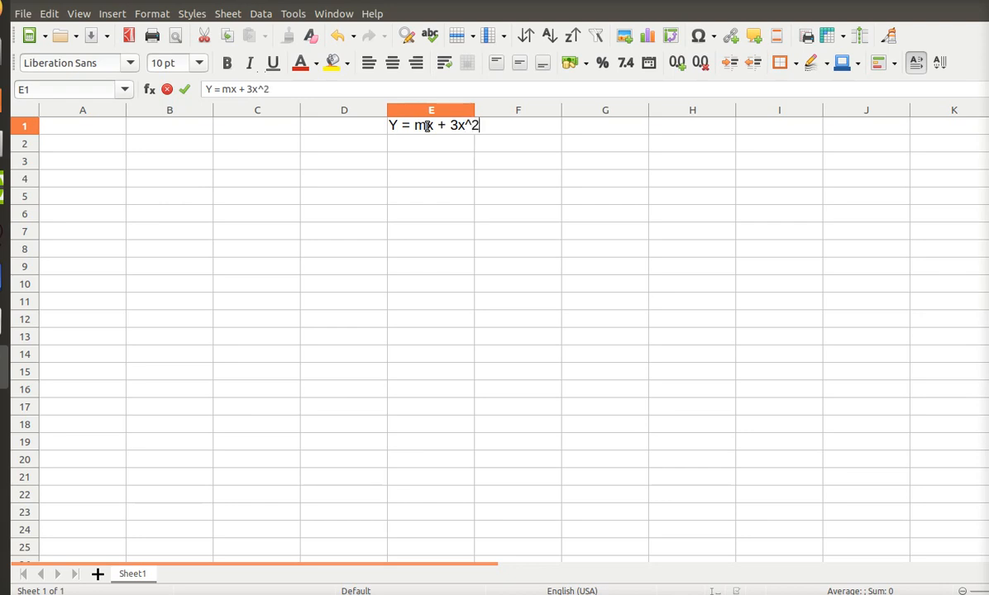
pyautogui.click(431, 178)
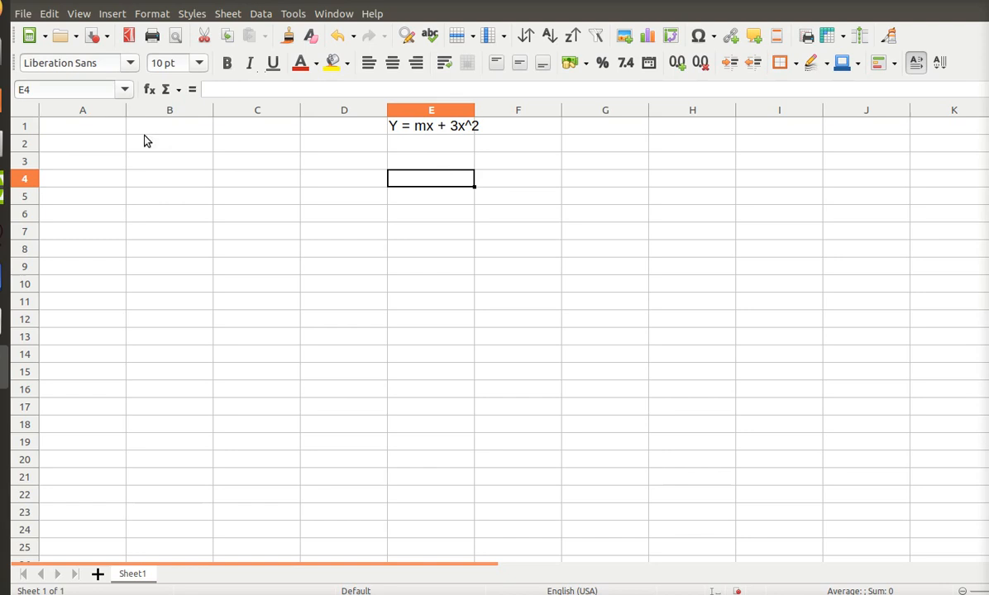
pyautogui.moveTo(74, 131)
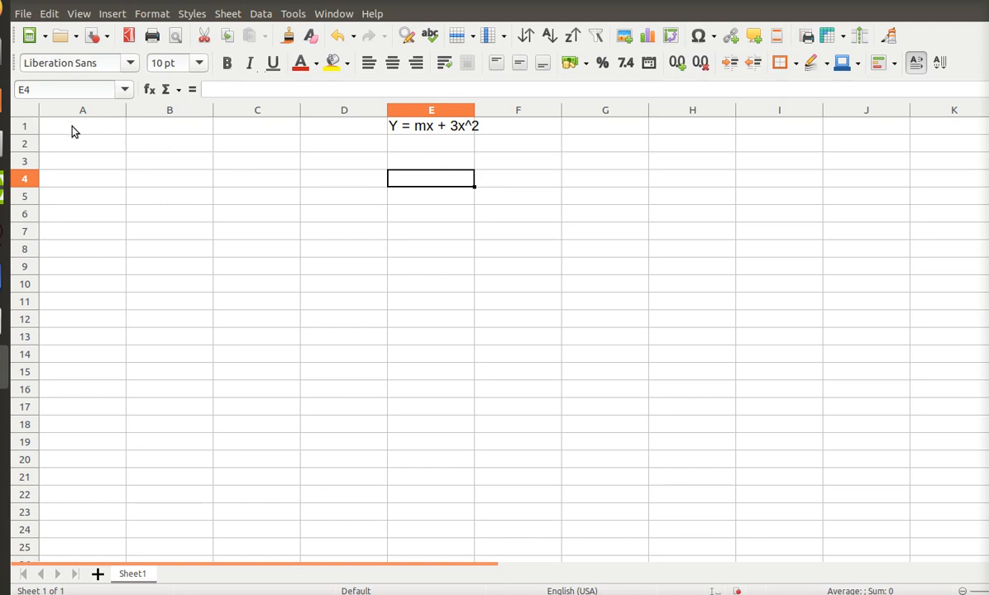
pyautogui.moveTo(170, 130)
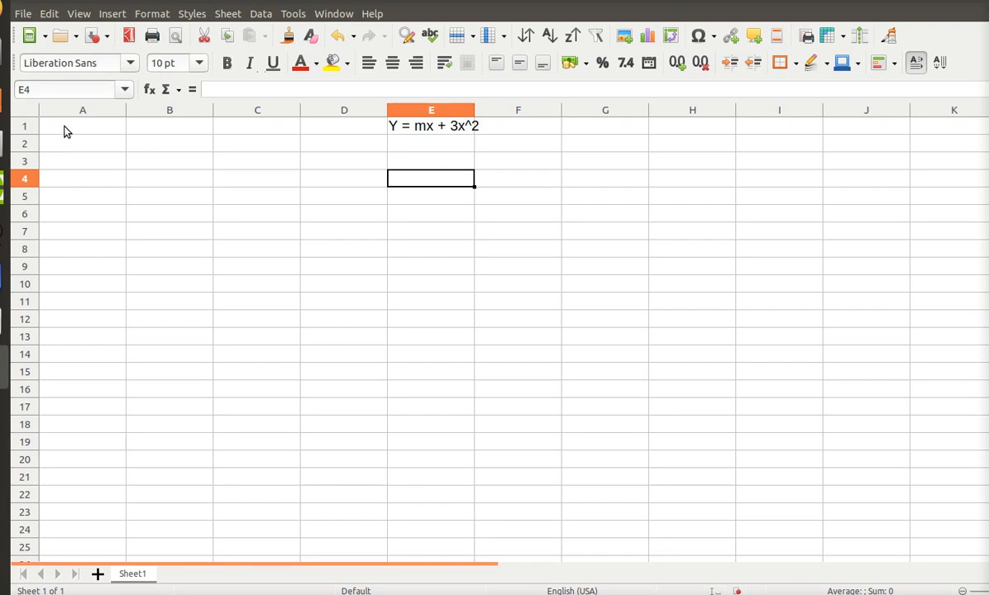
# Step: Label cell A1 'x (indep)' and cell B1 'y(dep)'
pyautogui.click(70, 129)
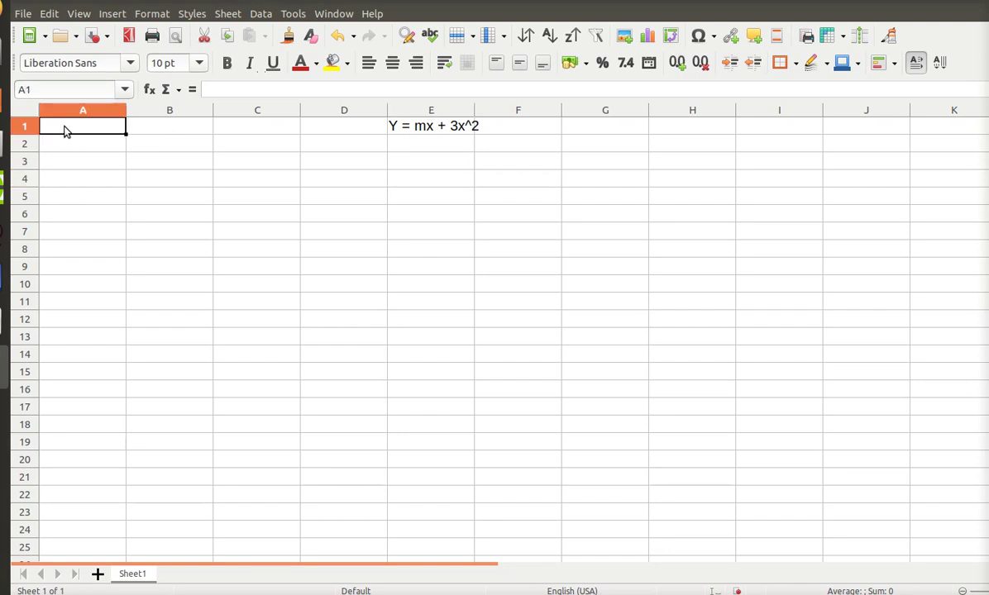
pyautogui.write('x')
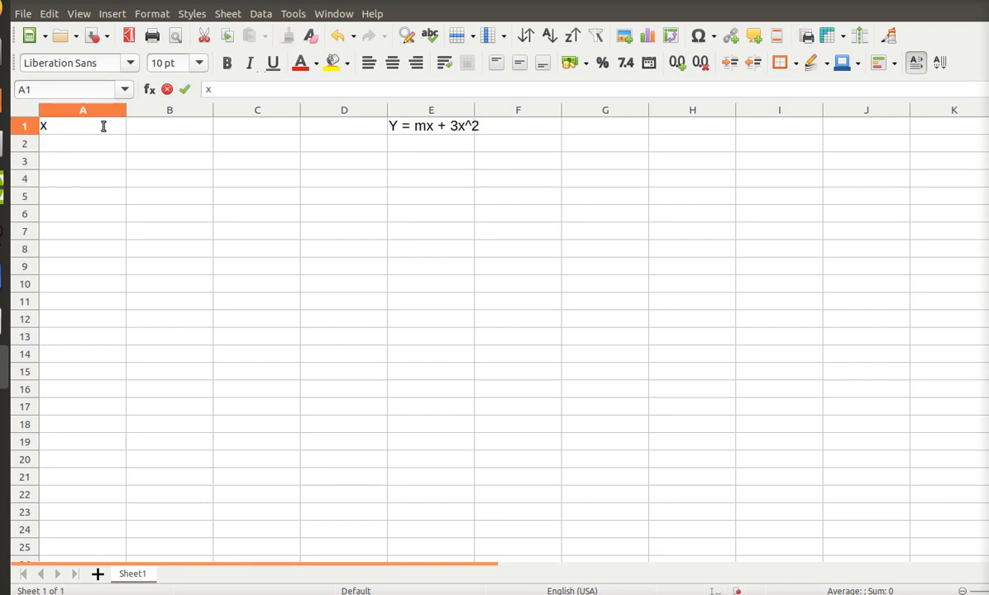
pyautogui.write('(')
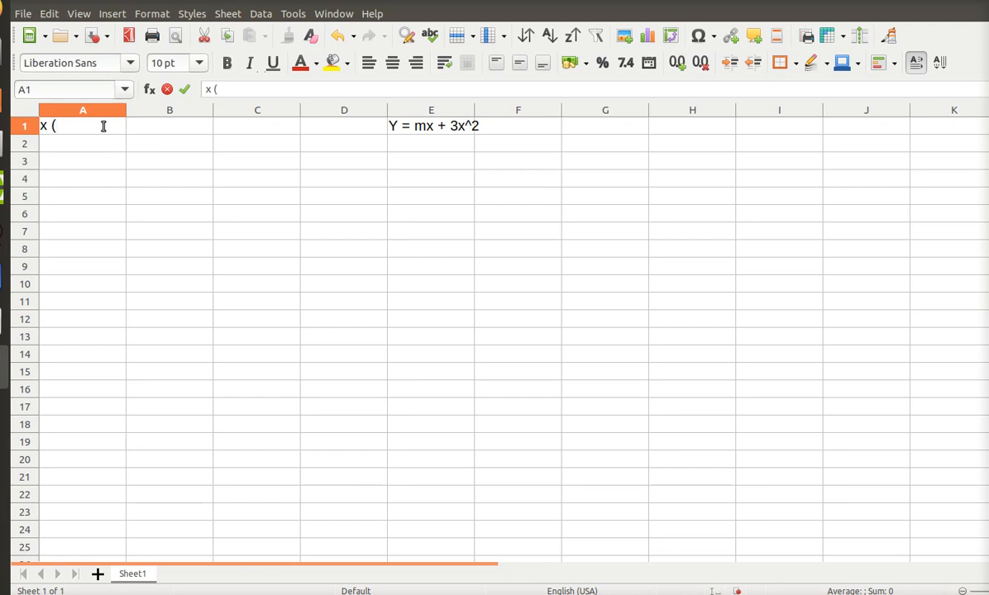
pyautogui.write('indep)')
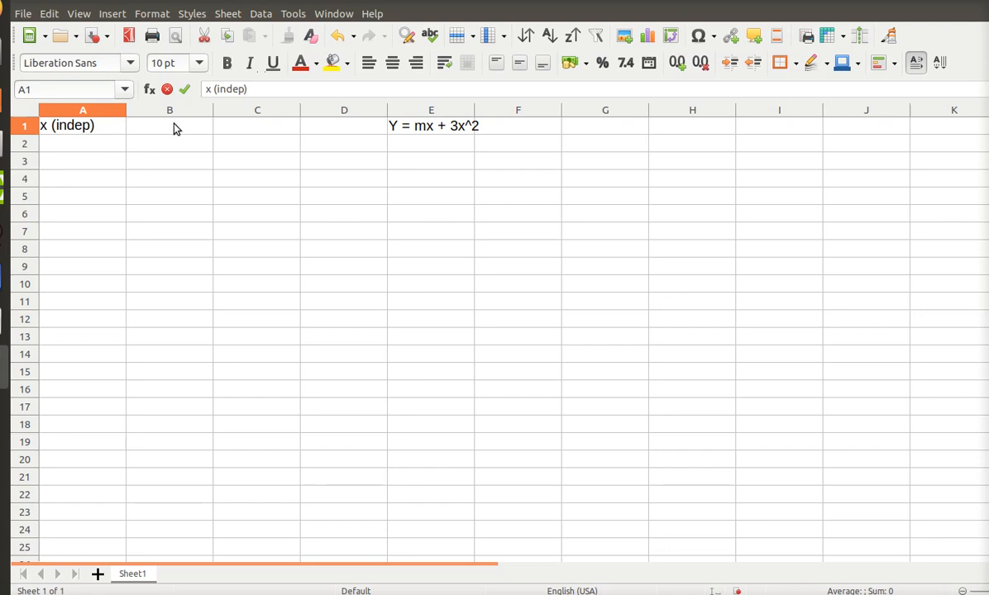
pyautogui.write('y')
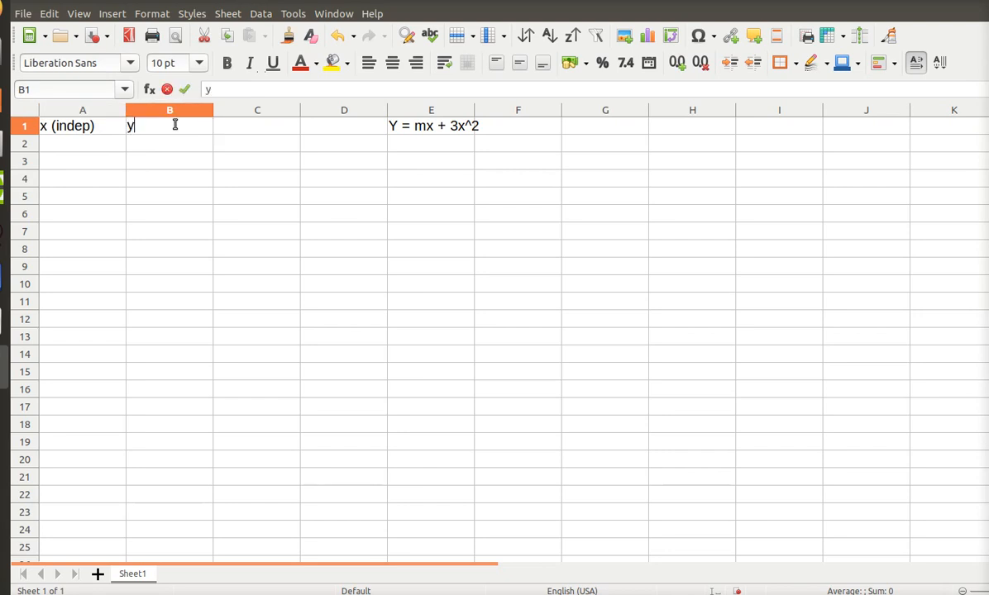
pyautogui.write('(dep')
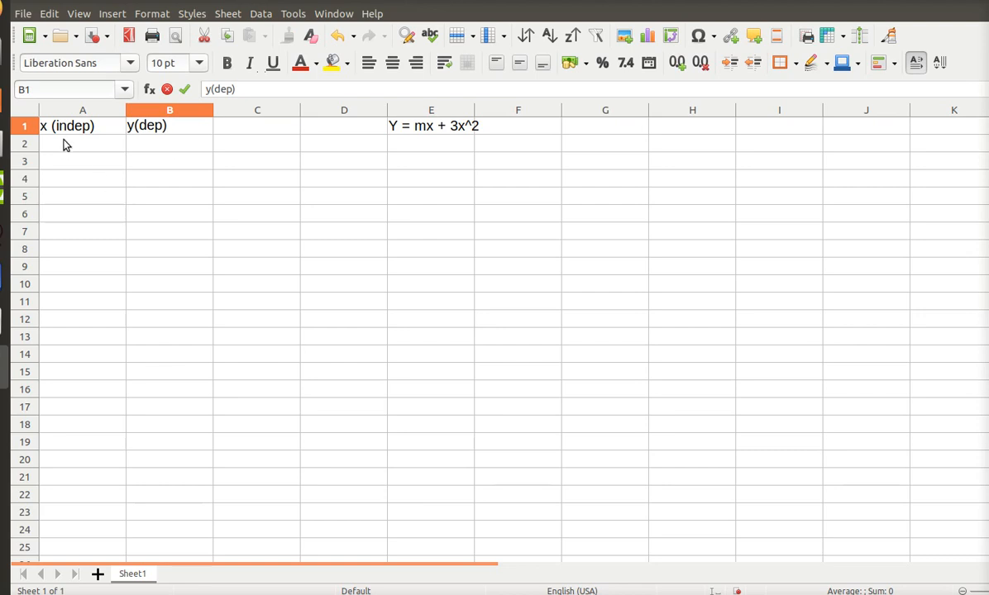
pyautogui.moveTo(446, 149)
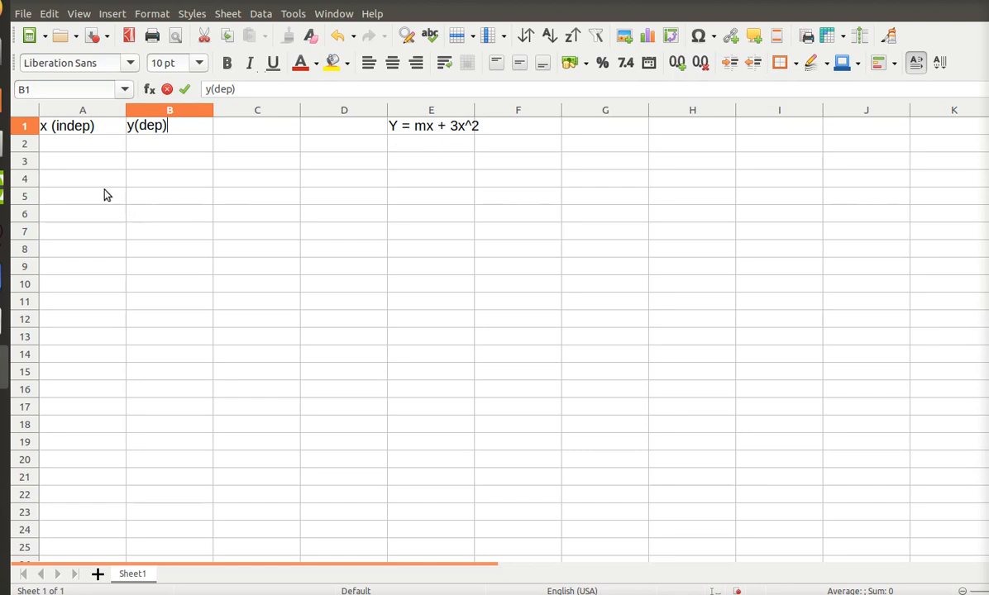
pyautogui.click(82, 143)
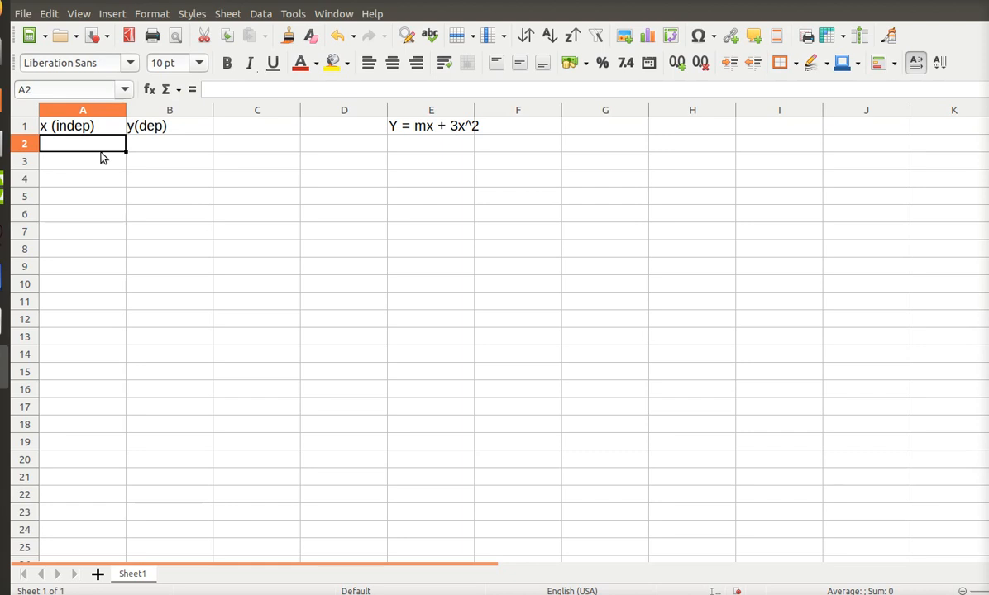
# Step: Enter -5 in A2 and the formula =A2+1 in A3, copied down to A12
pyautogui.write('-5')
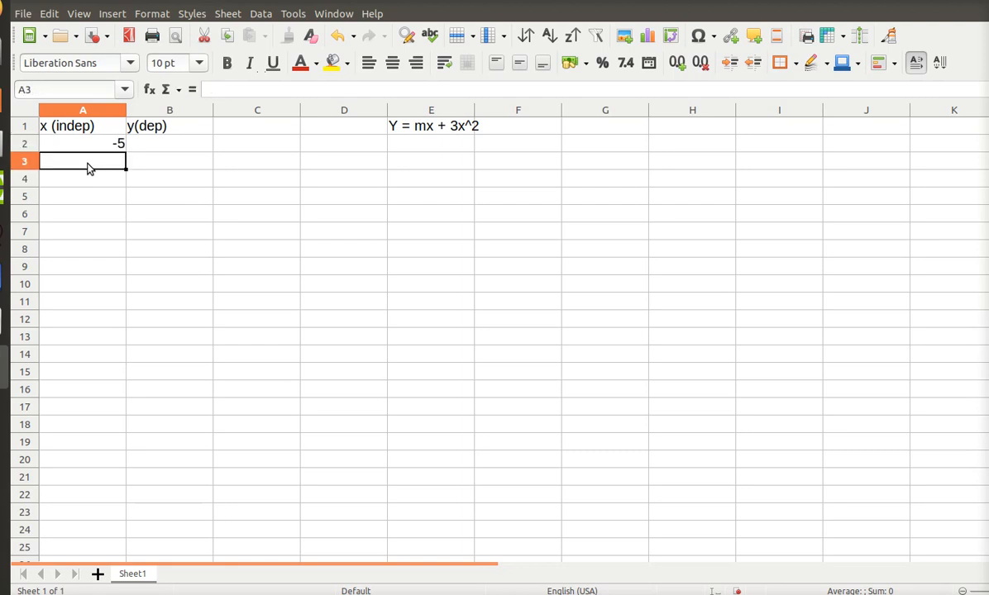
pyautogui.click(82, 143)
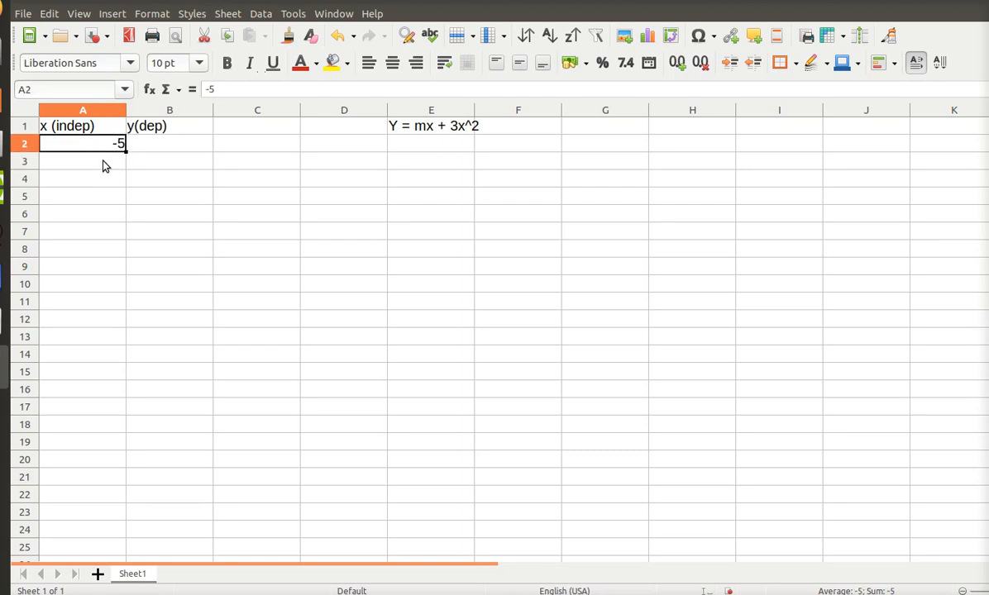
pyautogui.moveTo(115, 167)
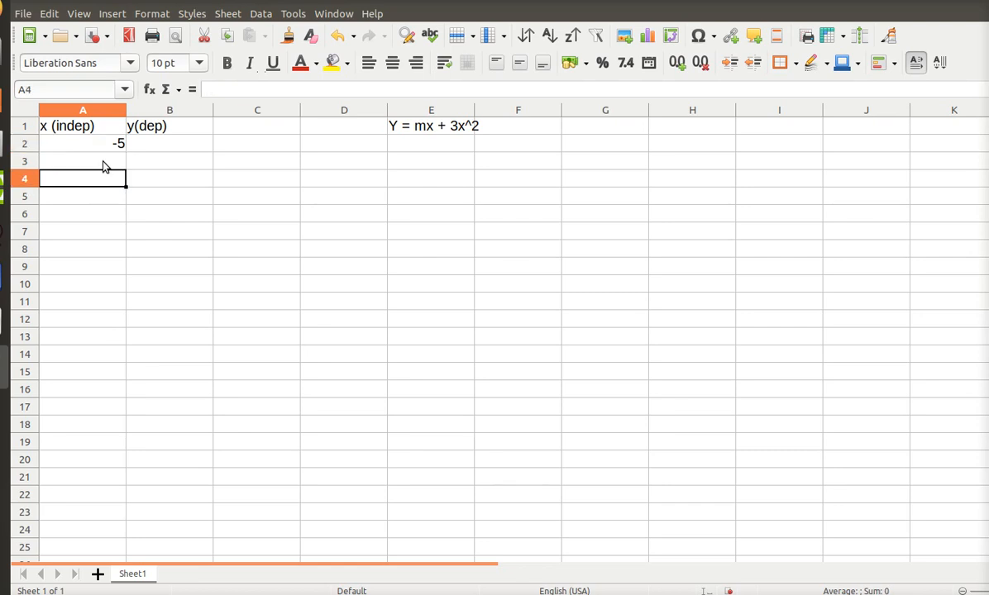
pyautogui.click(82, 161)
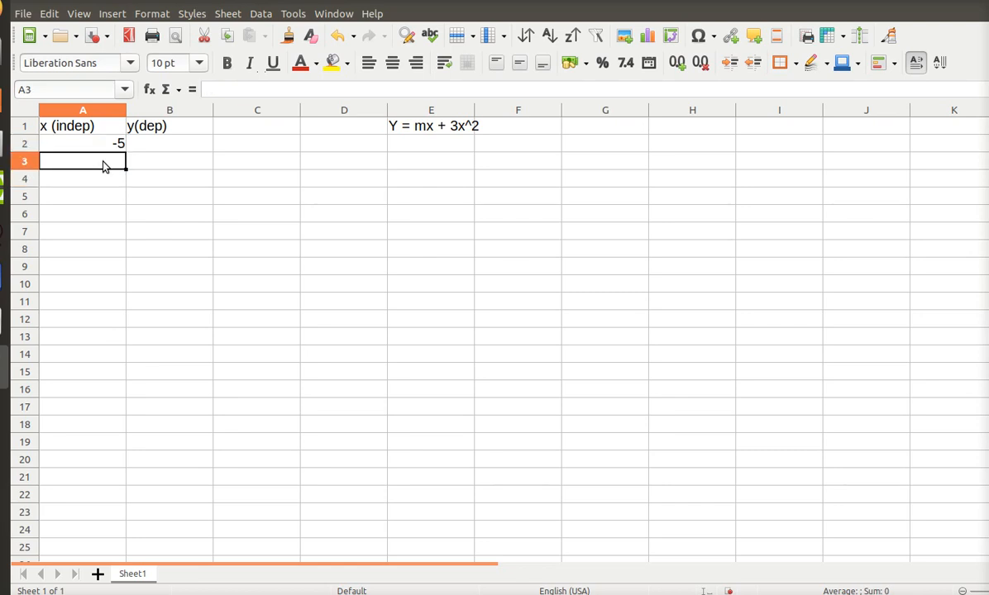
pyautogui.write('=')
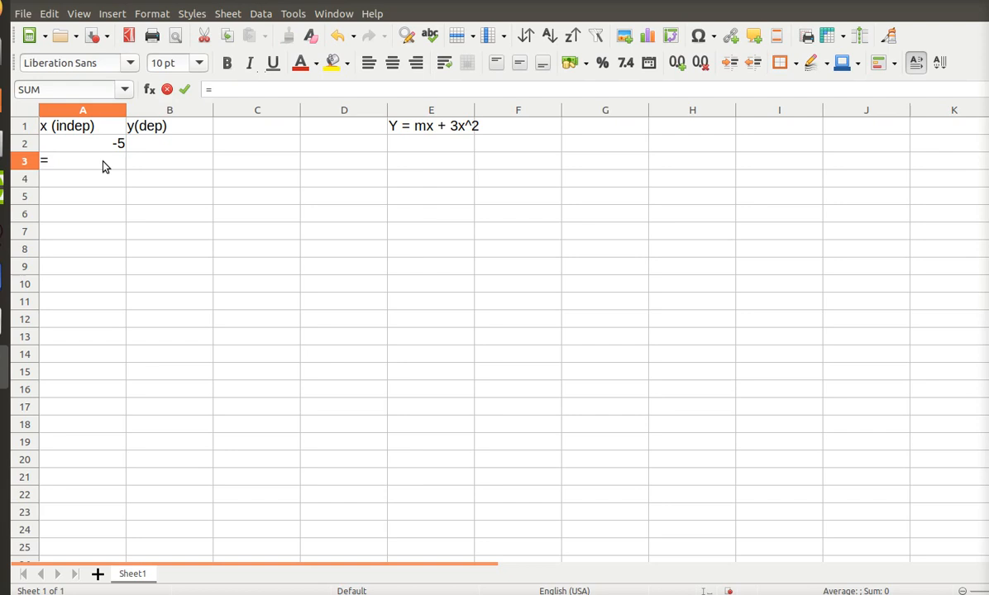
pyautogui.write('a2')
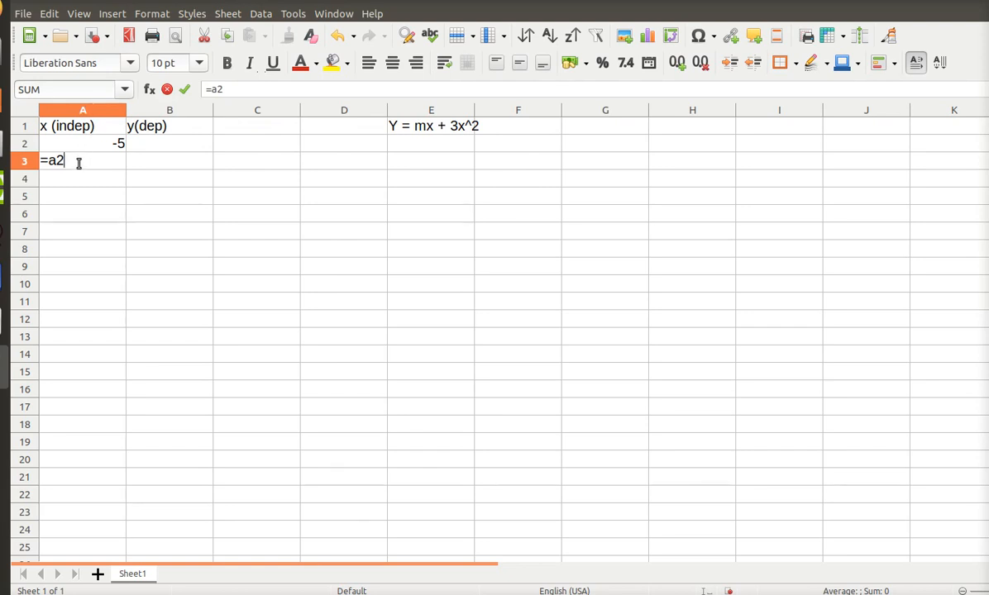
pyautogui.write('+1')
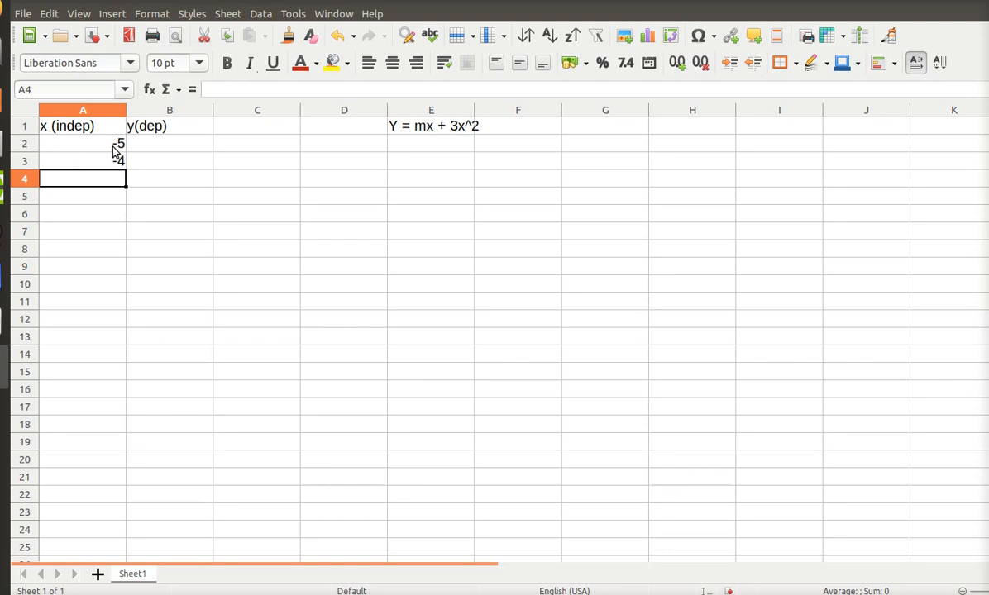
pyautogui.click(83, 161)
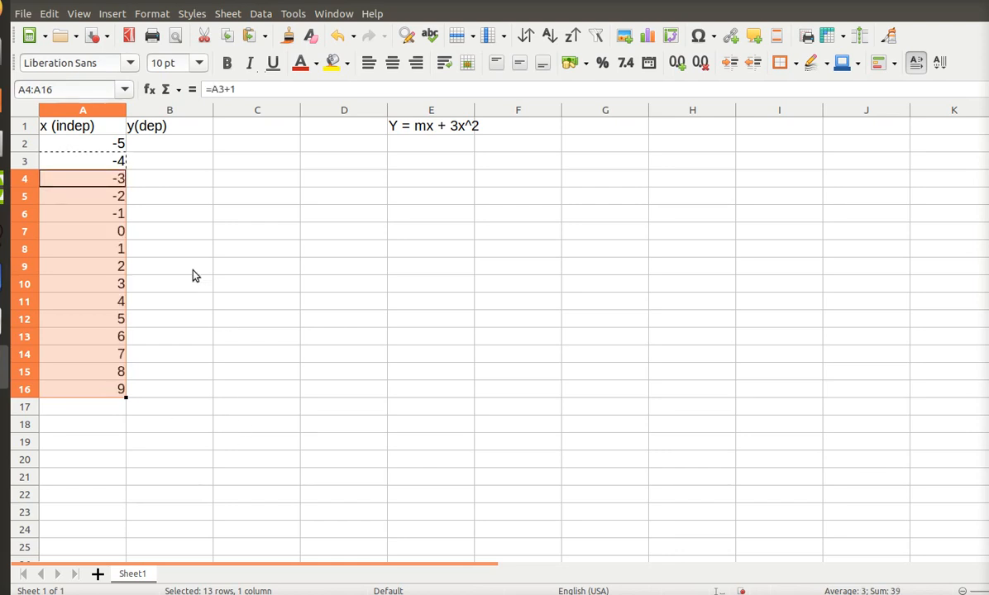
pyautogui.moveTo(82, 349)
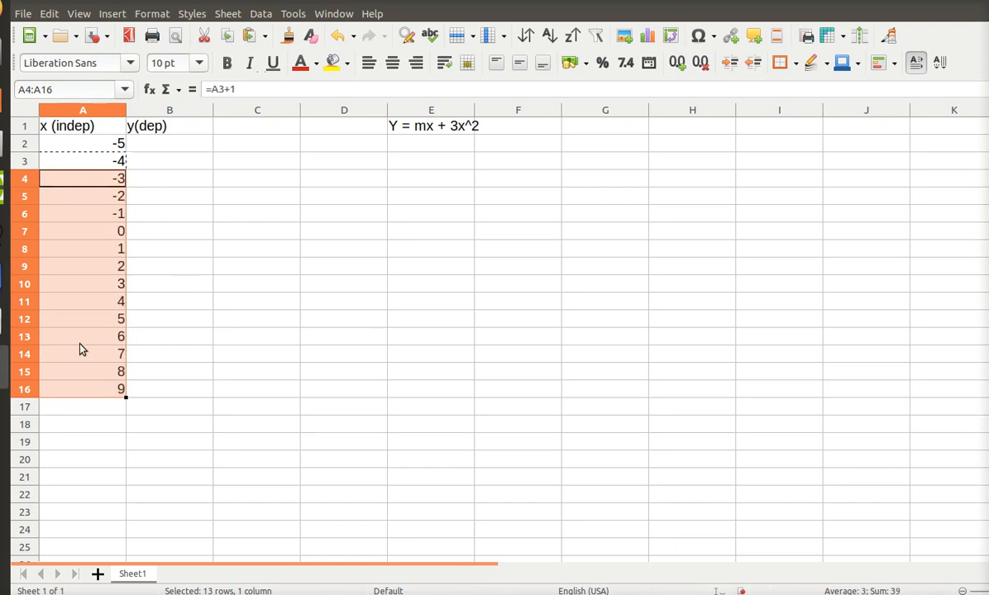
pyautogui.click(81, 336)
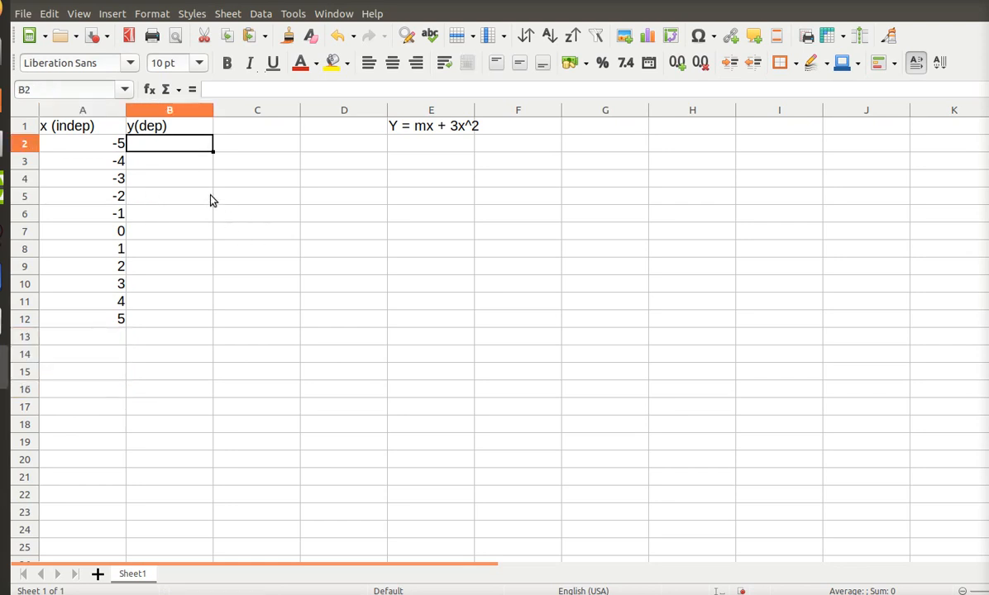
pyautogui.moveTo(391, 174)
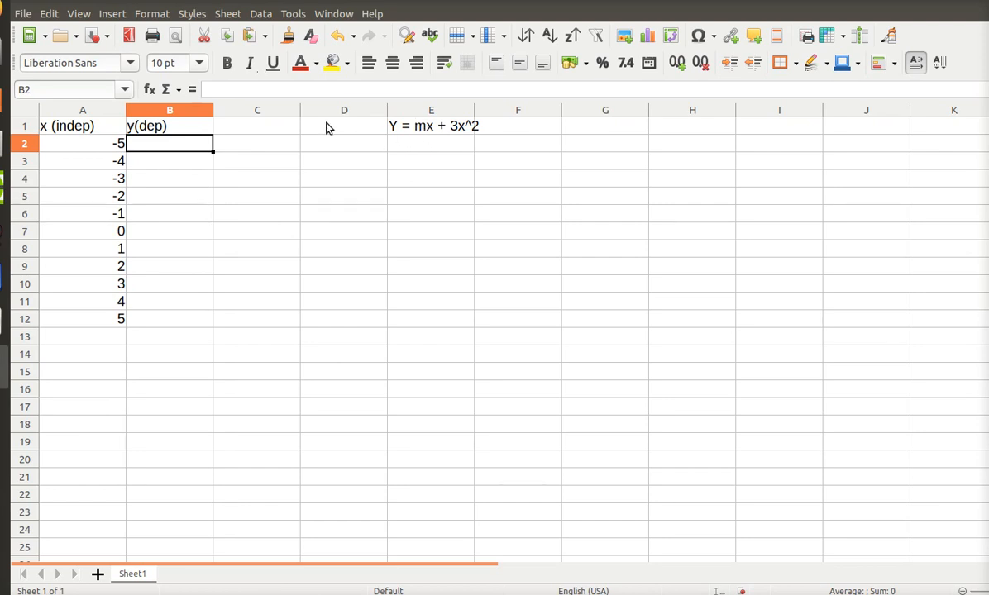
# Step: Put the heading 'm' in C1 and the value 4 in C2
pyautogui.click(257, 126)
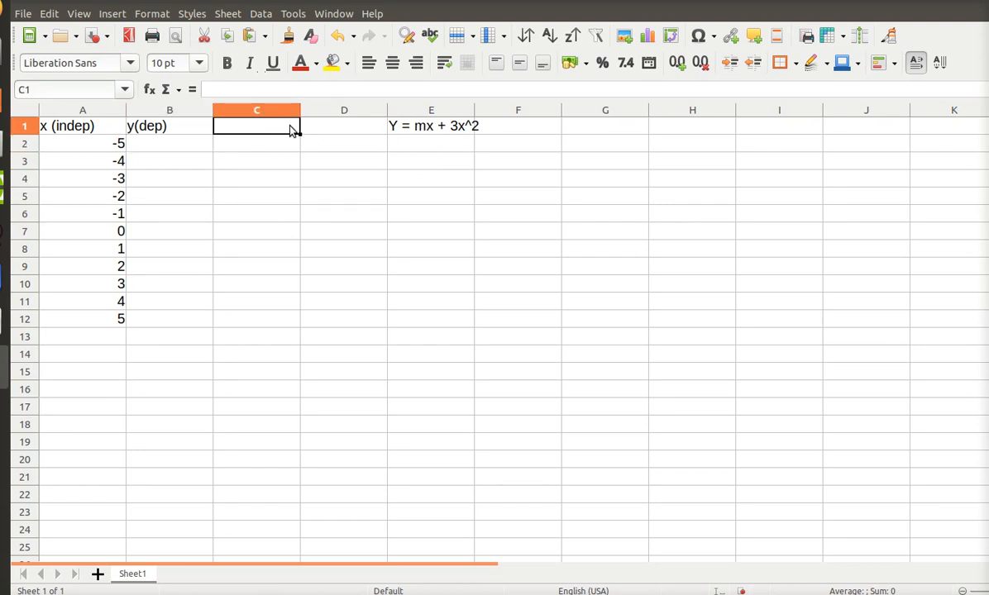
pyautogui.write('m')
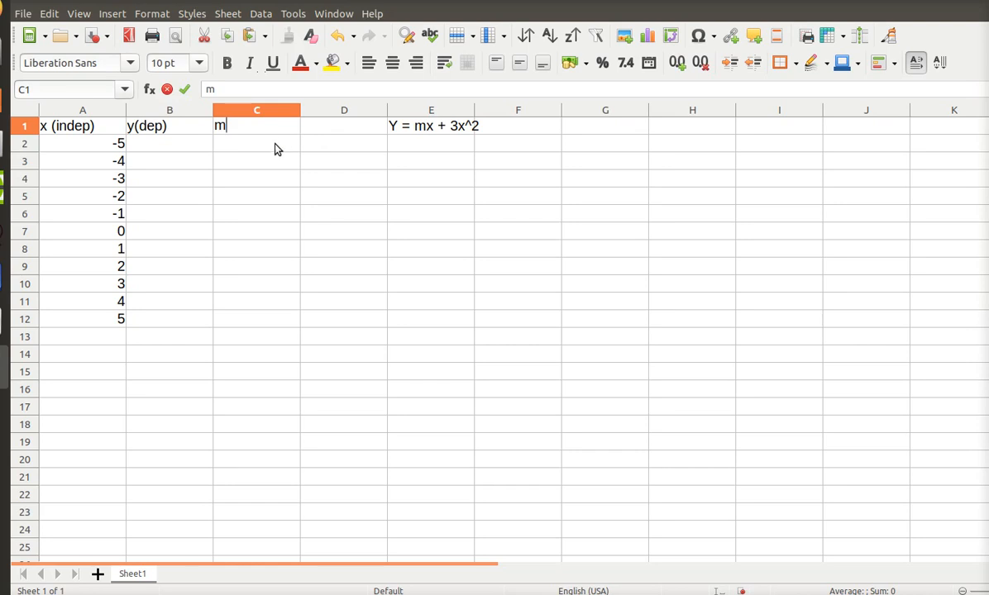
pyautogui.press('Return')
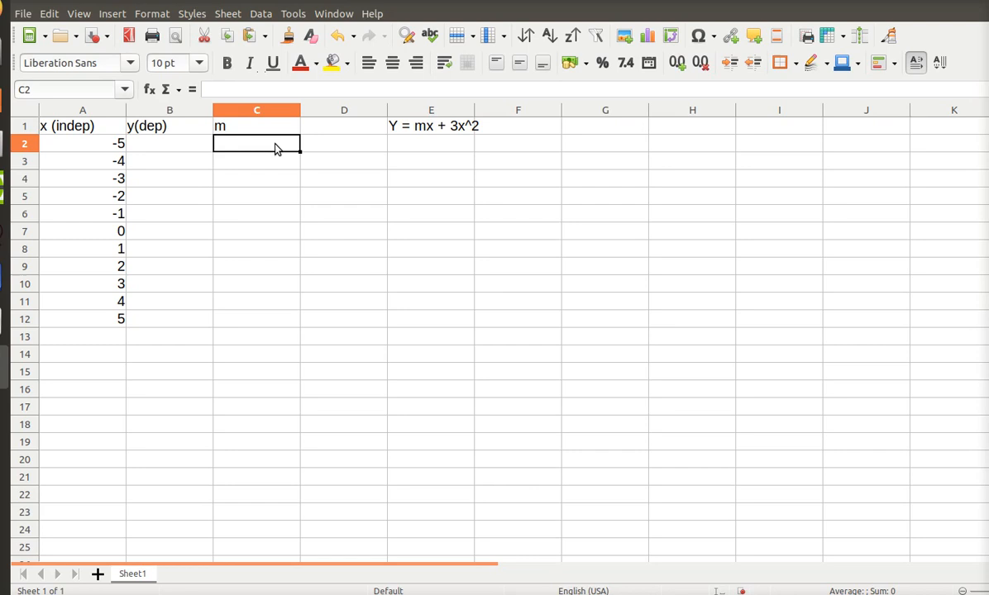
pyautogui.write('4')
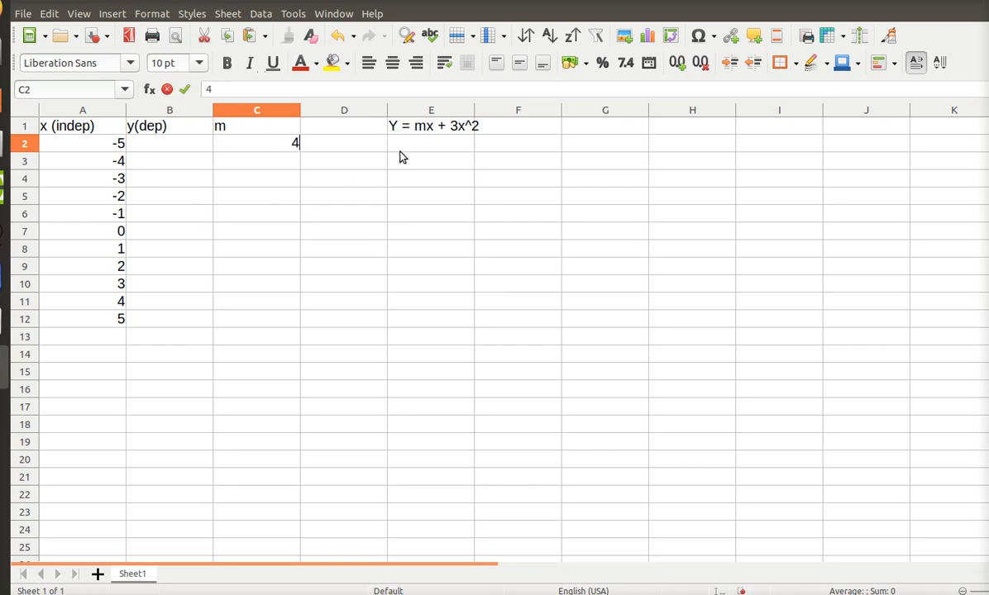
pyautogui.moveTo(425, 140)
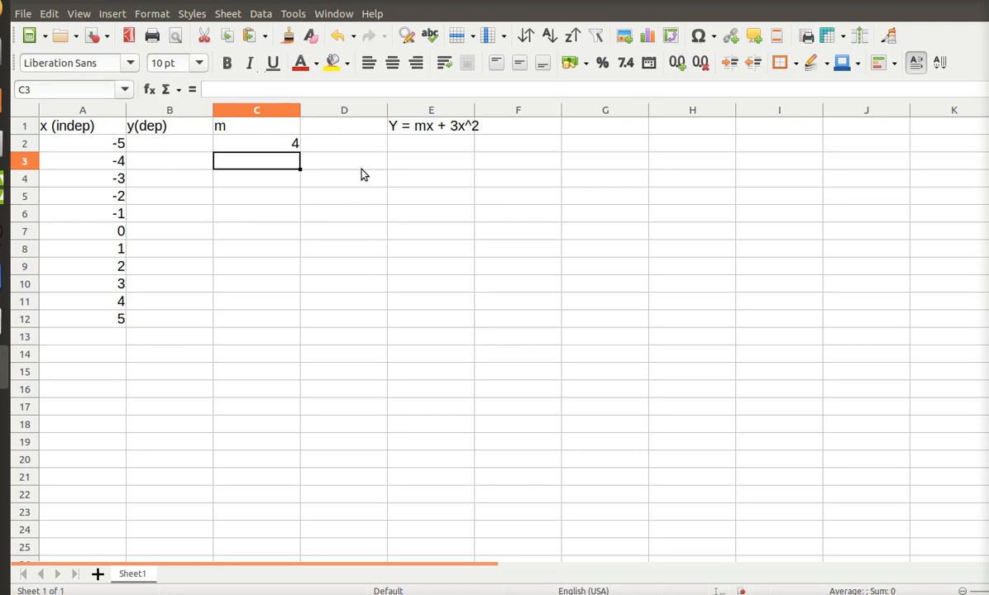
pyautogui.moveTo(174, 161)
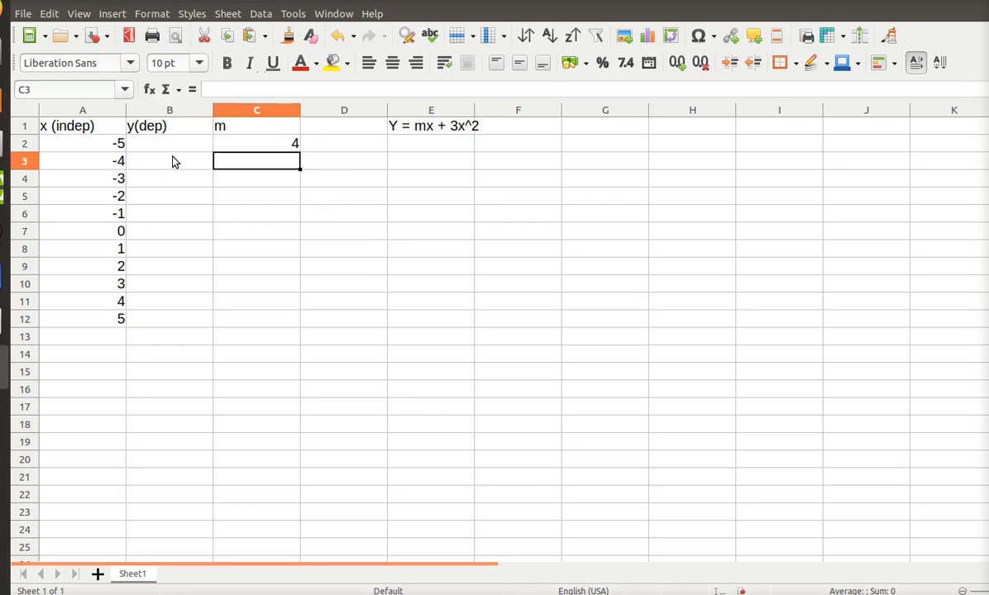
pyautogui.click(169, 143)
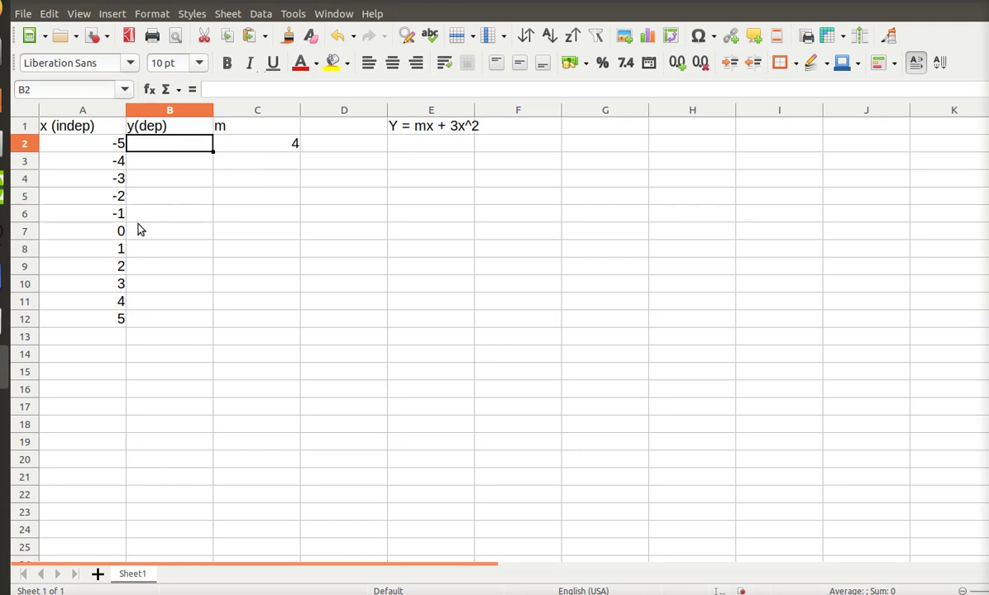
pyautogui.moveTo(277, 143)
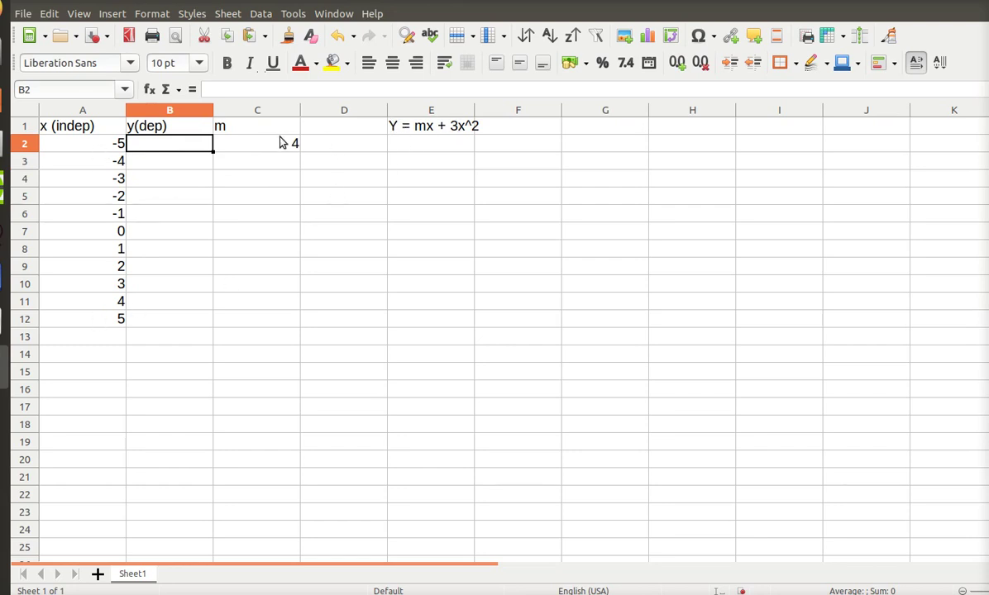
pyautogui.moveTo(296, 122)
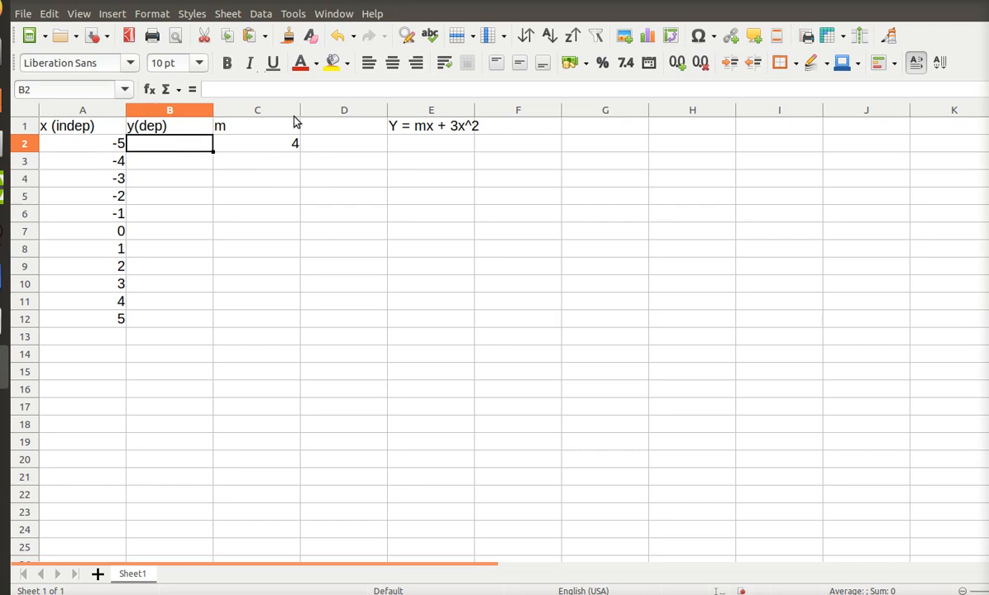
pyautogui.moveTo(159, 150)
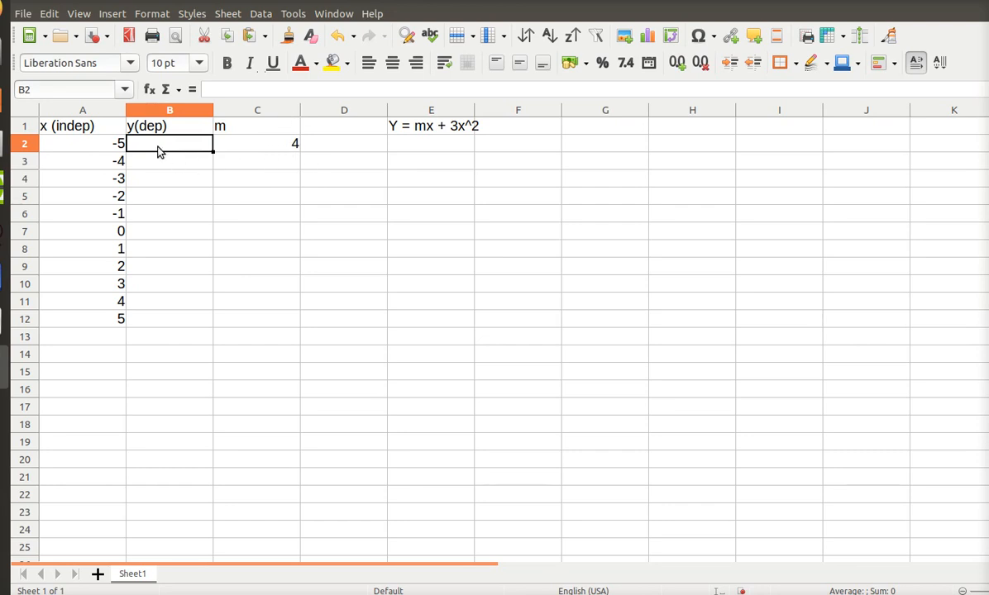
# Step: Type the formula =$C$2*A2+3*A2*A2 into cell B2
pyautogui.write('=')
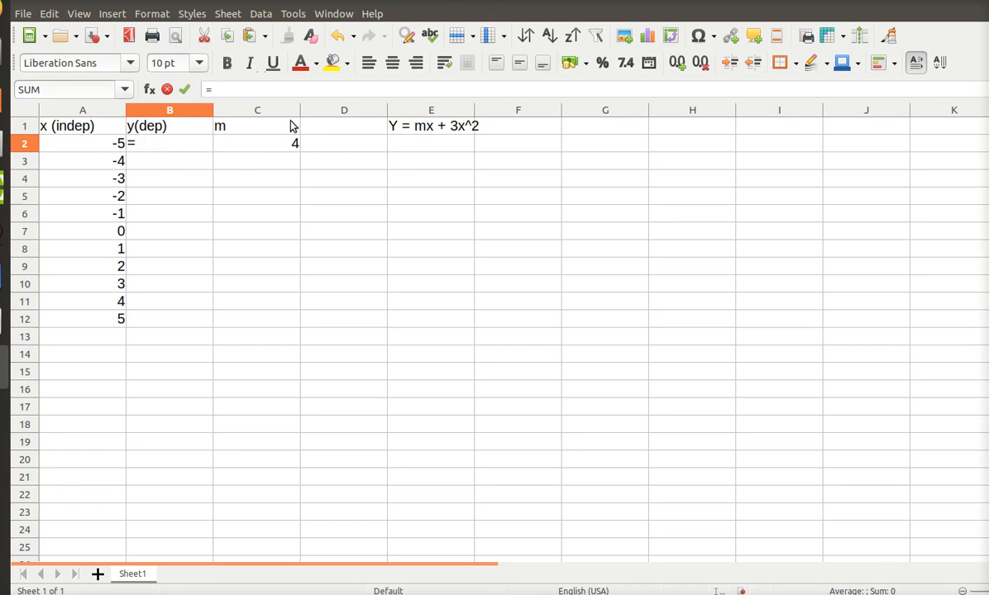
pyautogui.moveTo(407, 136)
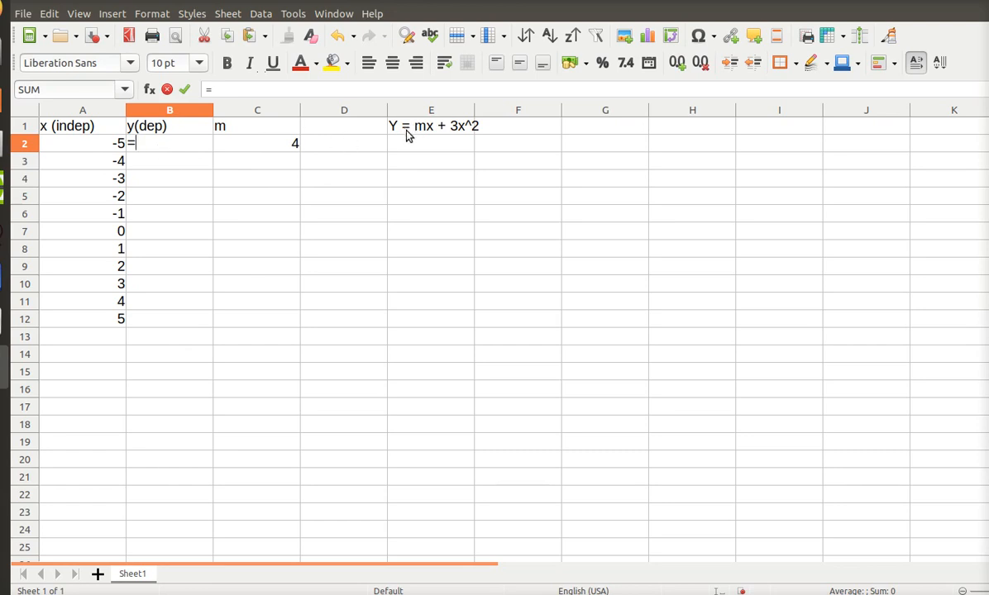
pyautogui.moveTo(153, 145)
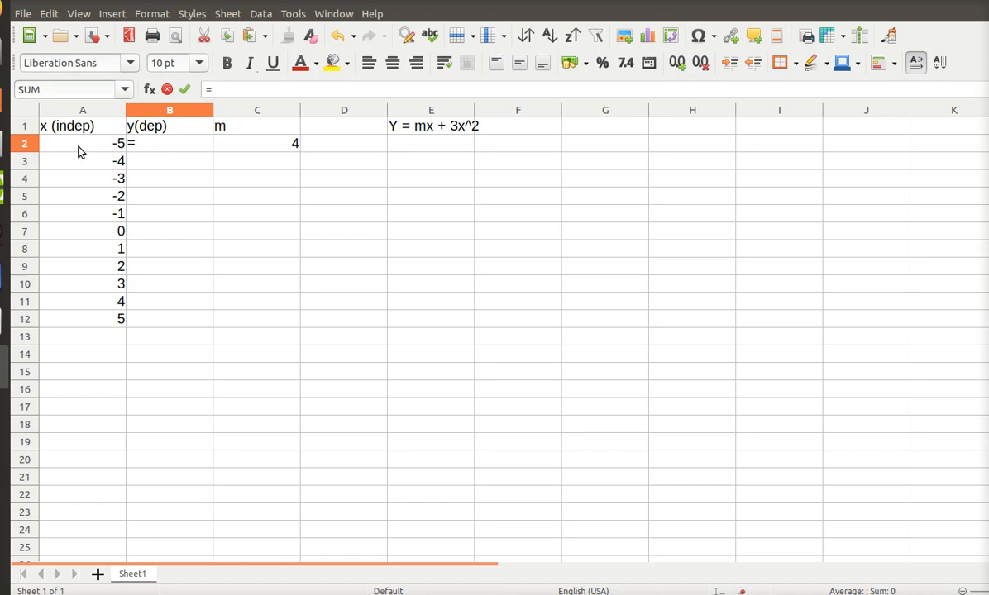
pyautogui.moveTo(162, 309)
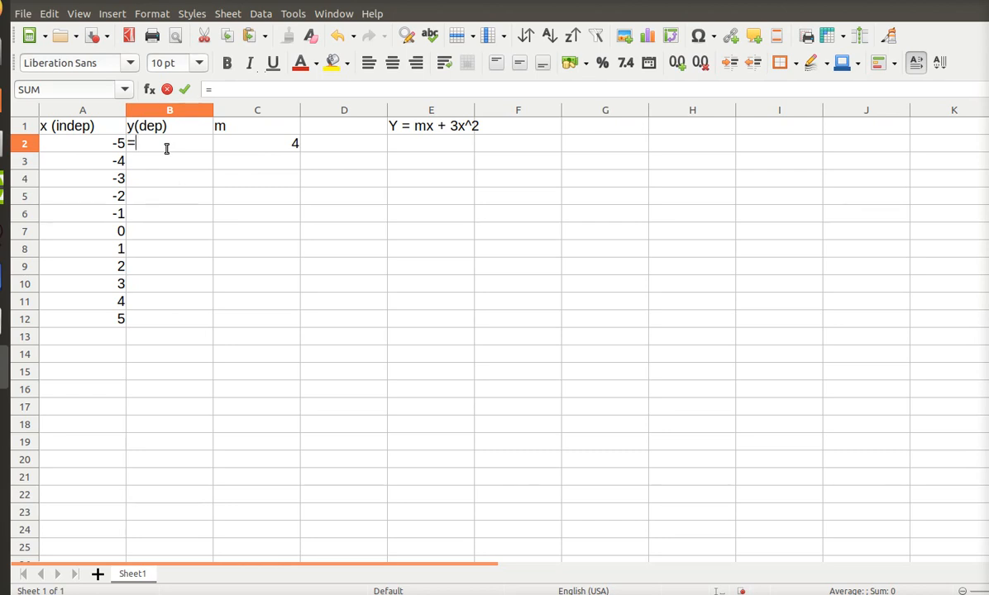
pyautogui.write('$')
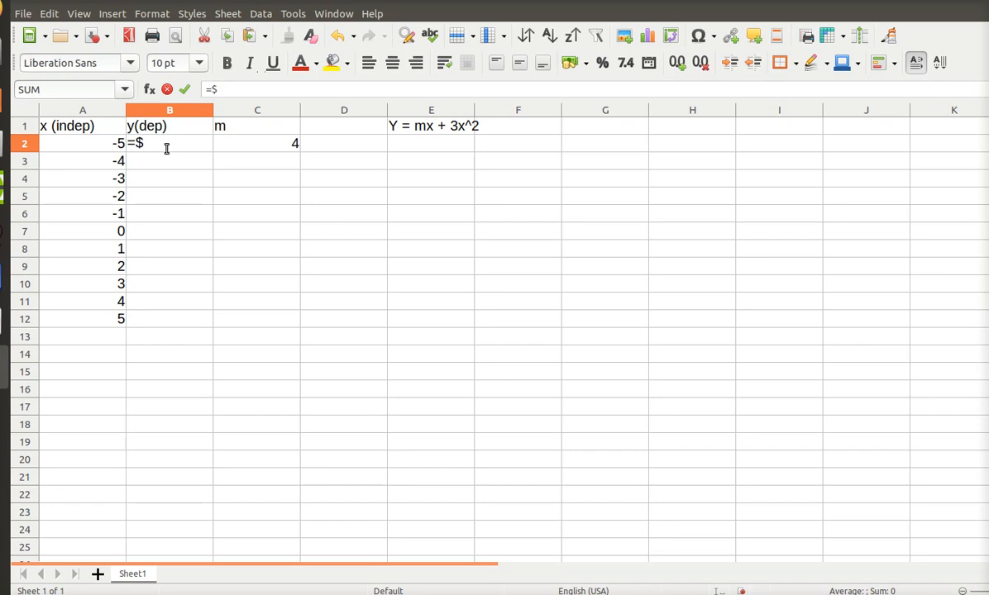
pyautogui.write('c')
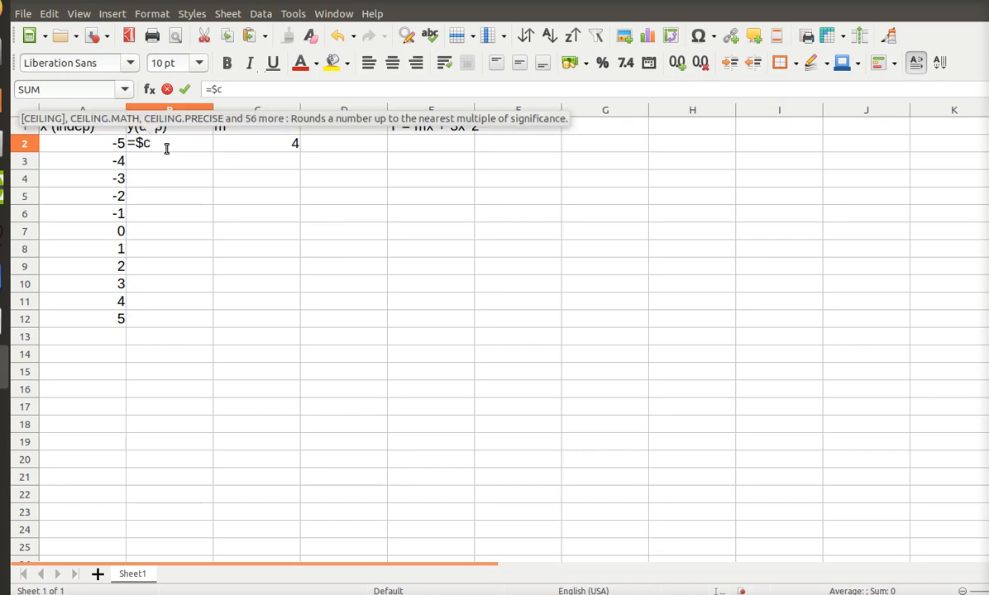
pyautogui.write('$2')
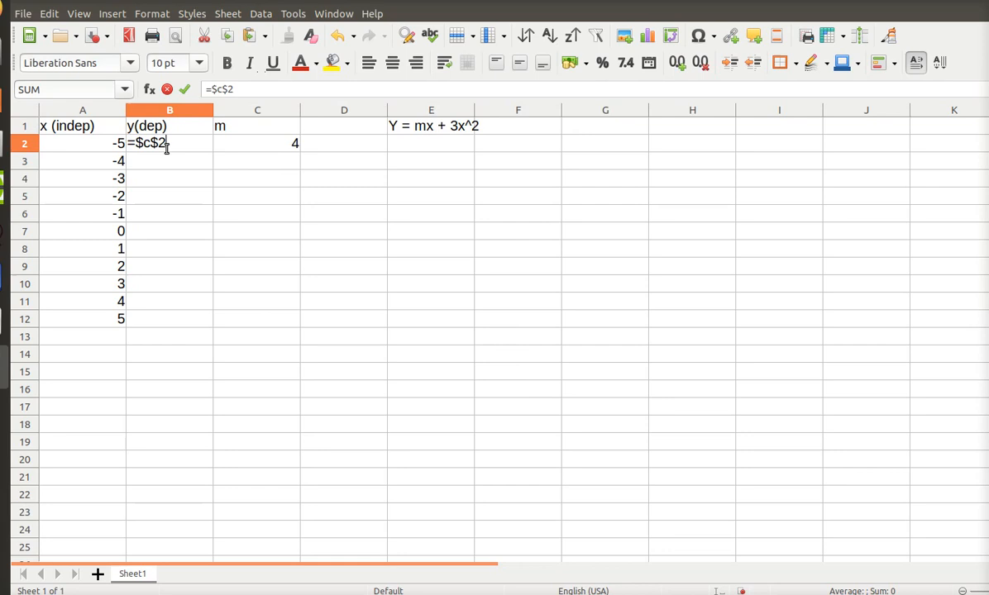
pyautogui.moveTo(277, 148)
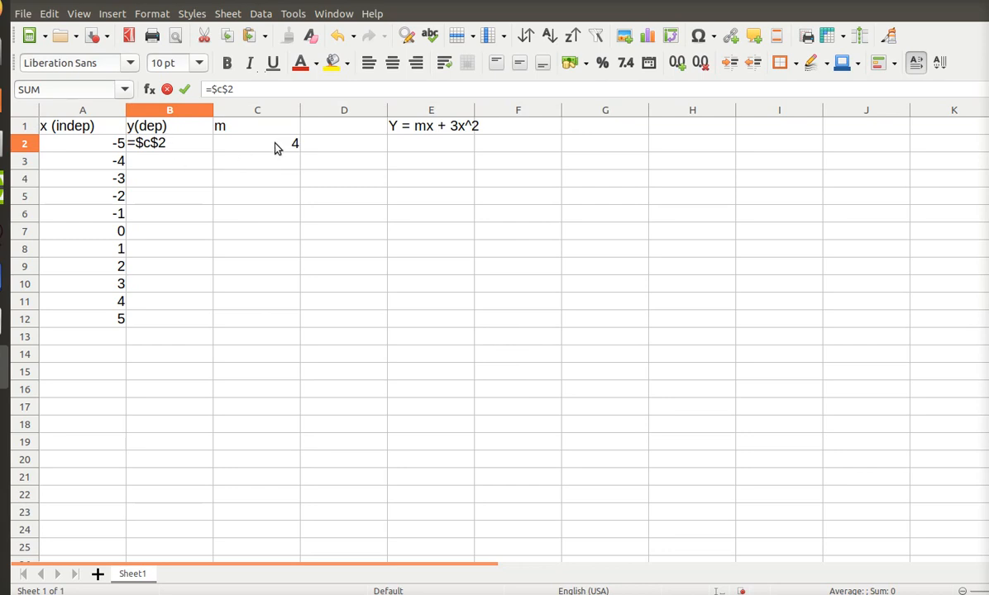
pyautogui.moveTo(429, 134)
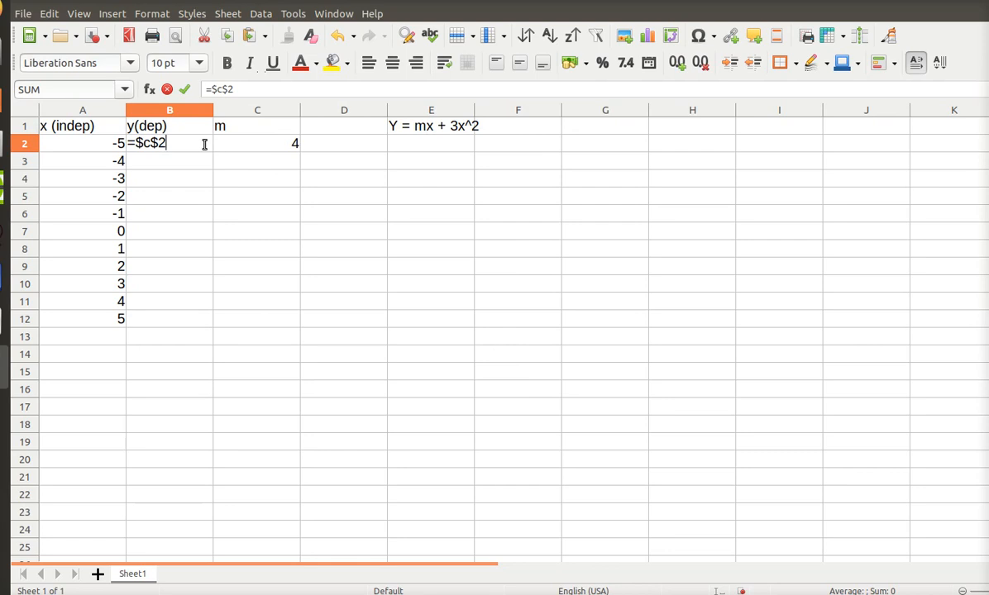
pyautogui.write('*')
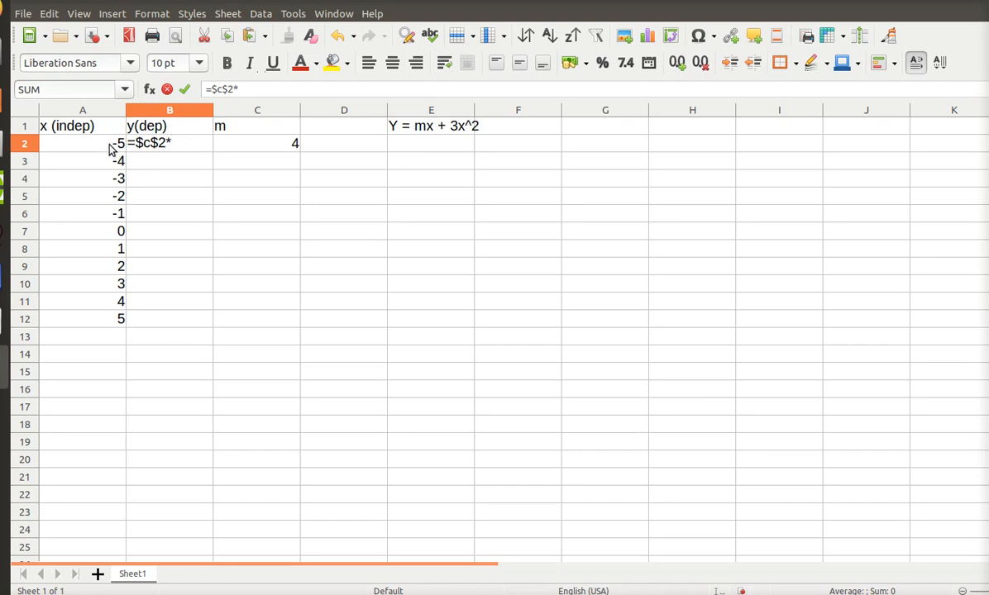
pyautogui.write('a')
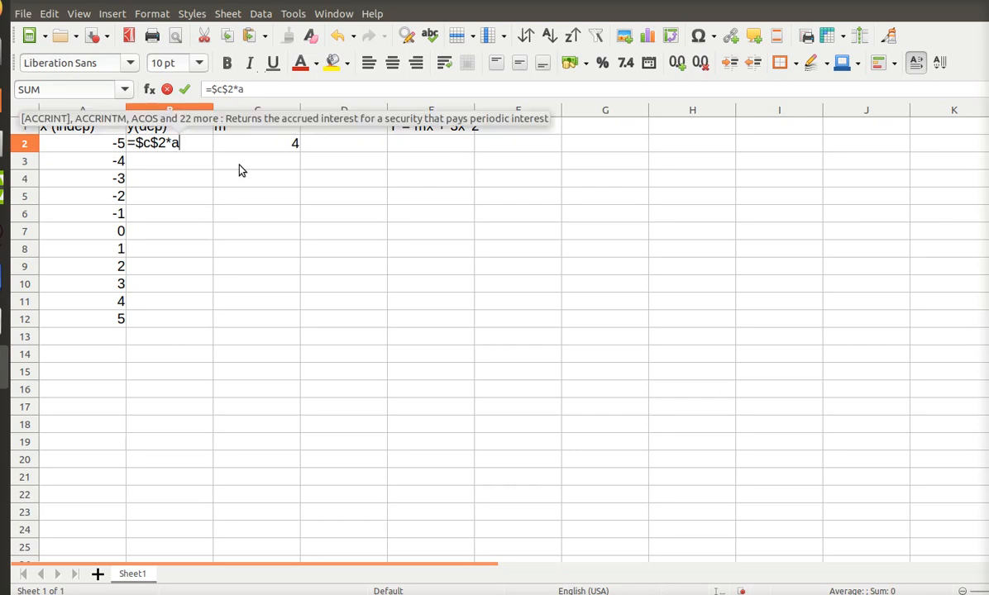
pyautogui.write('2')
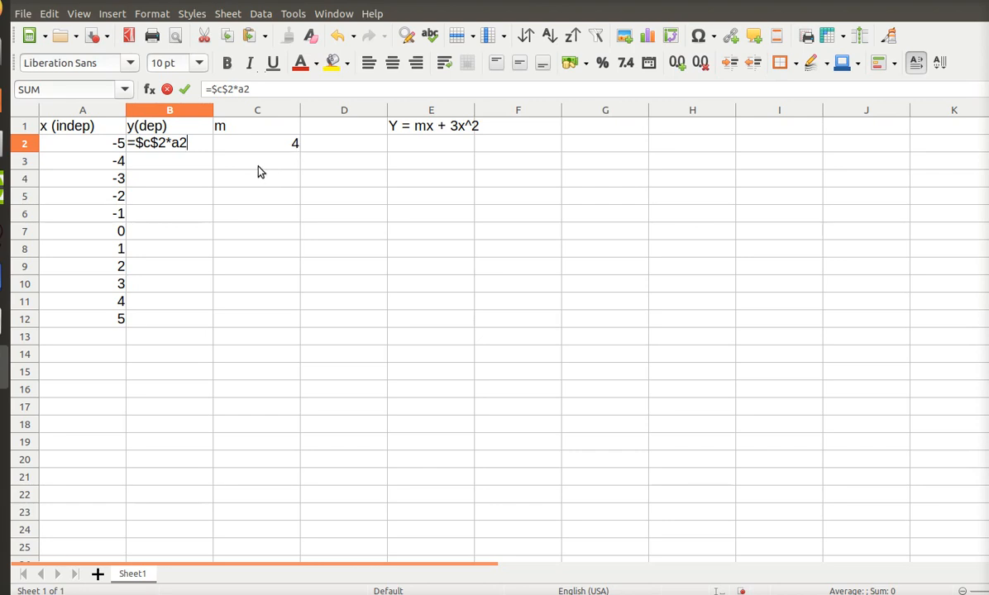
pyautogui.write('+')
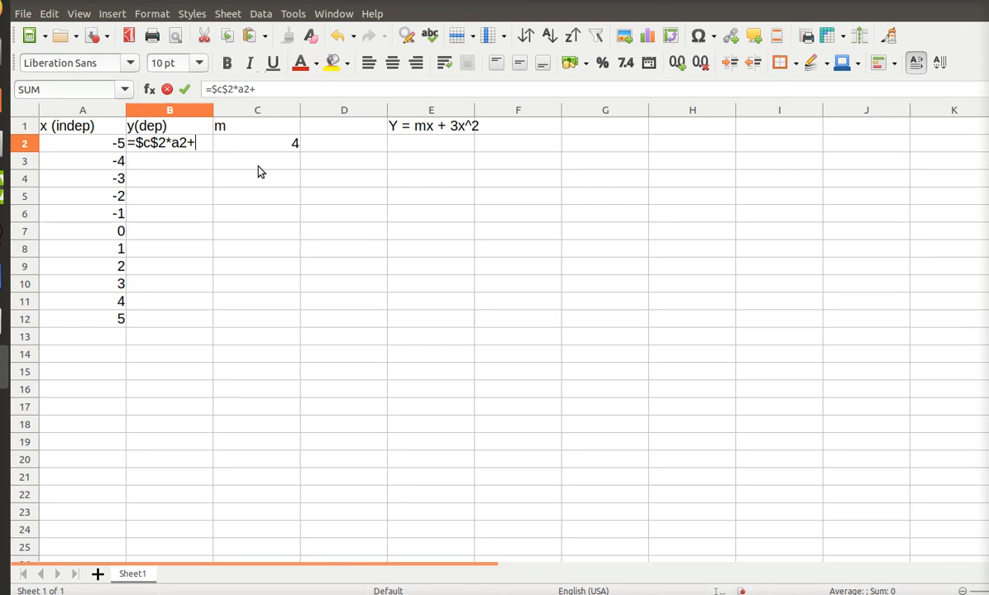
pyautogui.write('3')
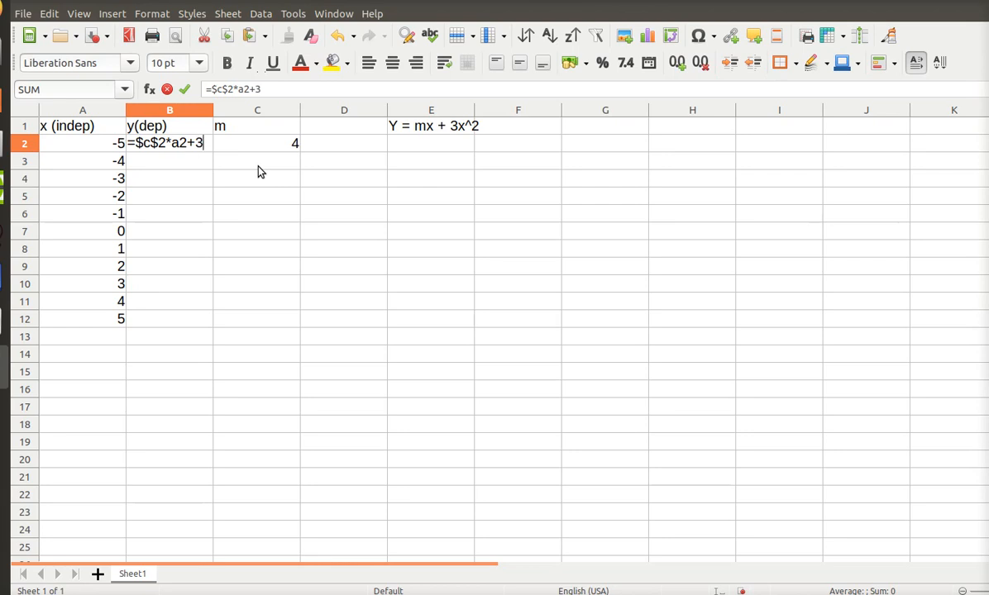
pyautogui.write('*')
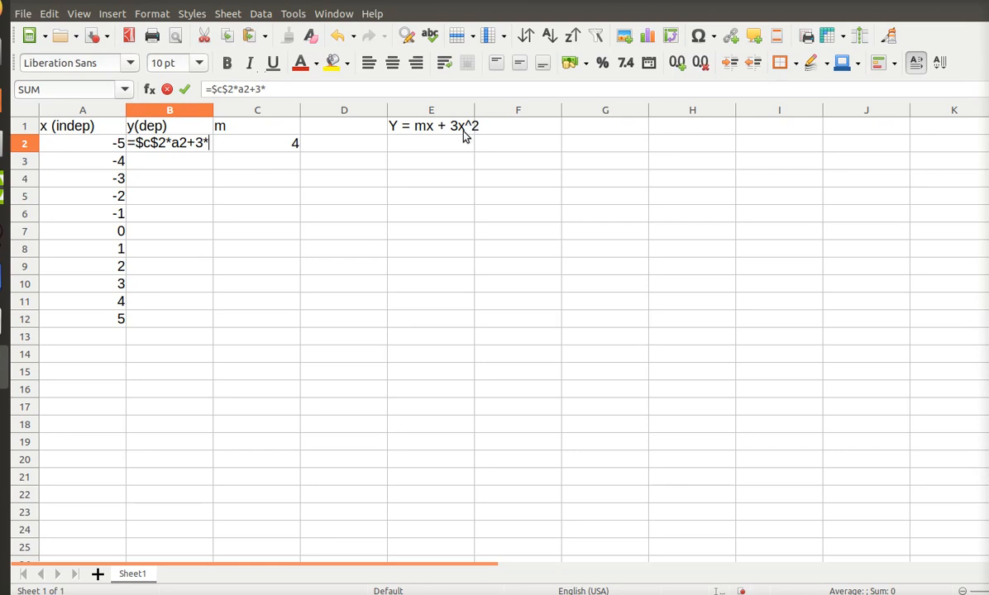
pyautogui.moveTo(475, 133)
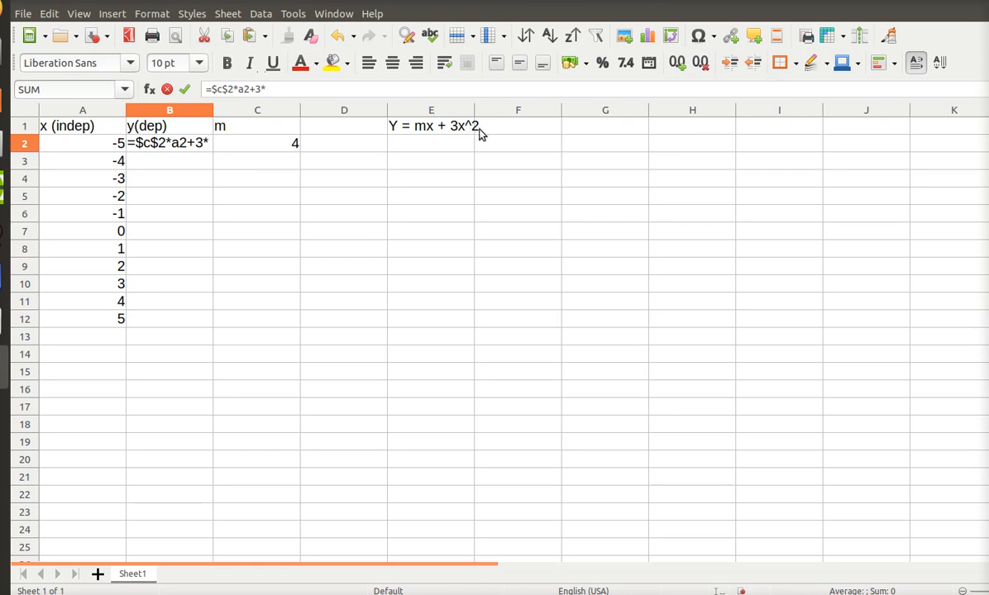
pyautogui.write('a')
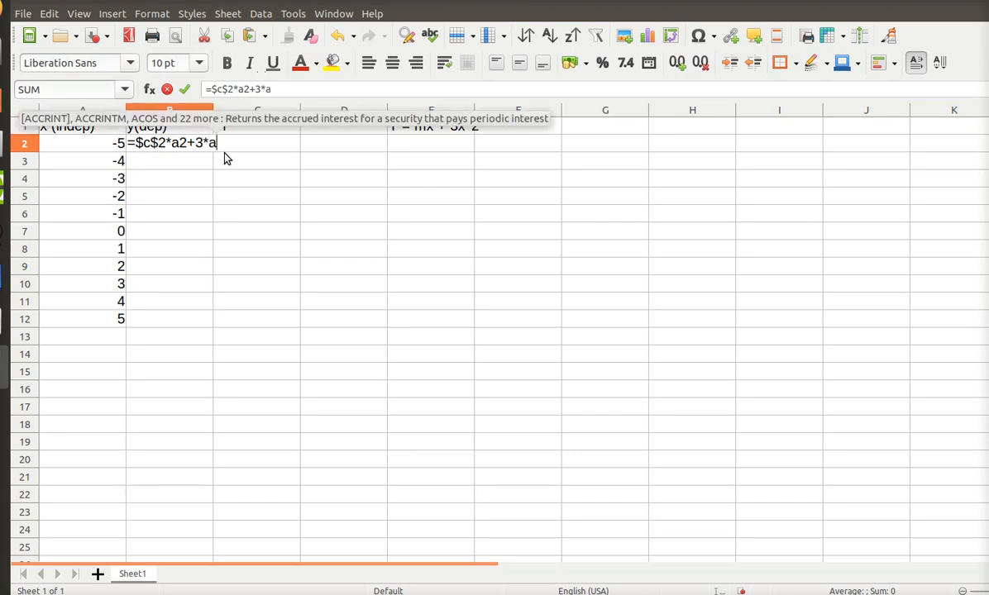
pyautogui.write('2')
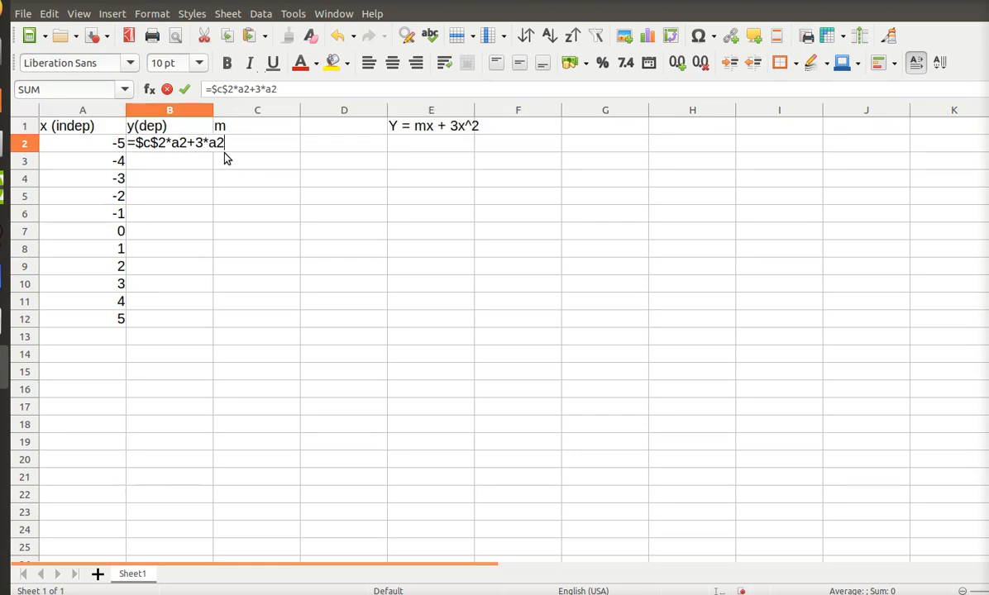
pyautogui.write('a')
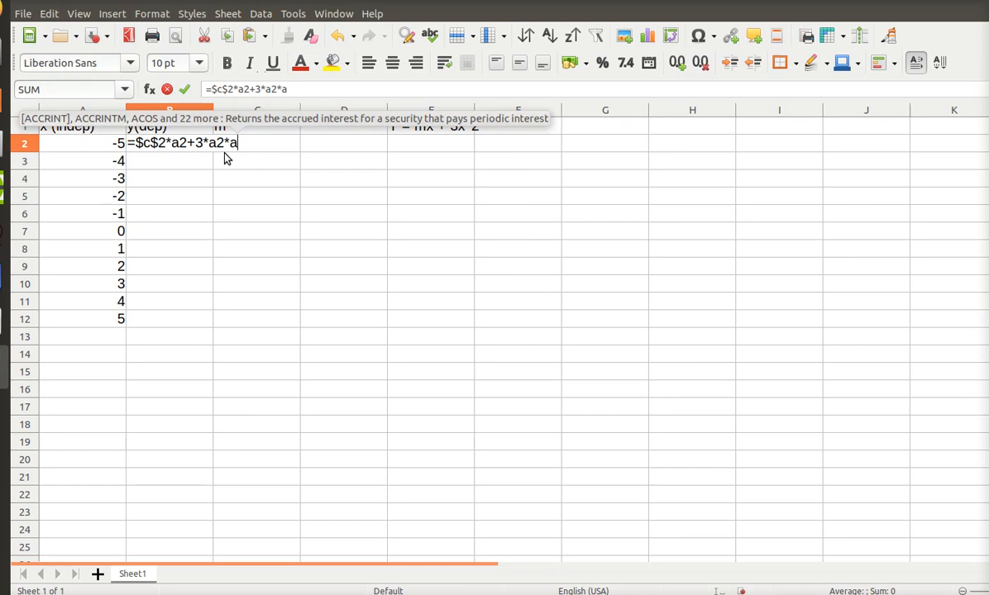
pyautogui.write('2')
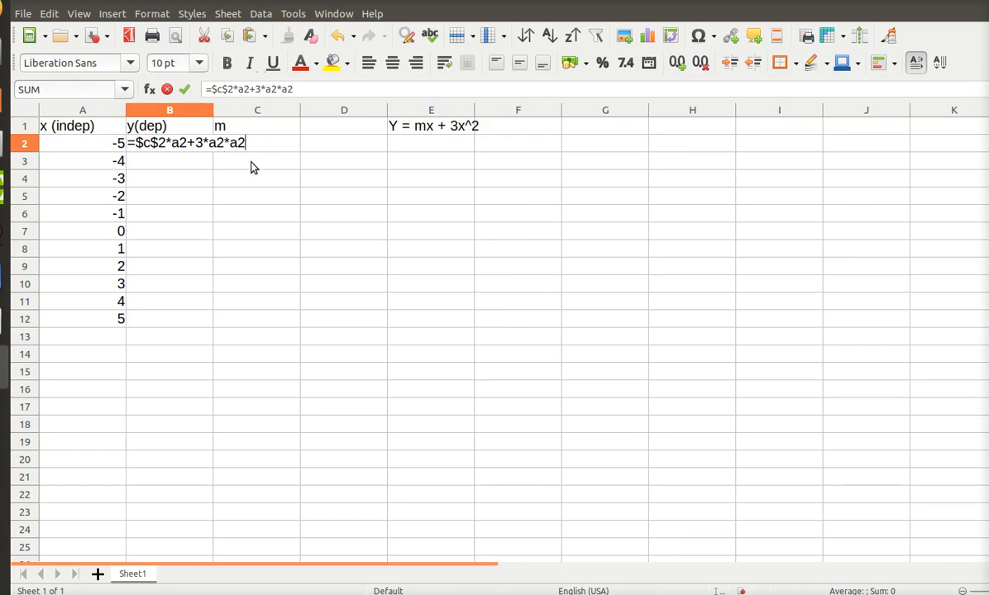
pyautogui.moveTo(272, 163)
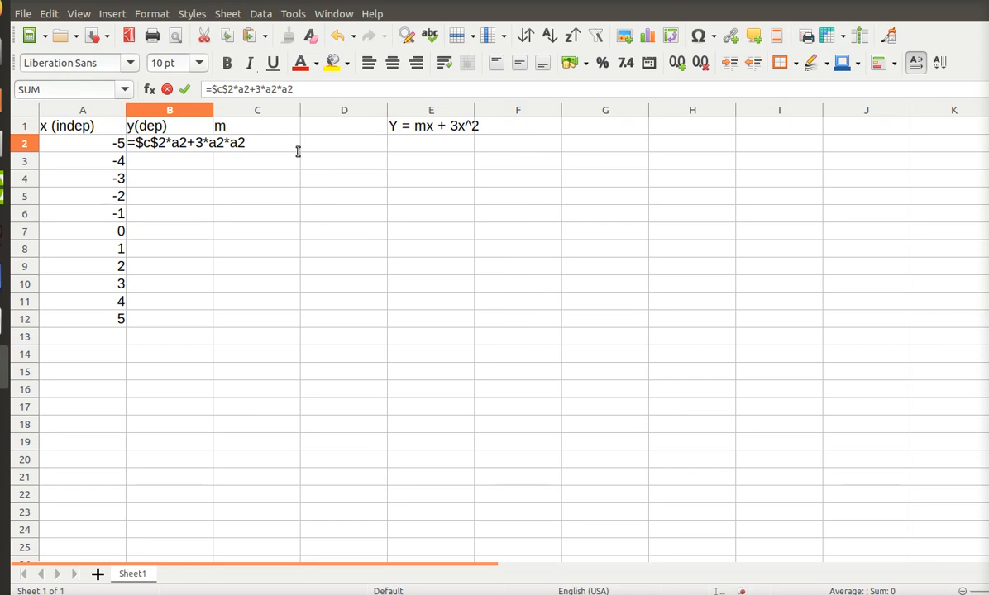
pyautogui.moveTo(251, 171)
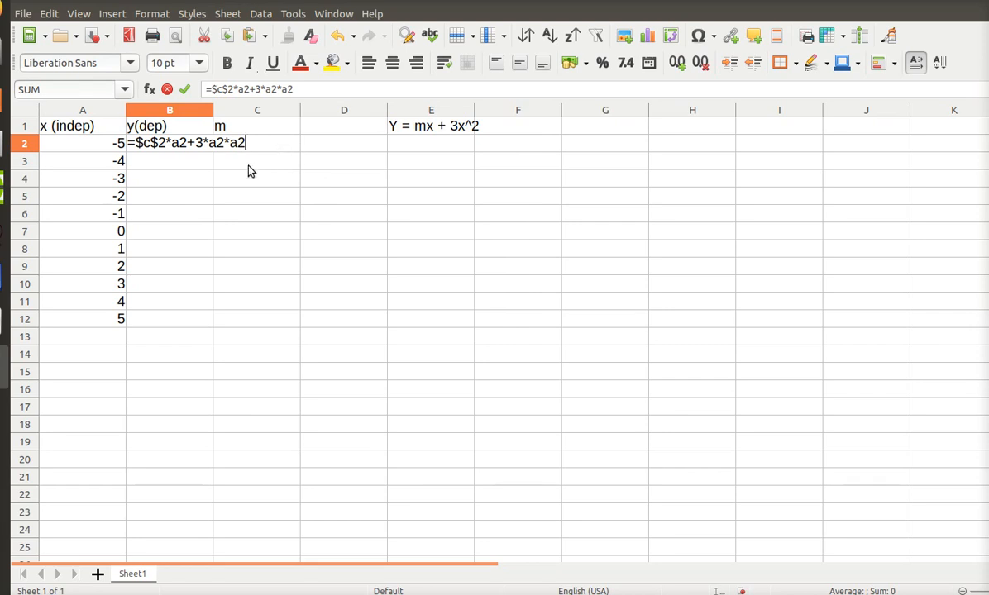
pyautogui.moveTo(130, 163)
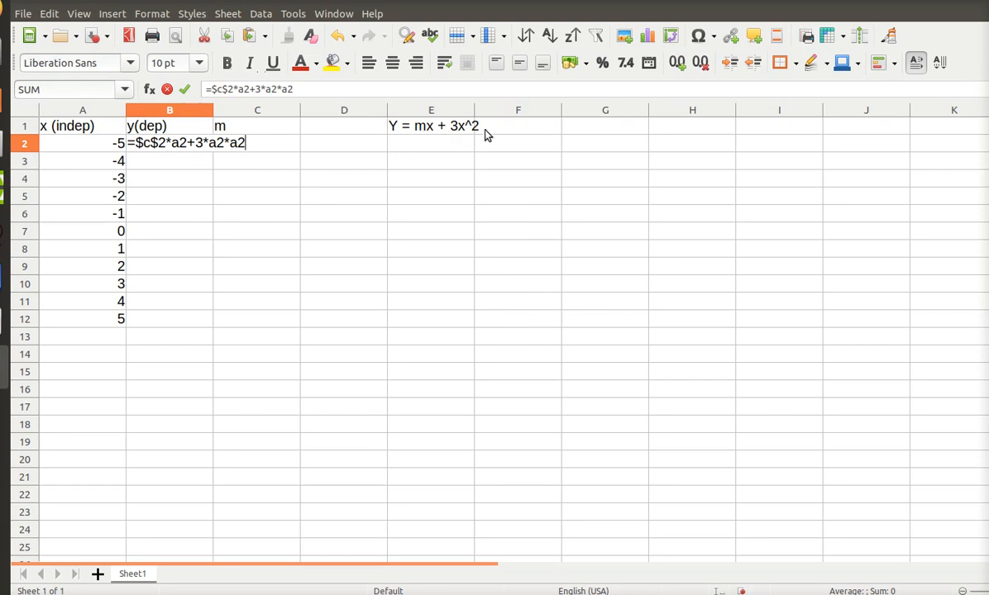
pyautogui.moveTo(179, 158)
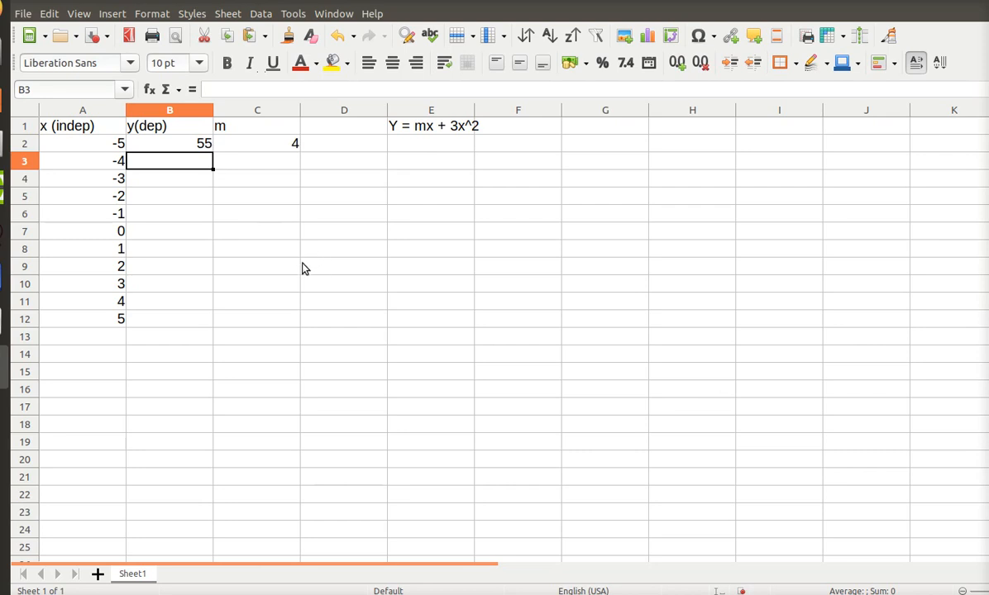
# Step: Copy the B2 formula and paste it into B3:B12
pyautogui.click(169, 143)
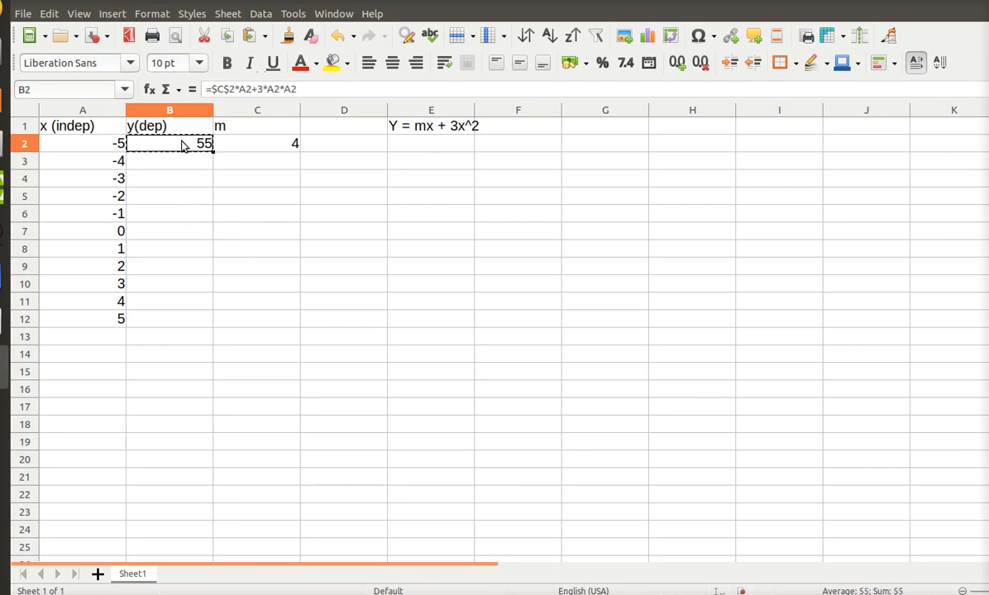
pyautogui.moveTo(169, 160); pyautogui.dragTo(170, 231)
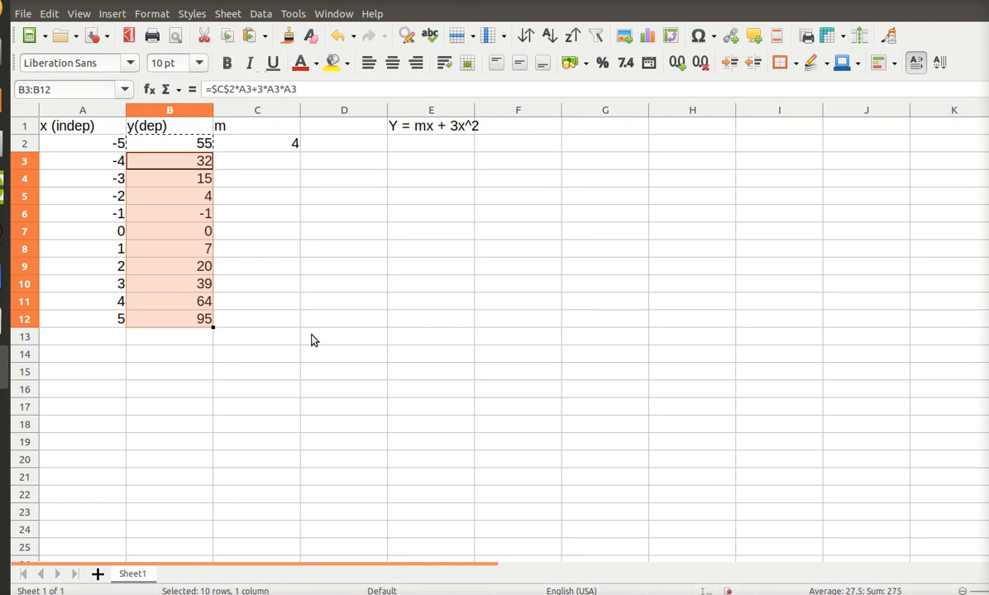
pyautogui.moveTo(312, 309)
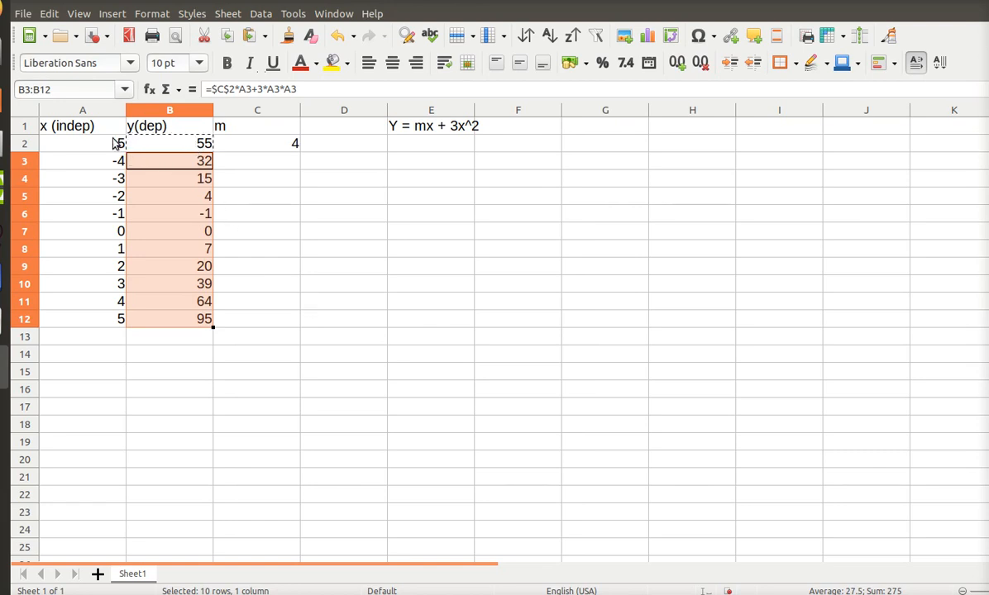
pyautogui.moveTo(140, 172)
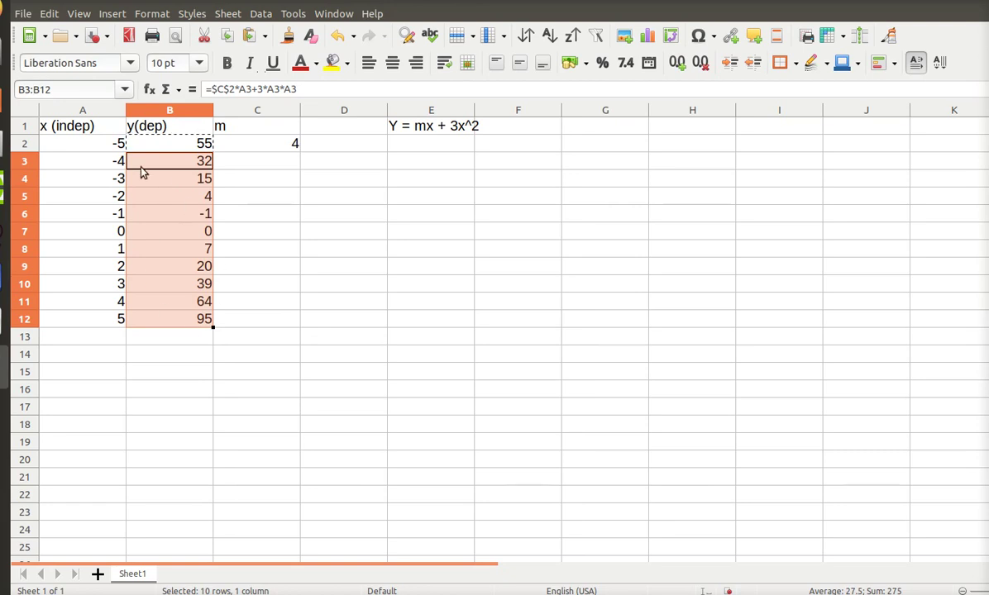
pyautogui.moveTo(255, 215)
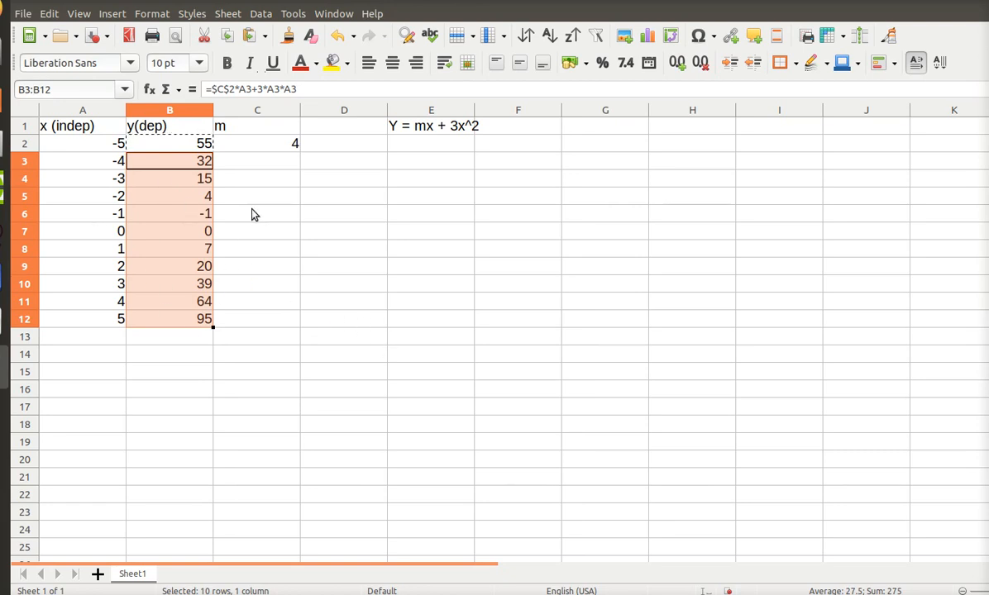
pyautogui.moveTo(171, 52)
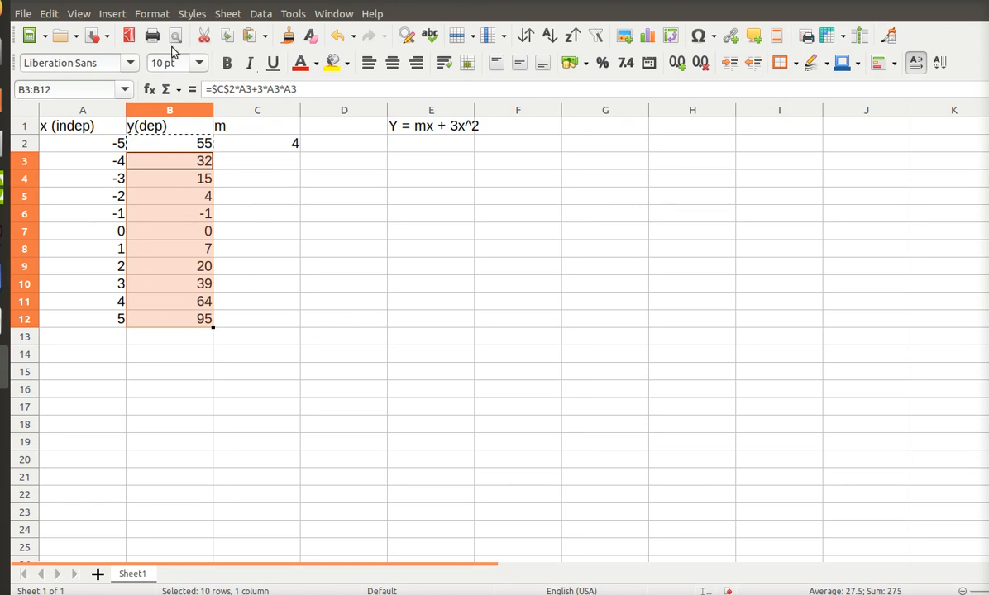
pyautogui.moveTo(232, 101)
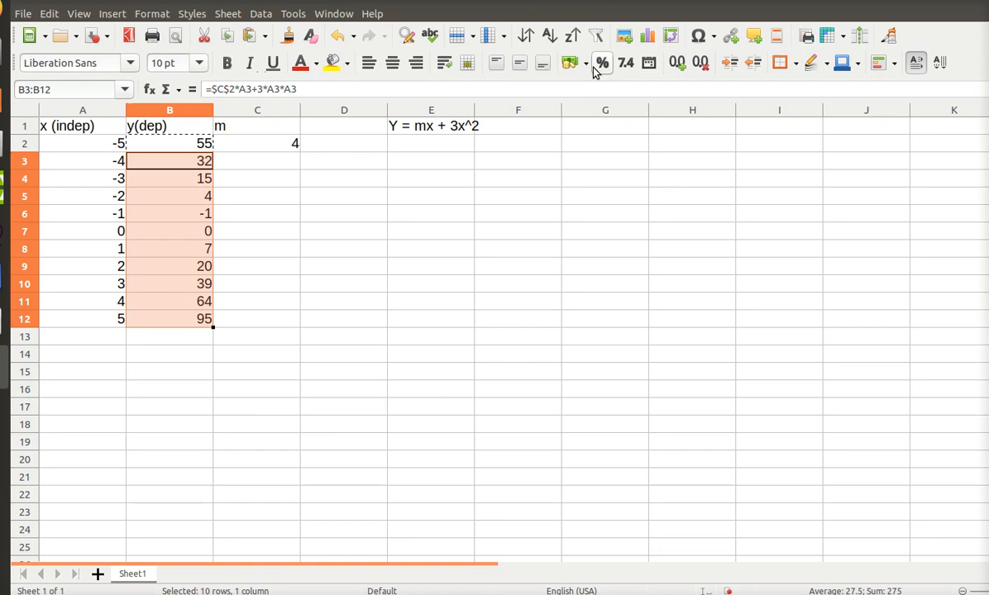
pyautogui.moveTo(625, 39)
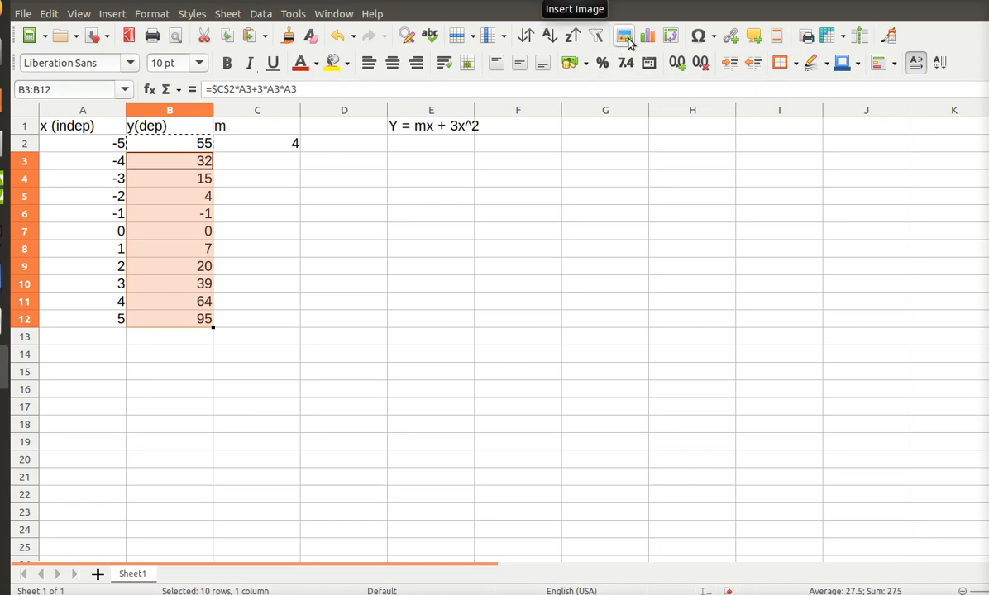
pyautogui.moveTo(819, 87)
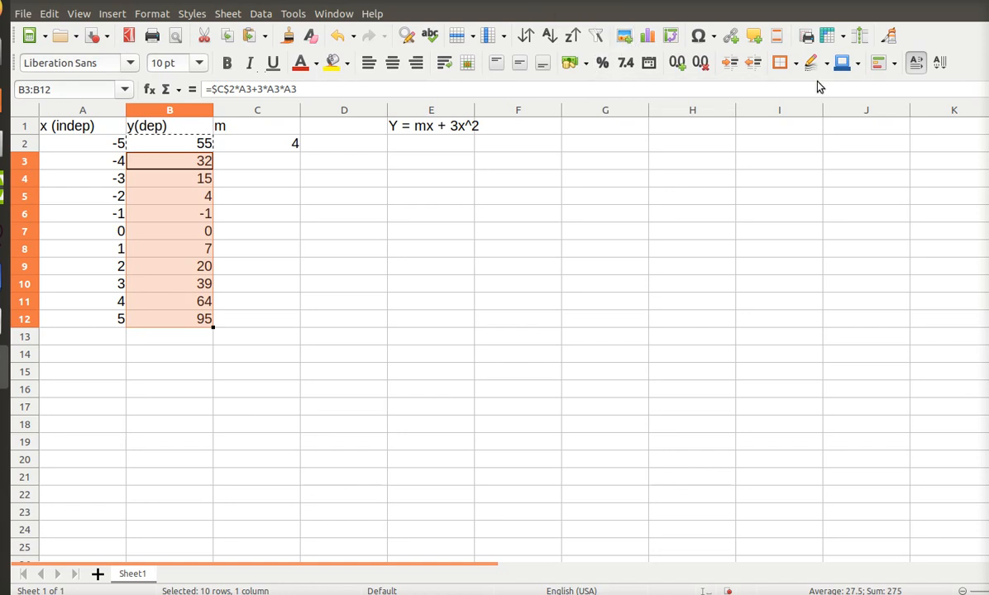
pyautogui.moveTo(651, 62)
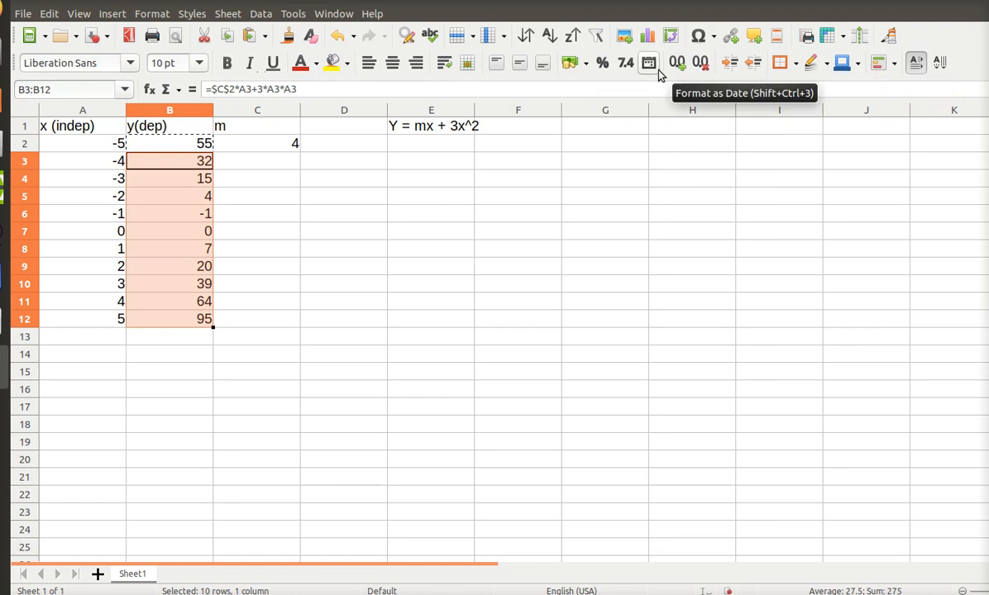
pyautogui.moveTo(258, 53)
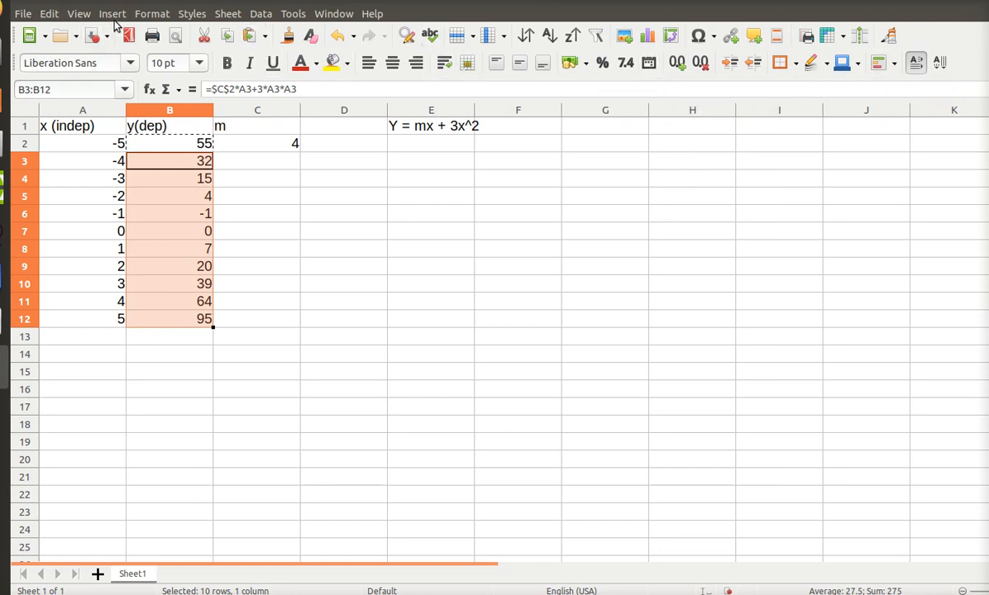
pyautogui.moveTo(137, 13)
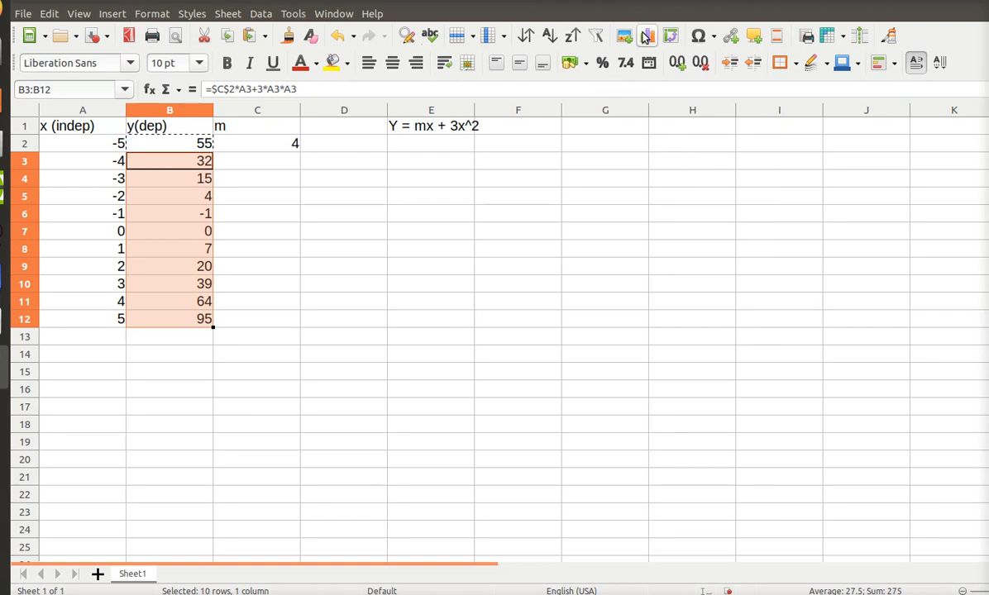
pyautogui.moveTo(645, 37)
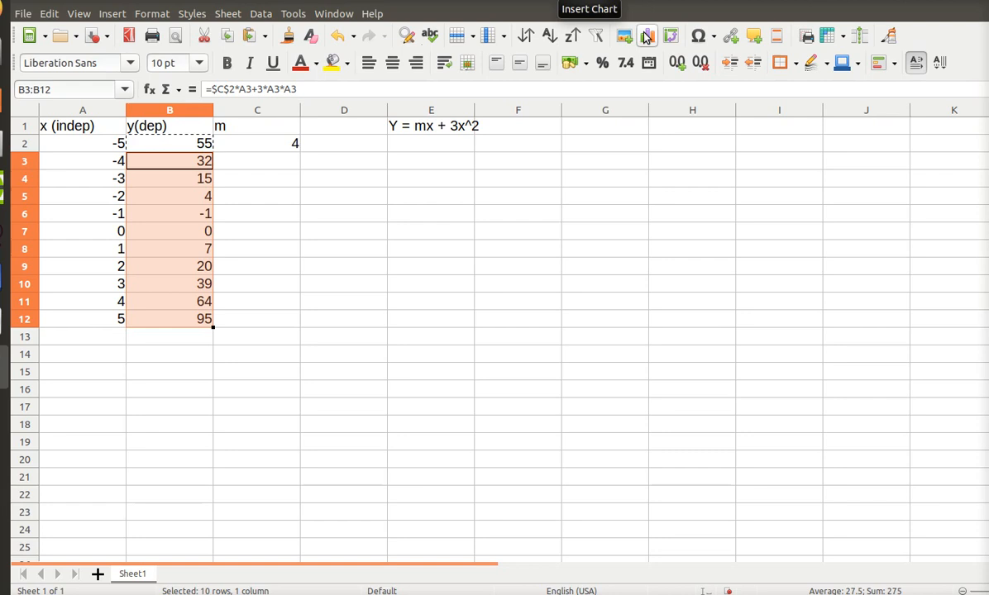
pyautogui.moveTo(205, 23)
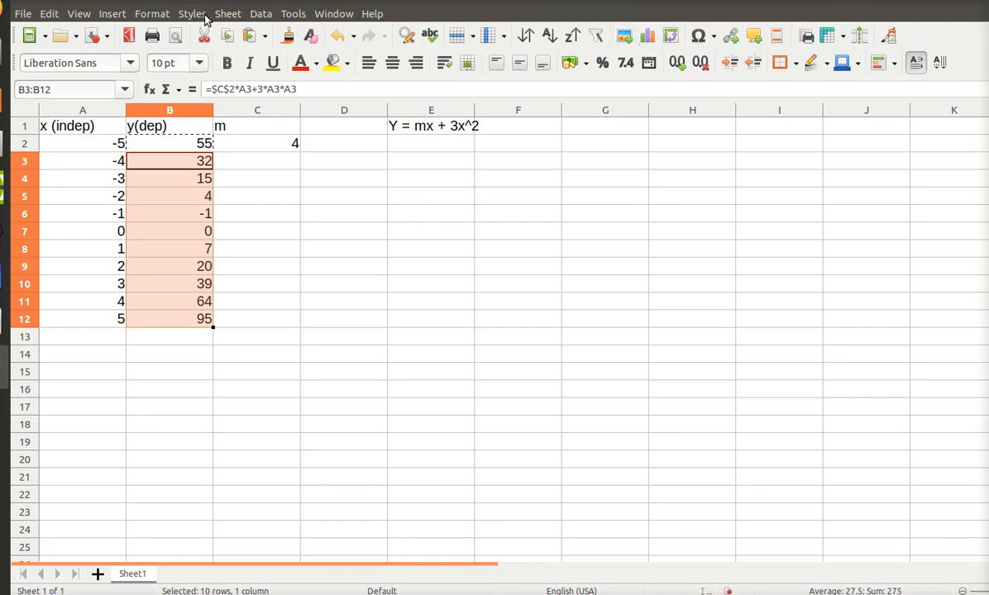
# Step: Cancel the y-only column chart and select the A1:B12 table for a new chart
pyautogui.click(111, 13)
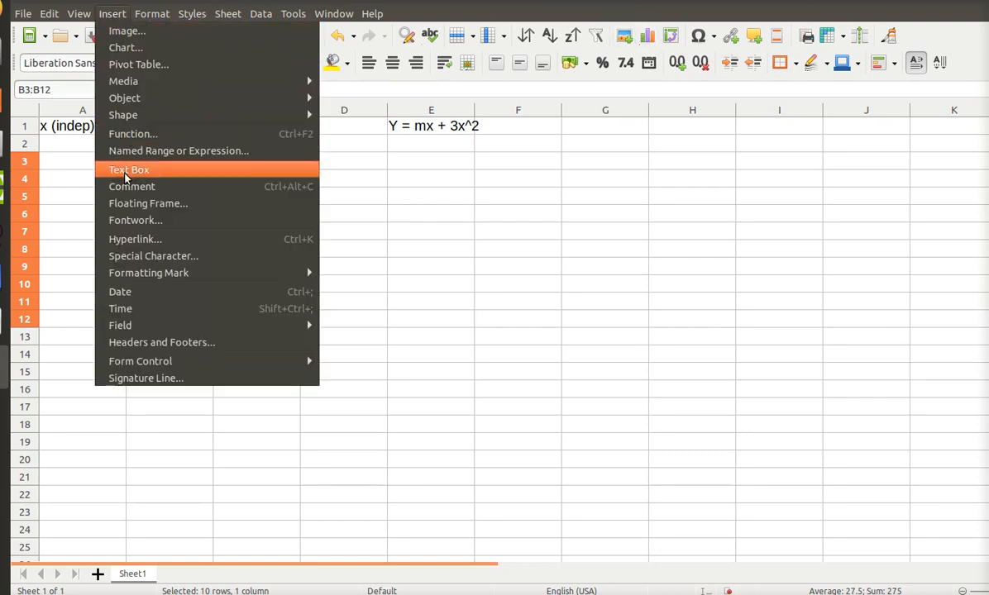
pyautogui.moveTo(125, 47)
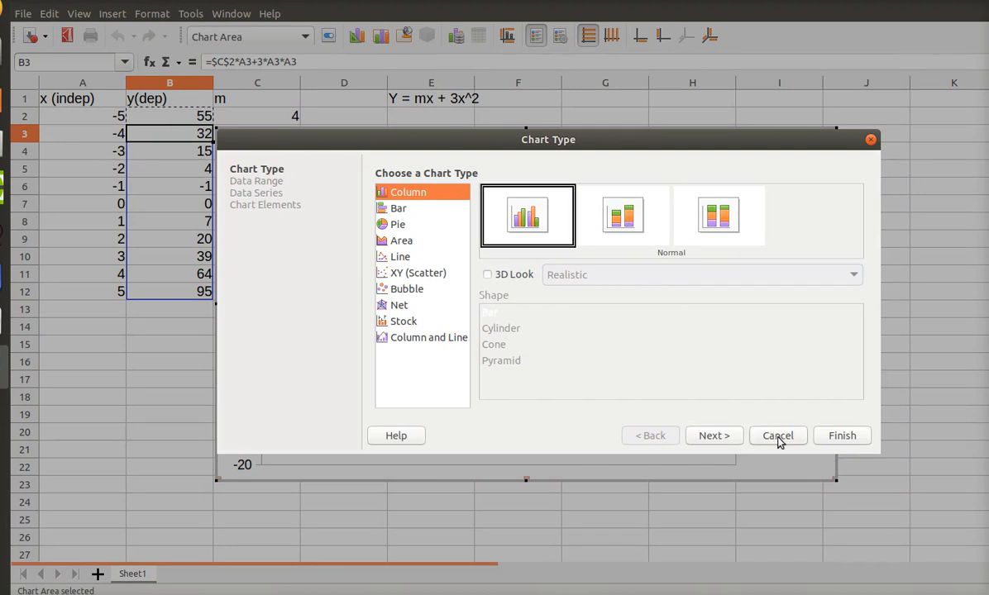
pyautogui.click(778, 436)
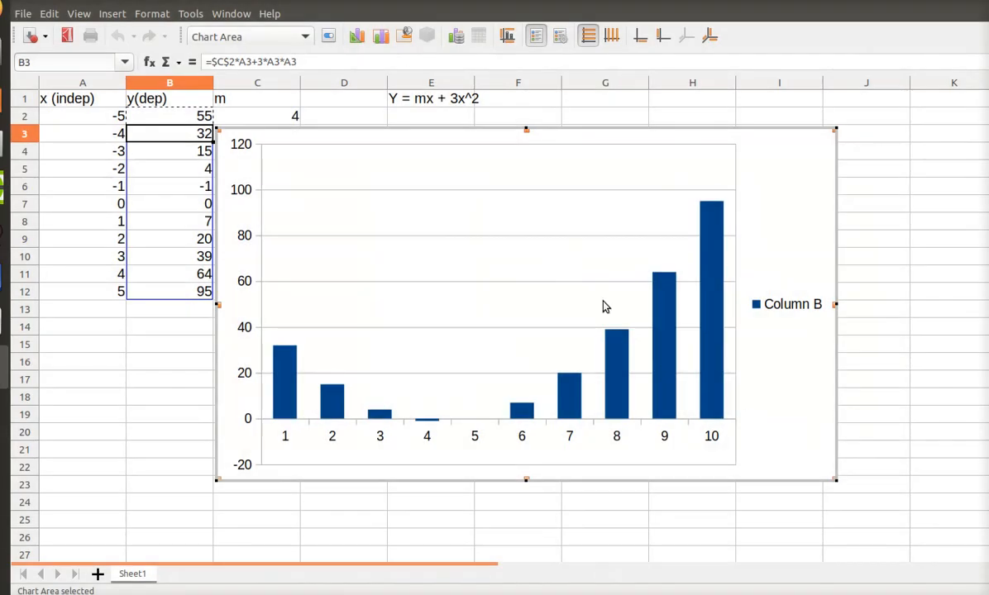
pyautogui.click(331, 334)
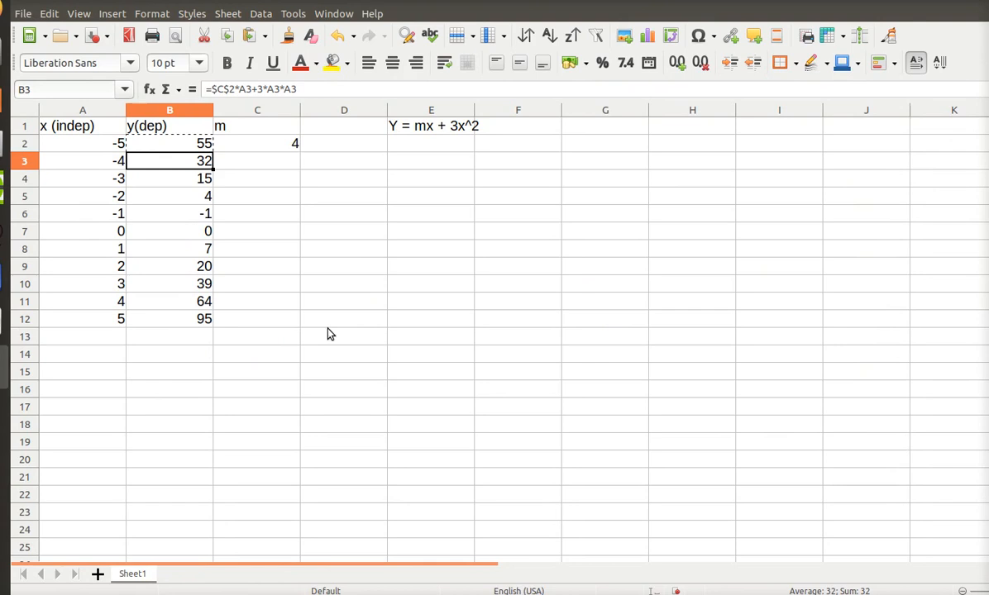
pyautogui.click(343, 336)
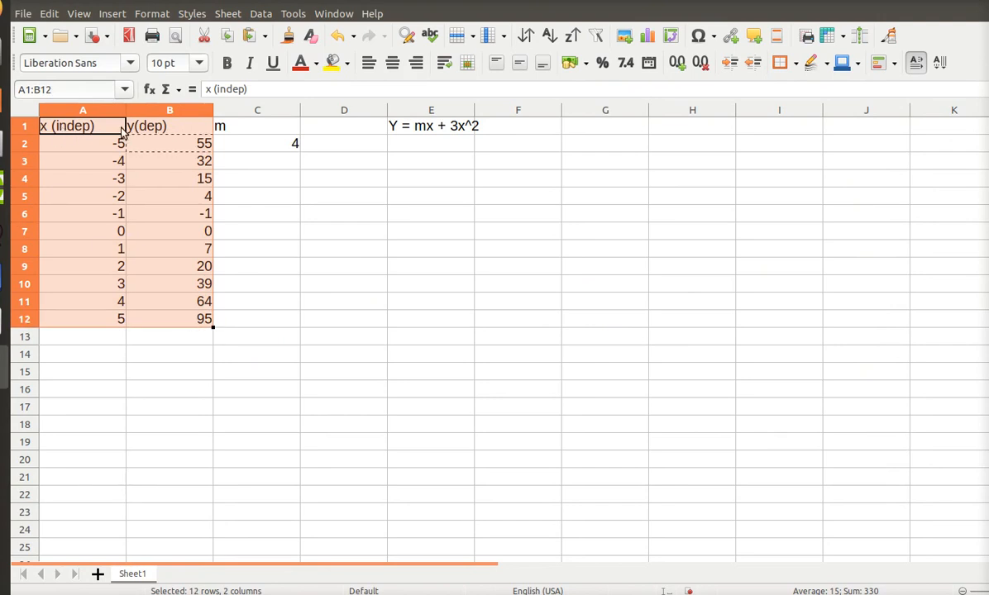
pyautogui.moveTo(172, 126)
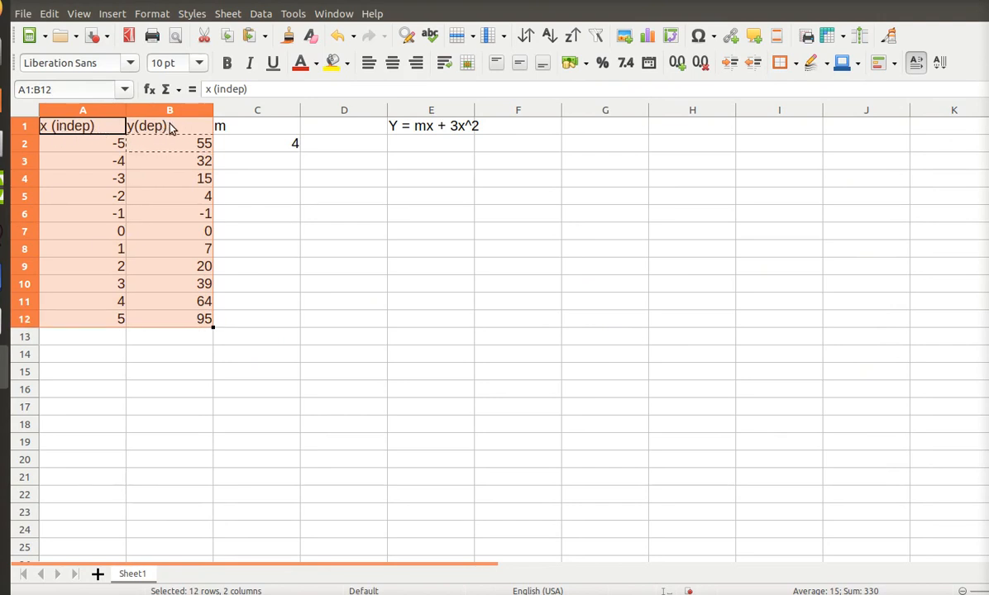
pyautogui.moveTo(111, 281)
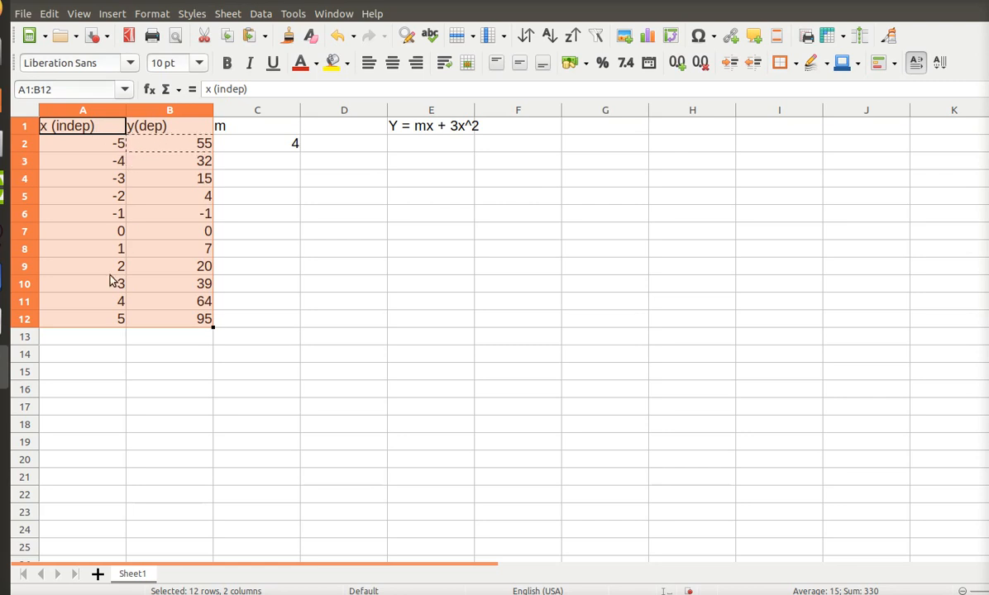
pyautogui.moveTo(168, 226)
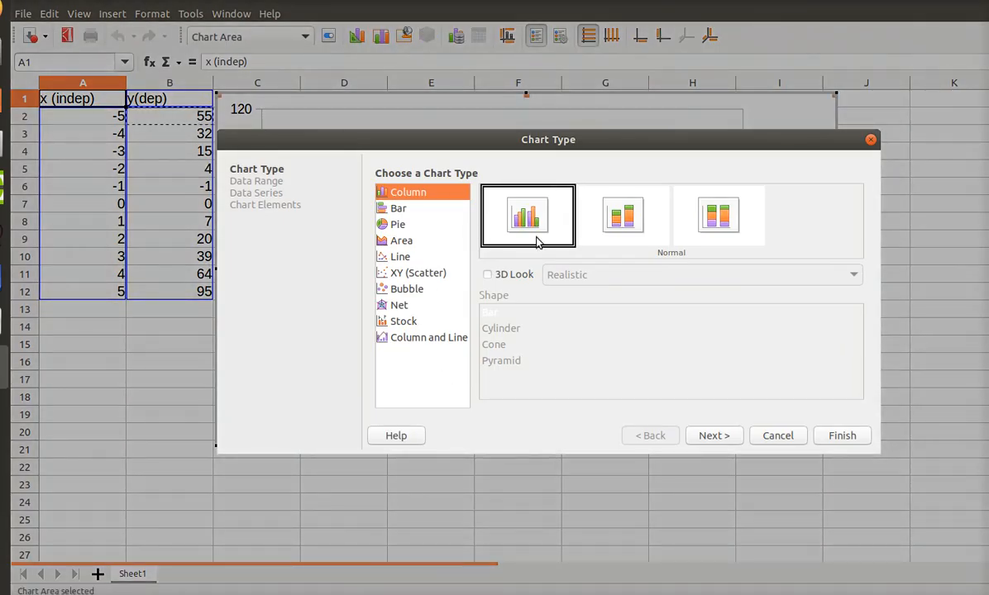
pyautogui.moveTo(410, 273)
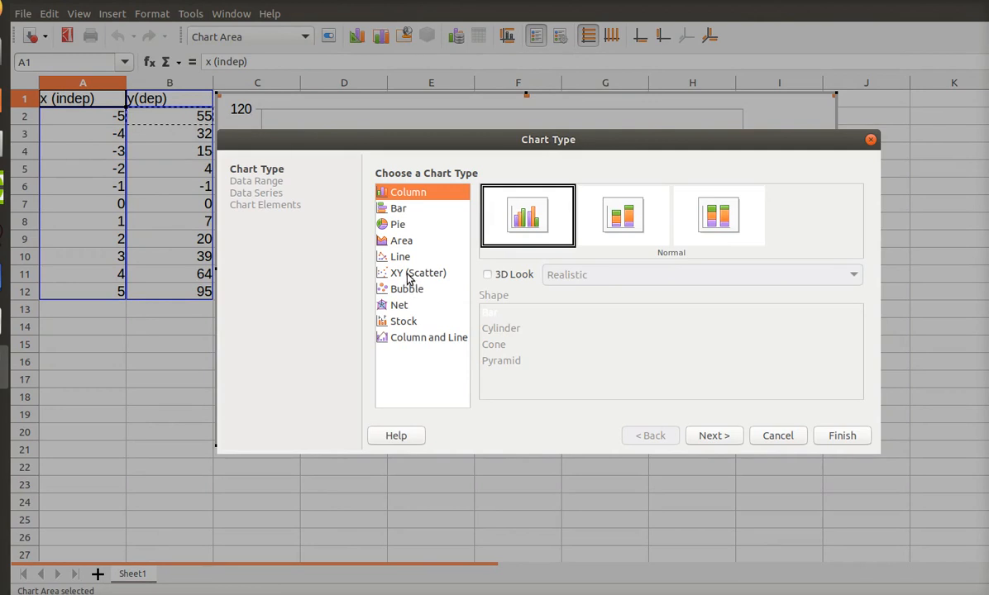
# Step: Choose XY (Scatter) chart type, Lines Only, with Smooth line type
pyautogui.click(419, 272)
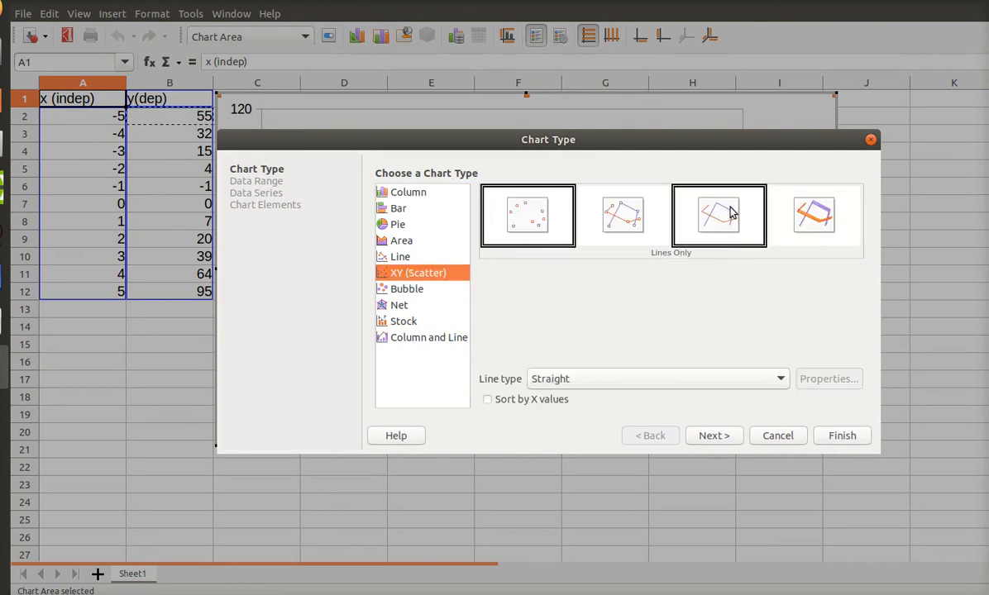
pyautogui.click(719, 215)
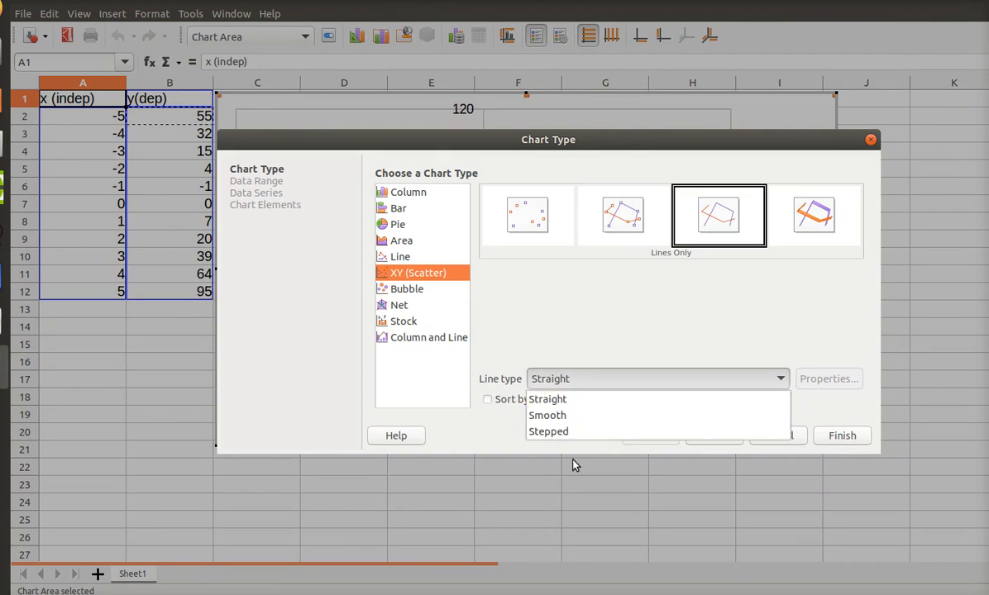
pyautogui.click(547, 415)
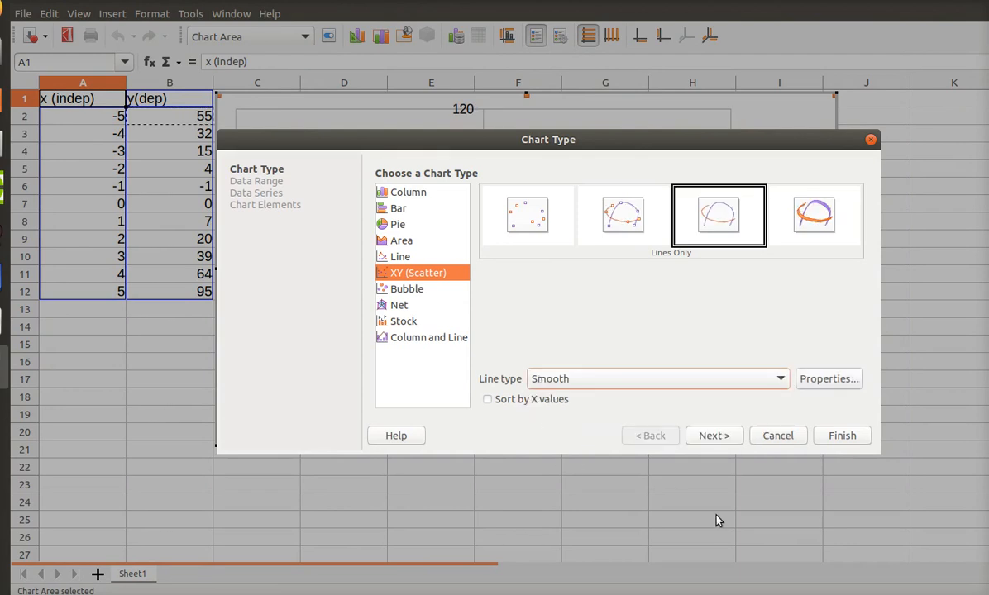
pyautogui.click(714, 436)
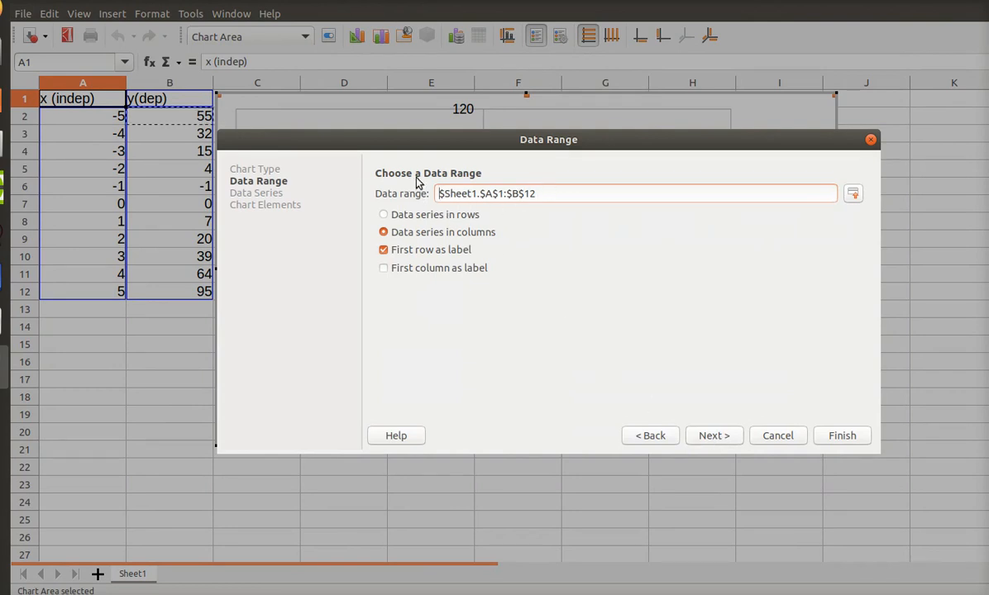
# Step: Keep data range $Sheet1.$A$1:$B$12 with series in columns and first-row labels
pyautogui.click(472, 193)
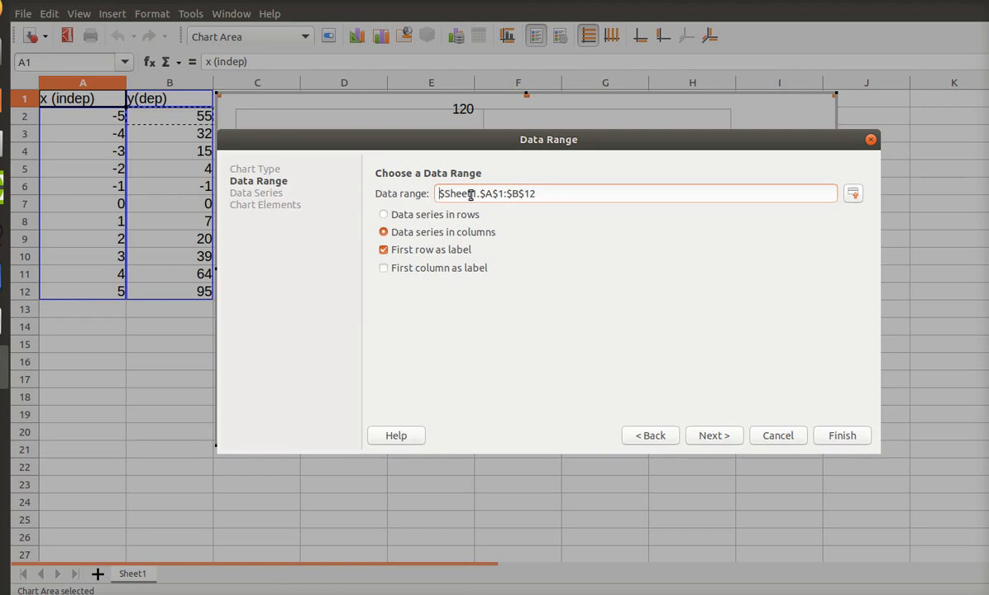
pyautogui.moveTo(494, 205)
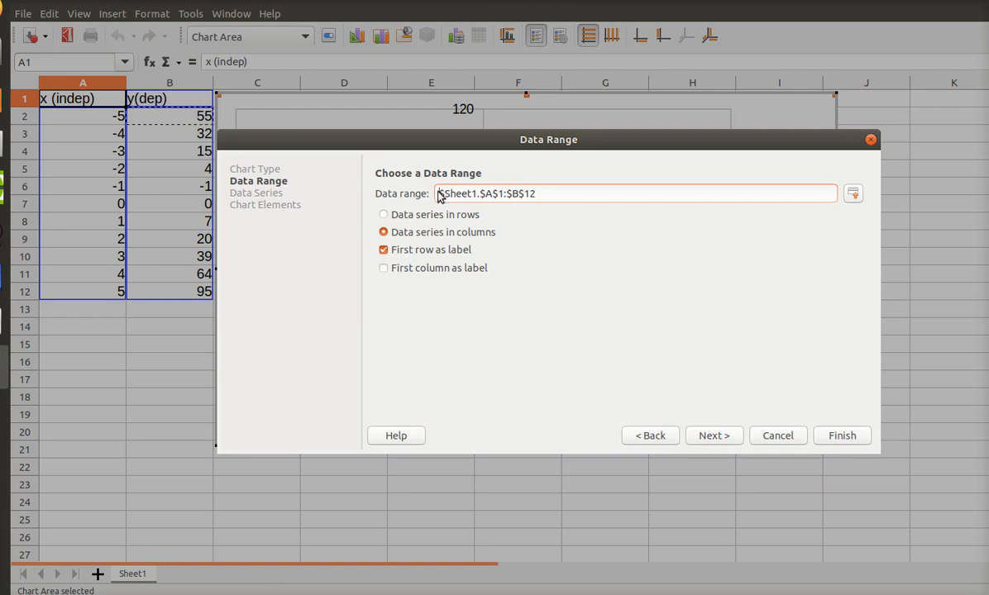
pyautogui.click(539, 194)
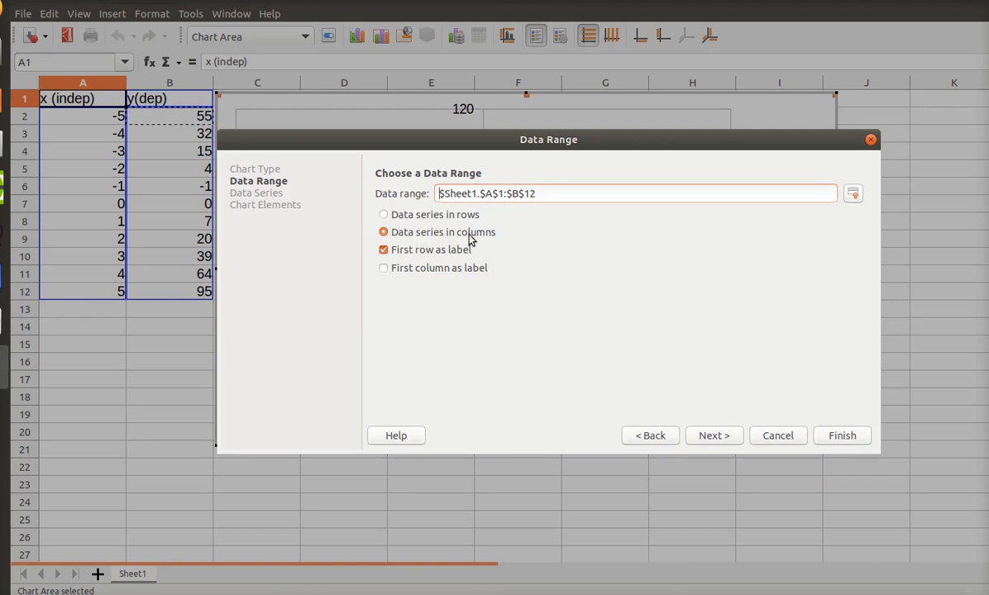
pyautogui.moveTo(485, 240)
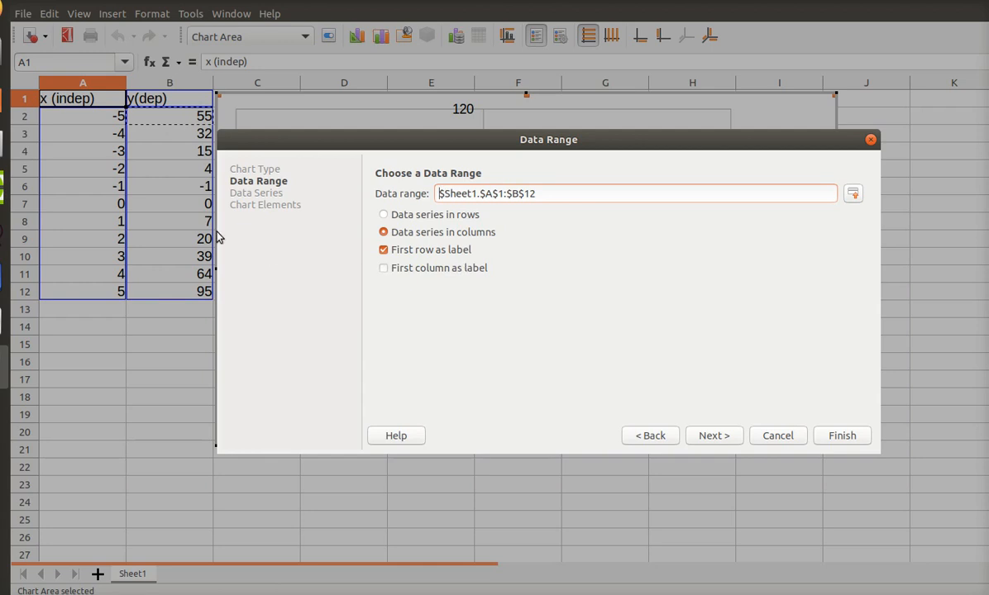
pyautogui.moveTo(244, 281)
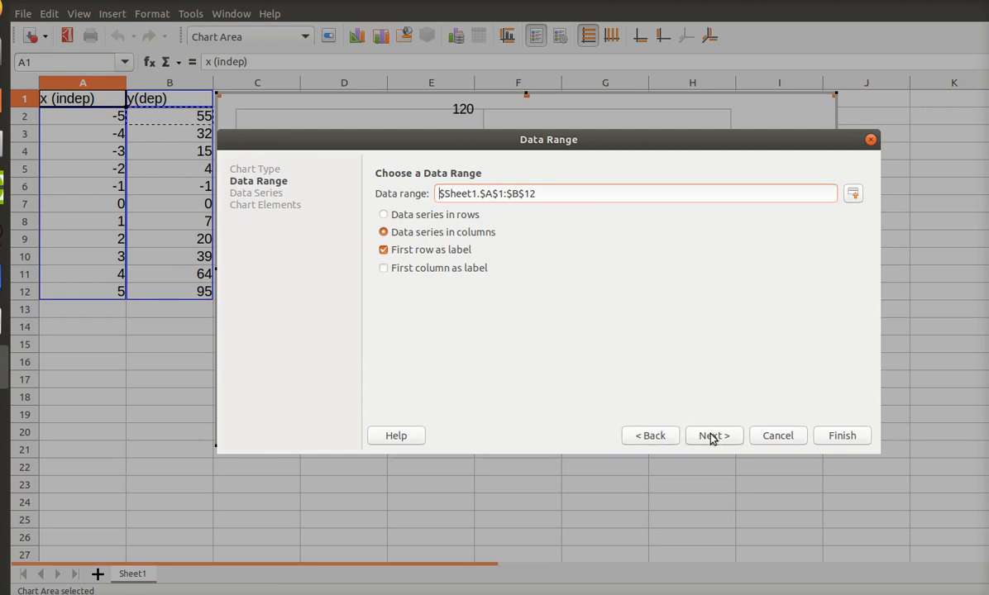
pyautogui.click(713, 435)
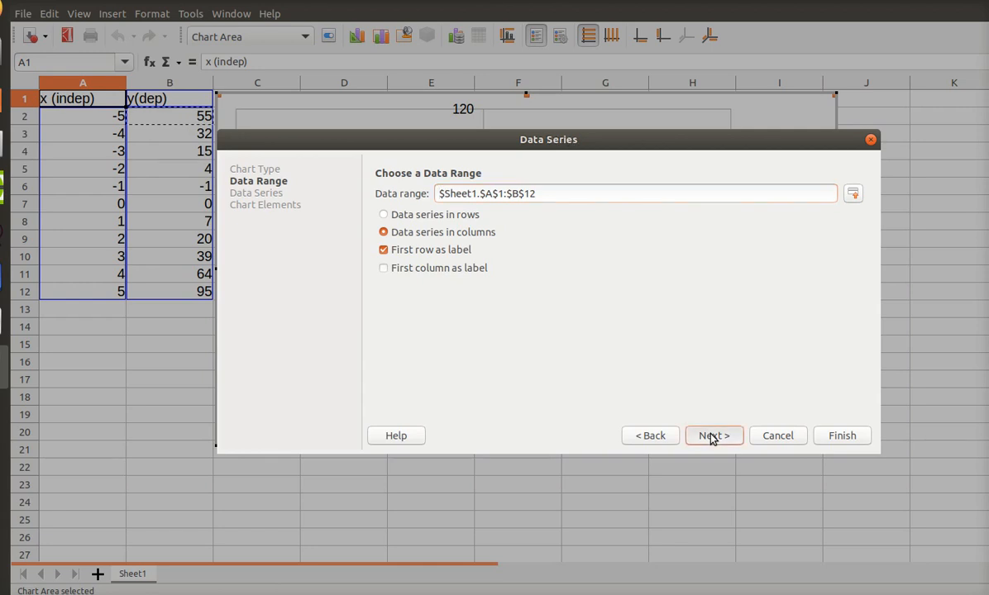
# Step: Finish the Chart Wizard to place the smooth parabola chart on the sheet
pyautogui.click(713, 435)
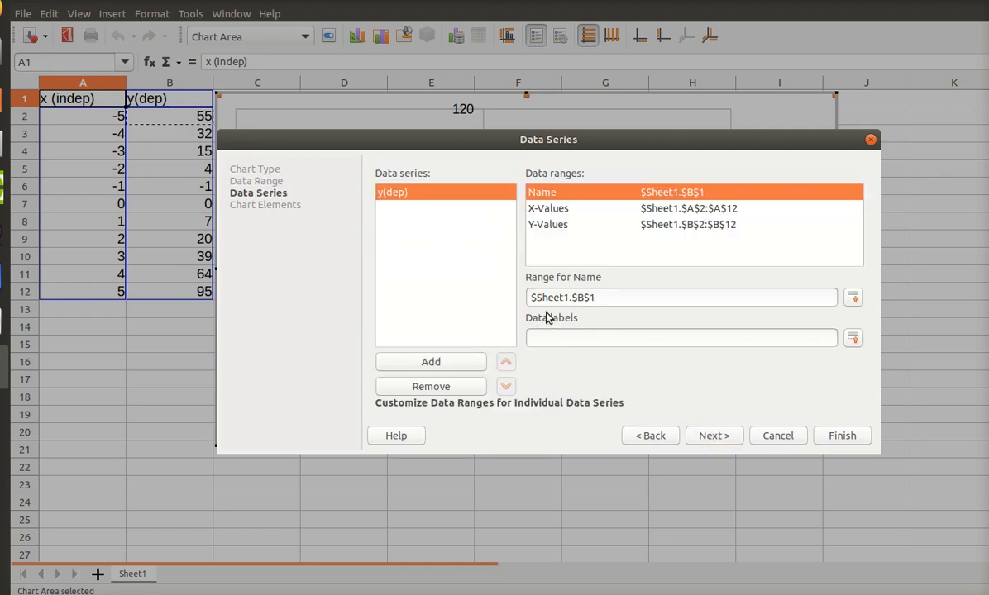
pyautogui.click(546, 192)
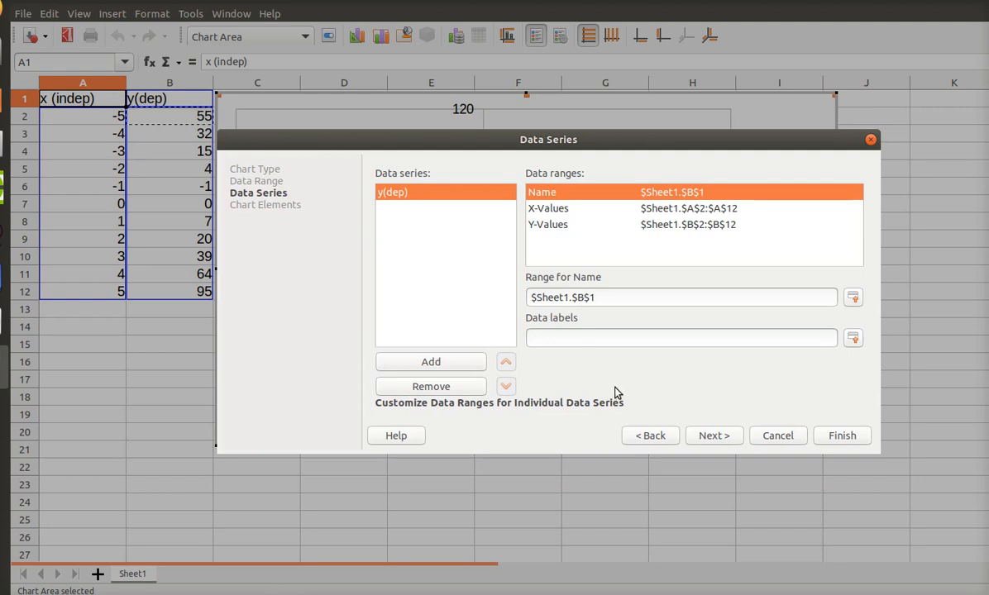
pyautogui.moveTo(697, 442)
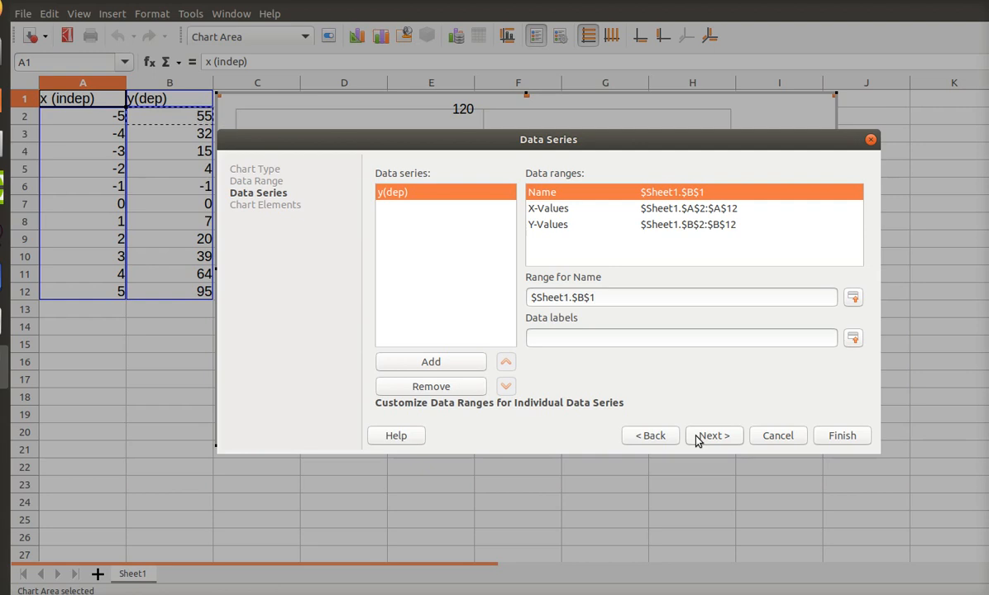
pyautogui.moveTo(662, 426)
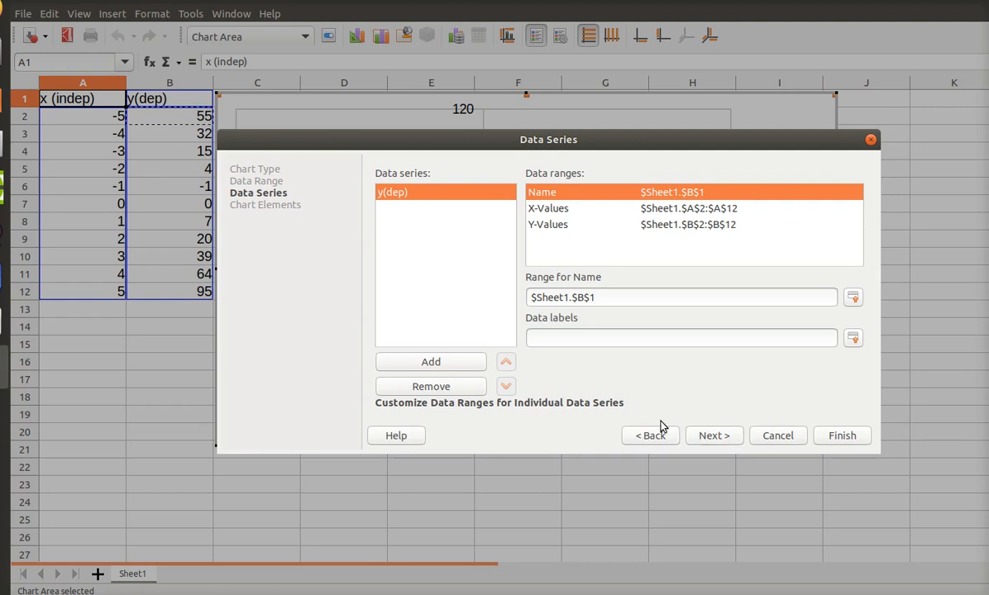
pyautogui.moveTo(755, 477)
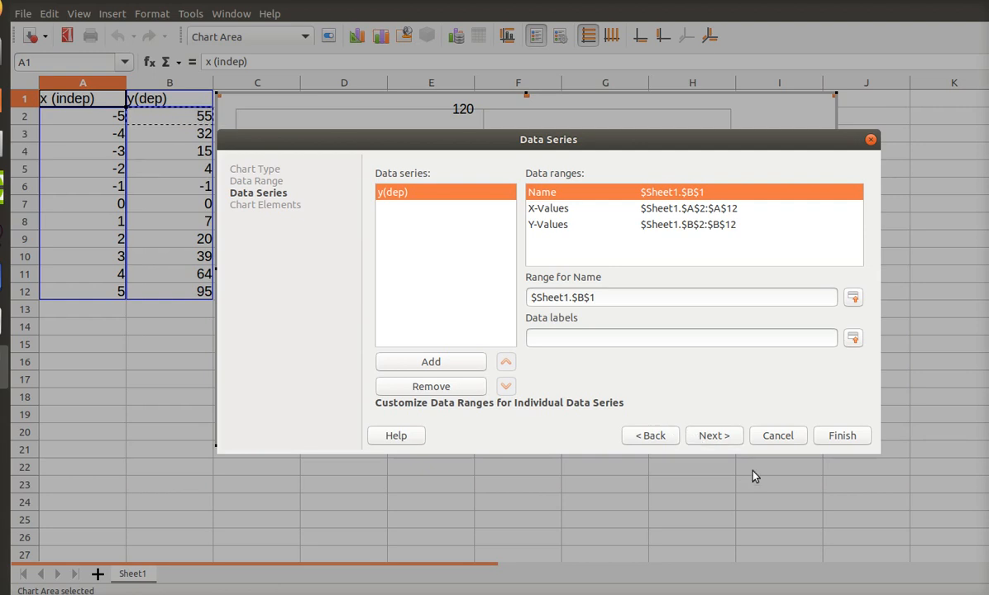
pyautogui.click(842, 436)
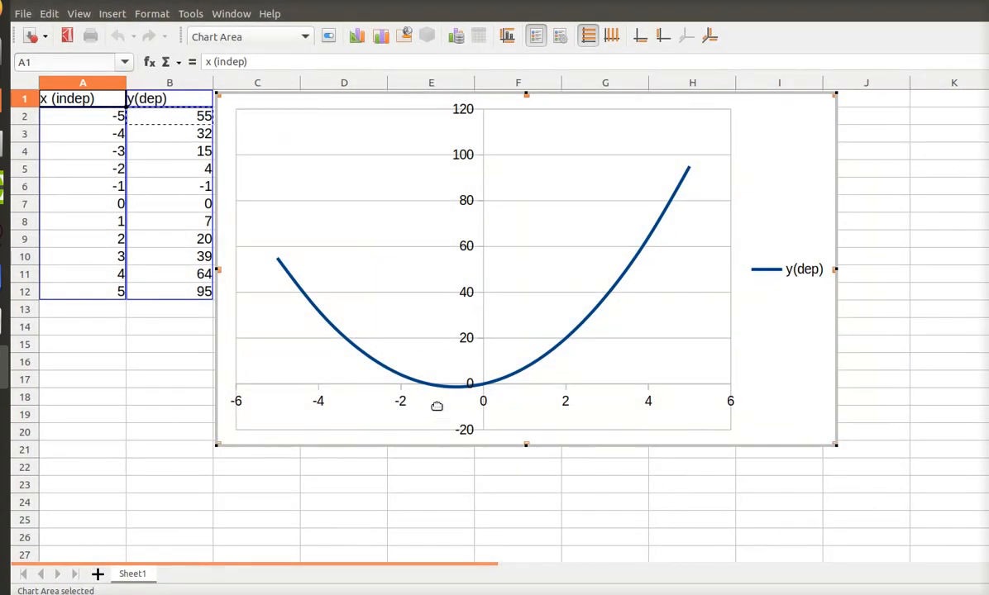
pyautogui.moveTo(786, 147)
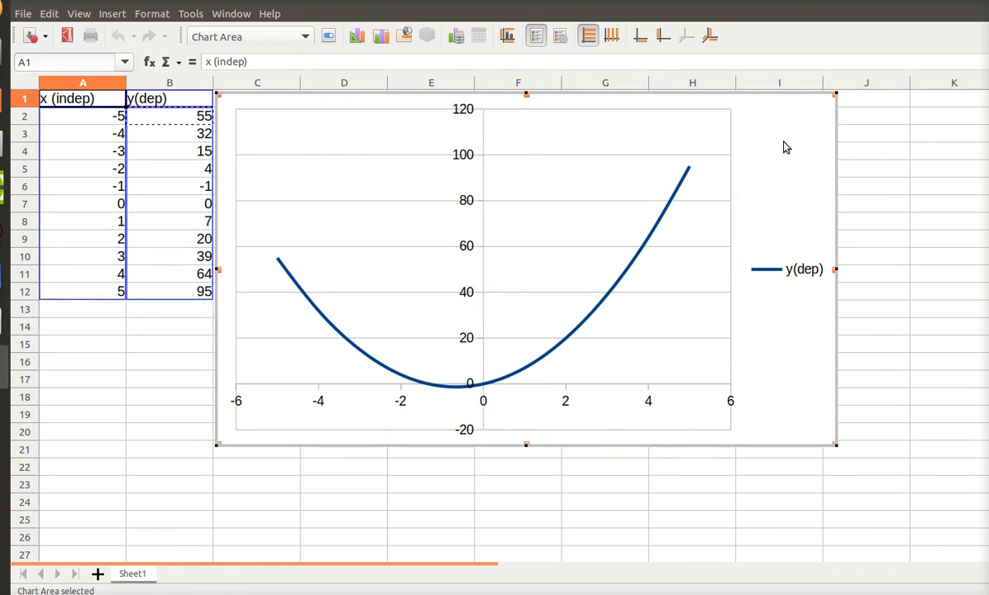
pyautogui.moveTo(308, 400)
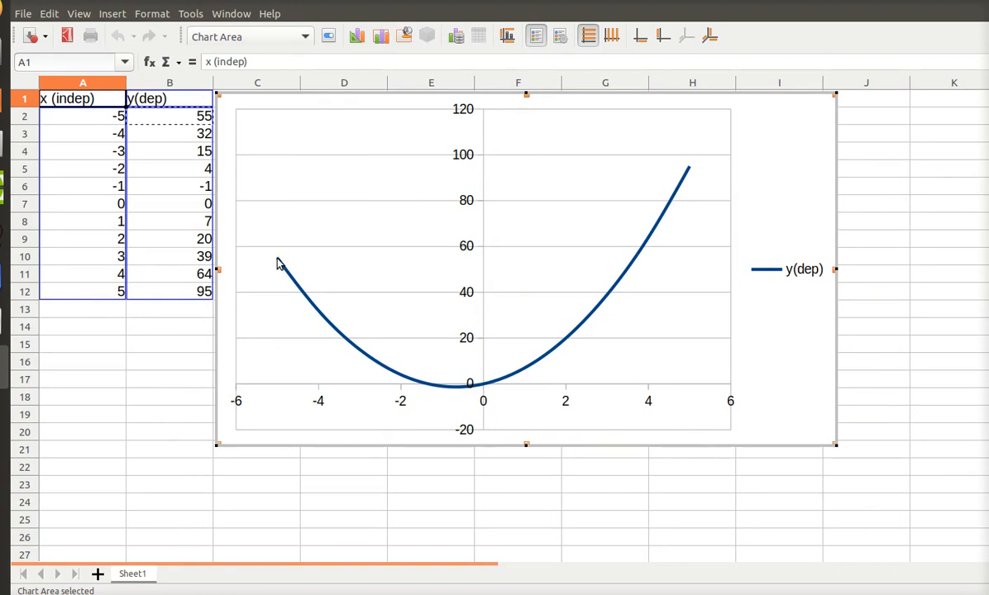
pyautogui.moveTo(331, 322)
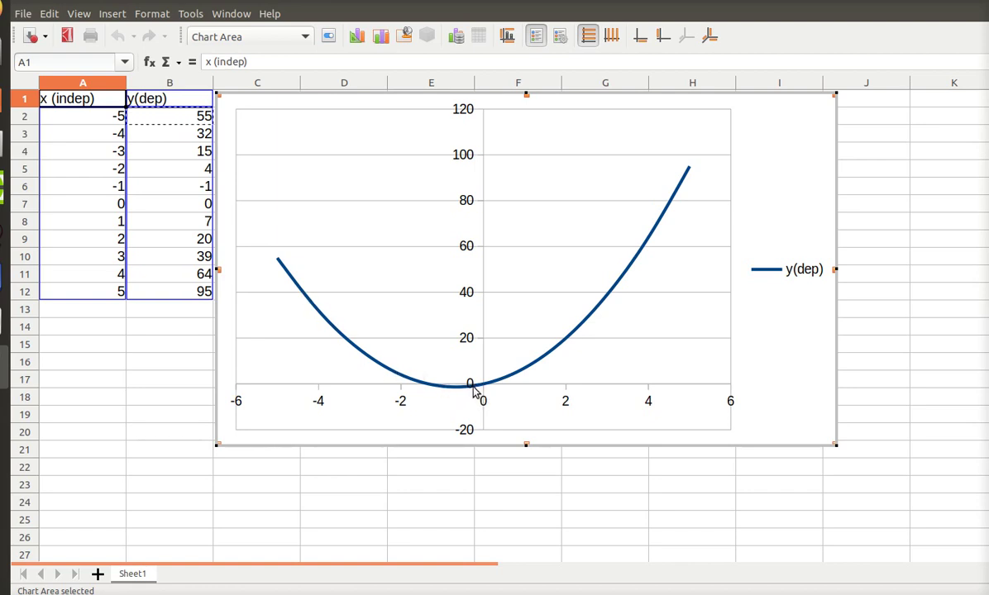
pyautogui.moveTo(690, 164)
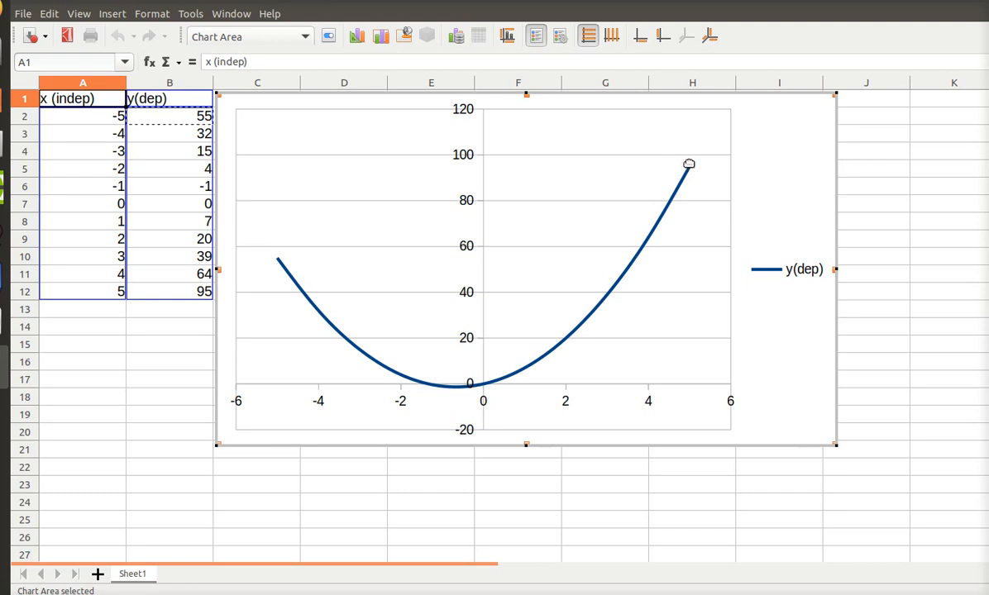
pyautogui.moveTo(622, 284)
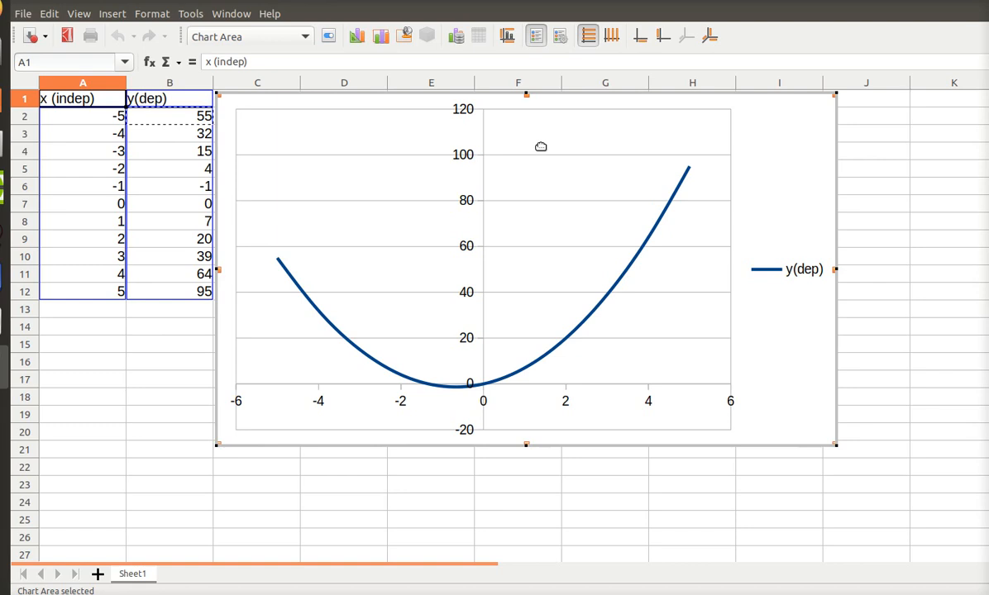
# Step: Move the chart lower so the m value 4 and the 'Y = mx + 3x^2' heading show
pyautogui.click(539, 146)
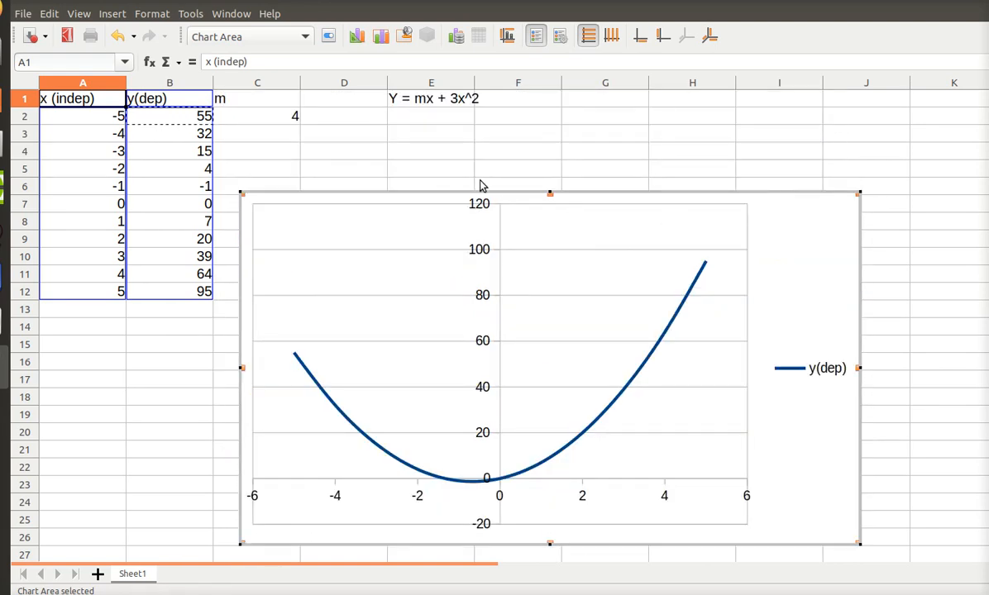
pyautogui.moveTo(279, 123)
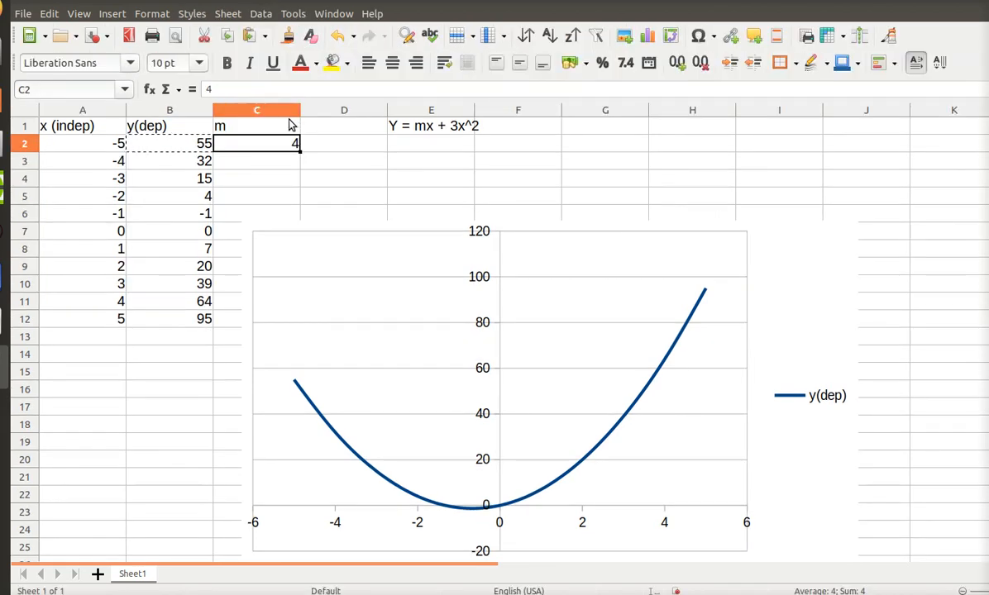
# Step: Enter 3 as m in C2, giving y values 60 at -5 and 90 at 5
pyautogui.write('3')
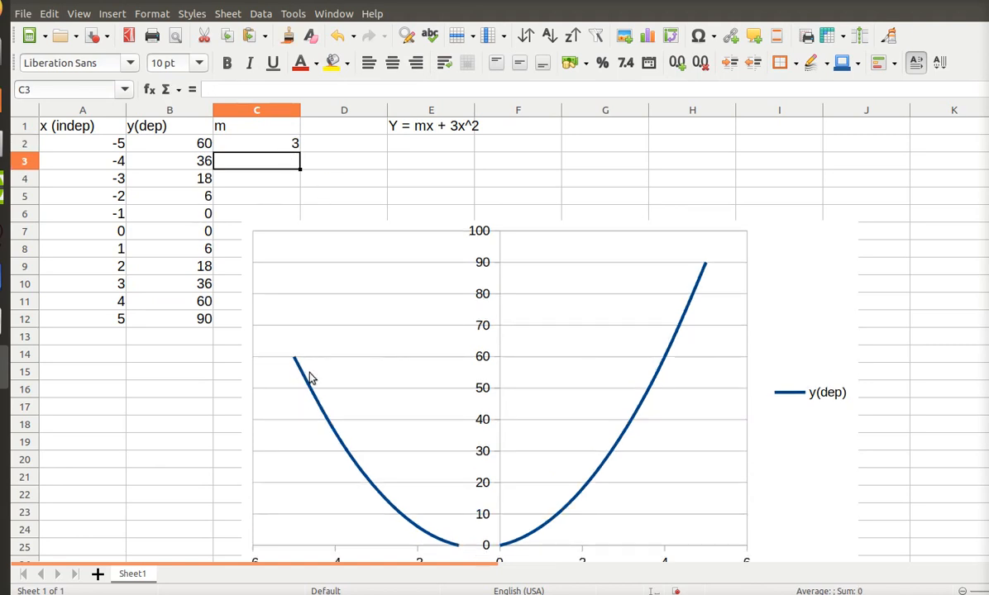
pyautogui.moveTo(627, 375)
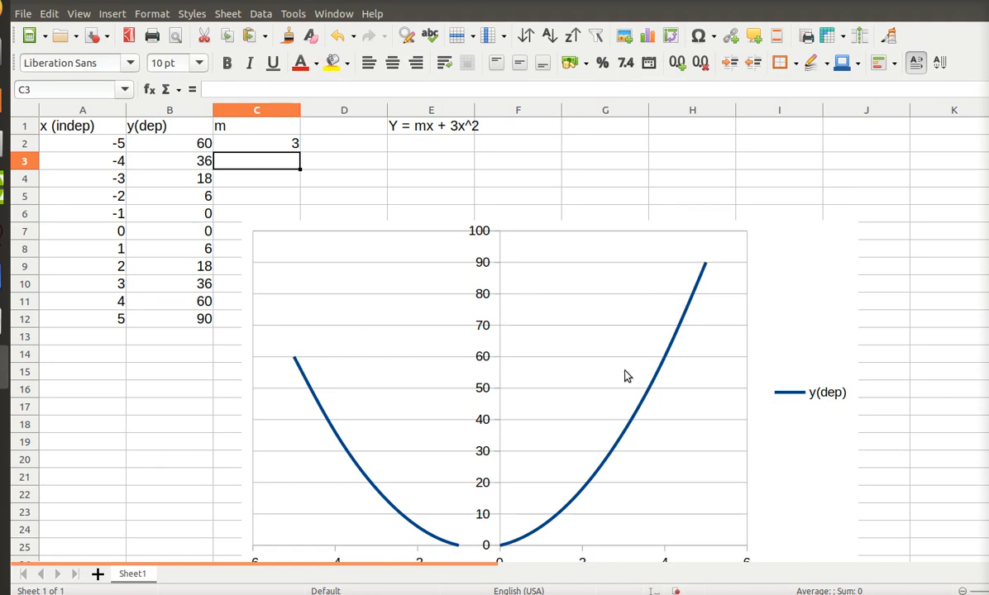
pyautogui.moveTo(417, 158)
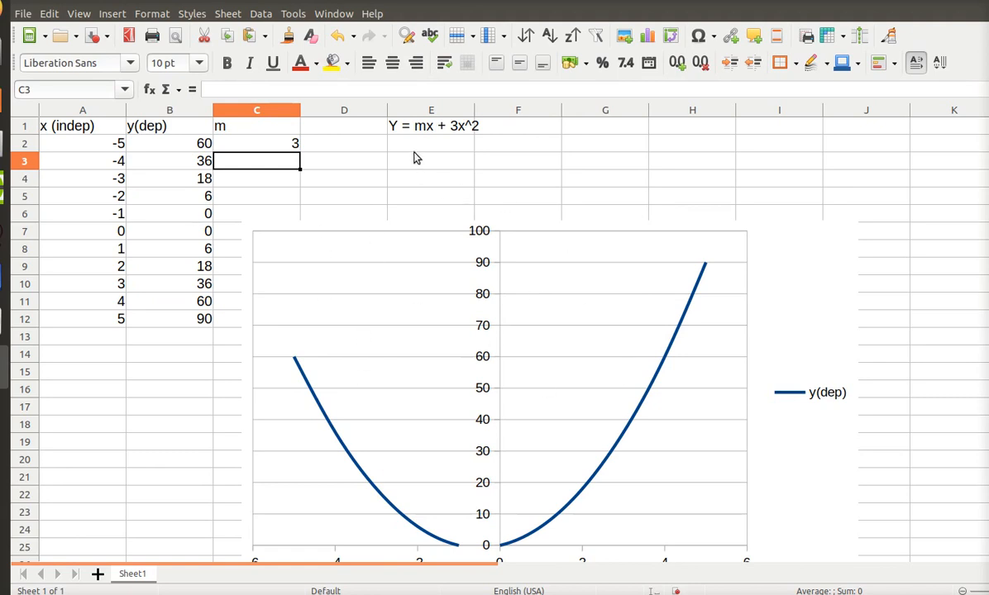
pyautogui.moveTo(438, 262)
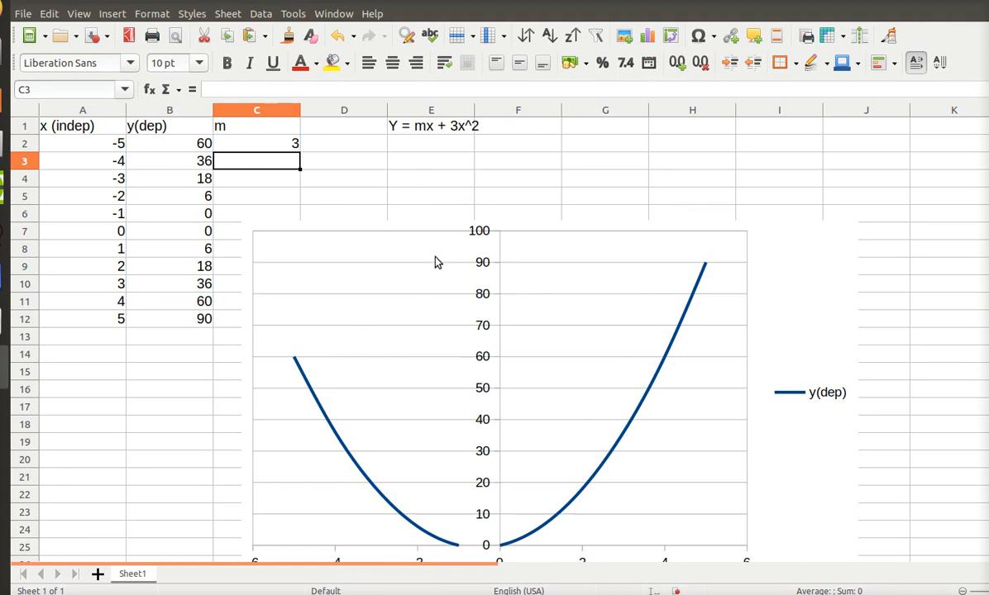
pyautogui.moveTo(420, 283)
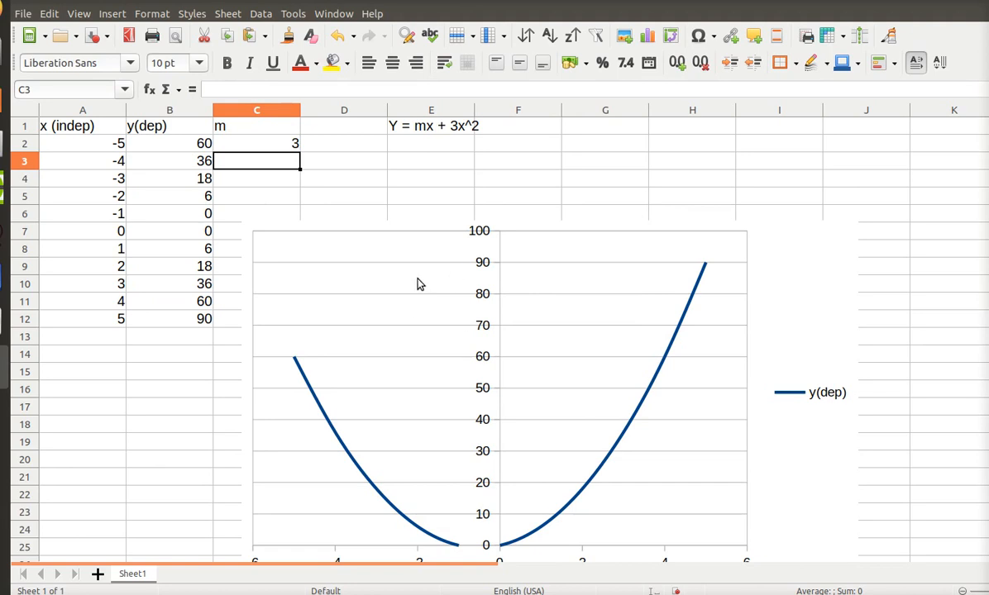
pyautogui.moveTo(393, 285)
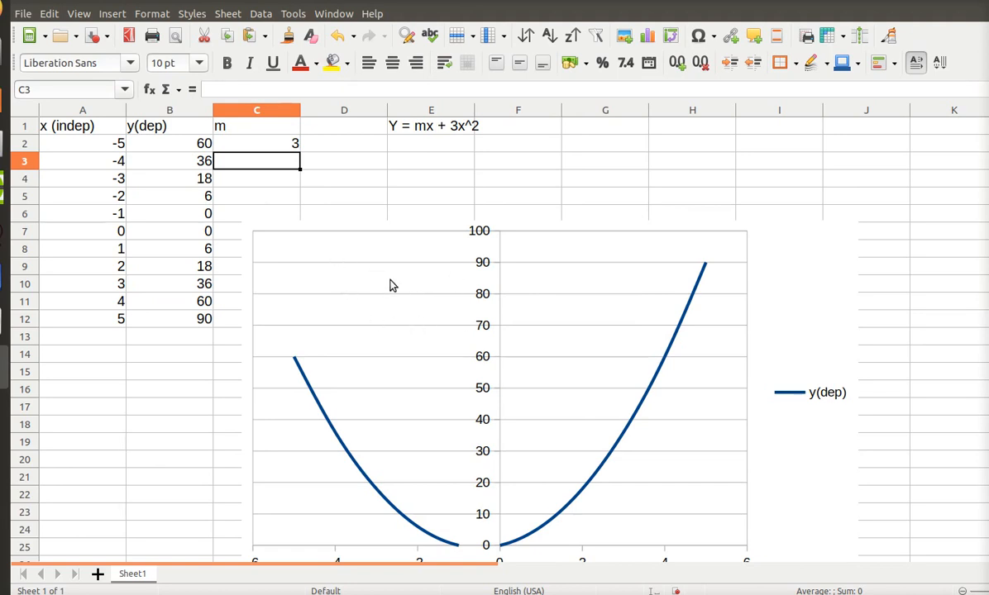
pyautogui.moveTo(368, 182)
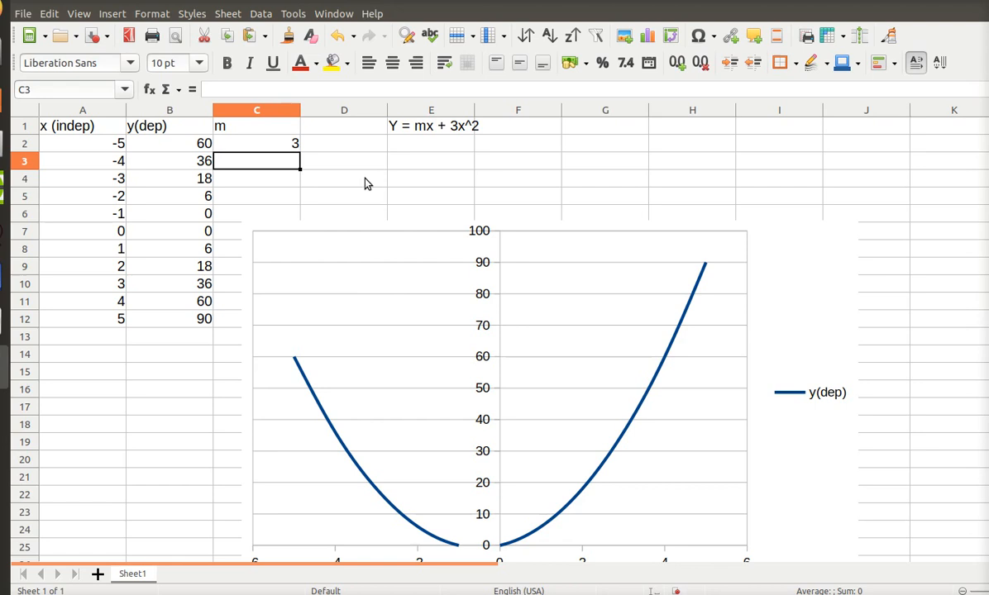
pyautogui.moveTo(394, 208)
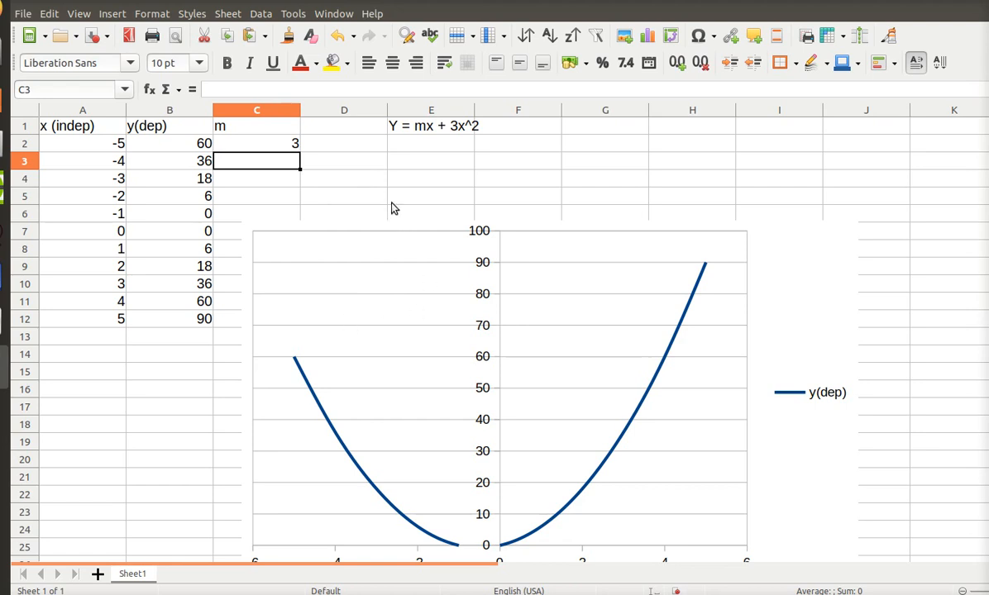
pyautogui.moveTo(418, 198)
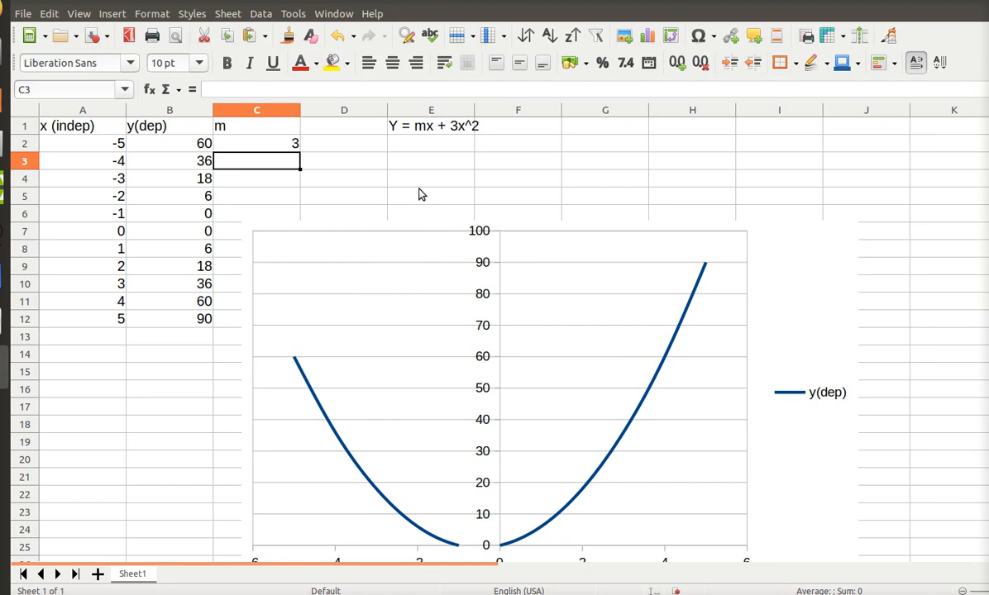
pyautogui.moveTo(883, 167)
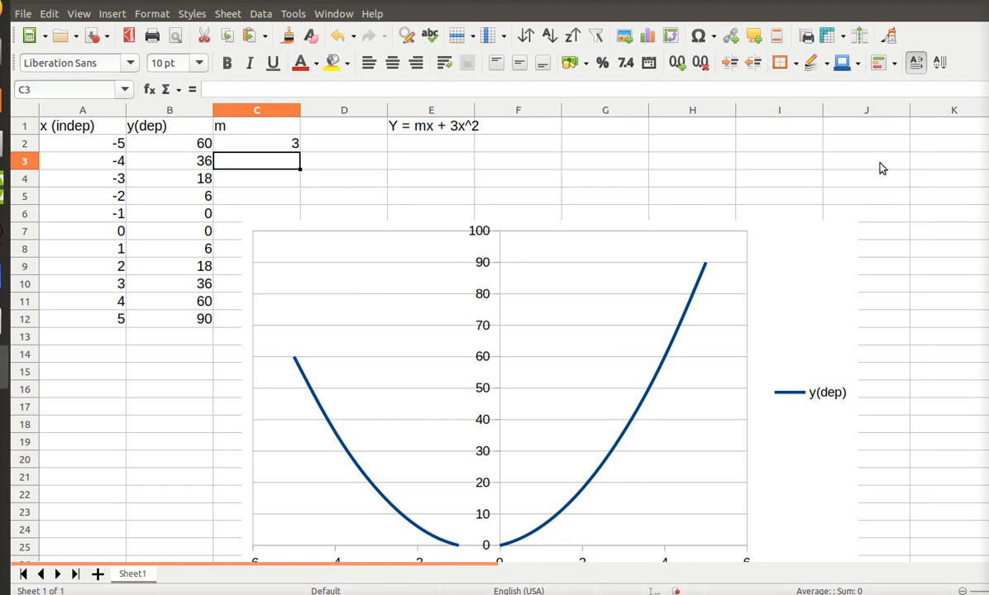
pyautogui.moveTo(559, 150)
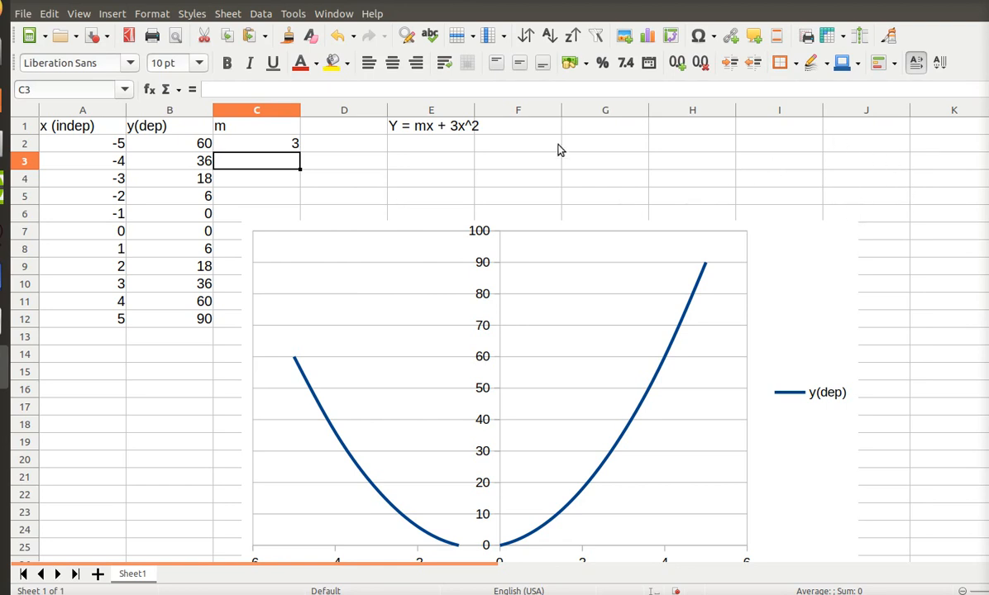
pyautogui.moveTo(347, 149)
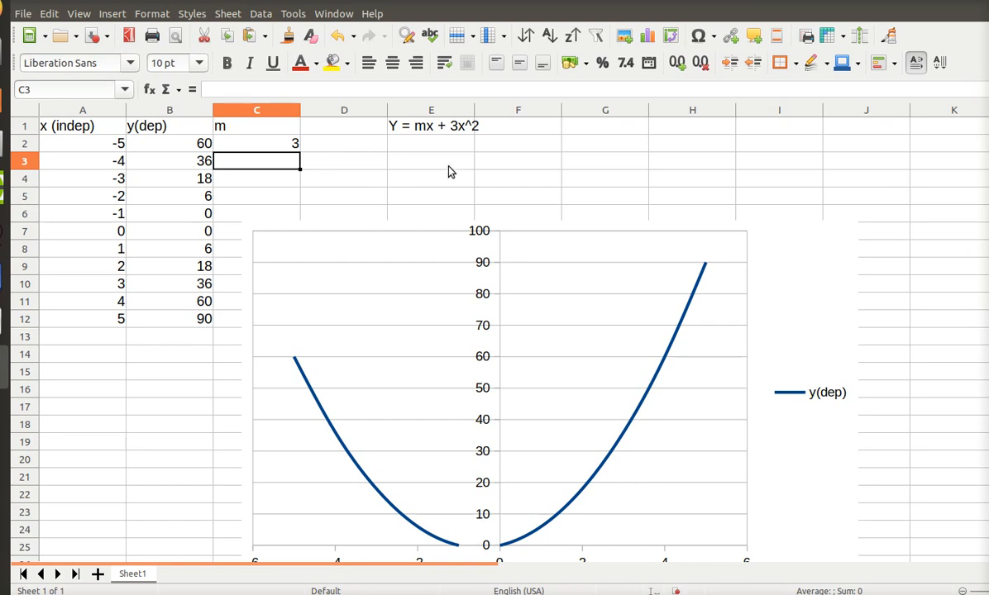
pyautogui.moveTo(699, 156)
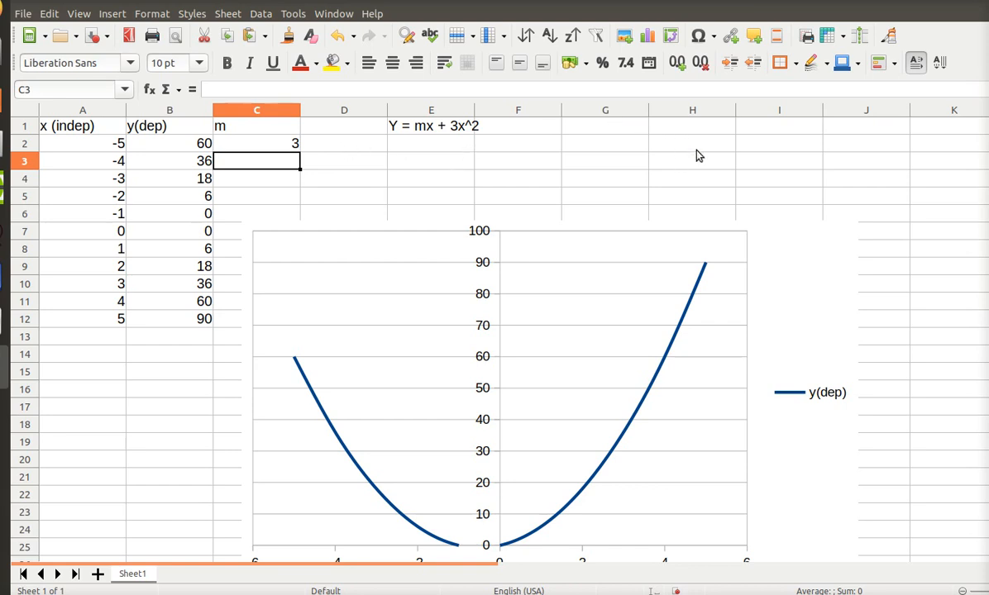
pyautogui.moveTo(870, 94)
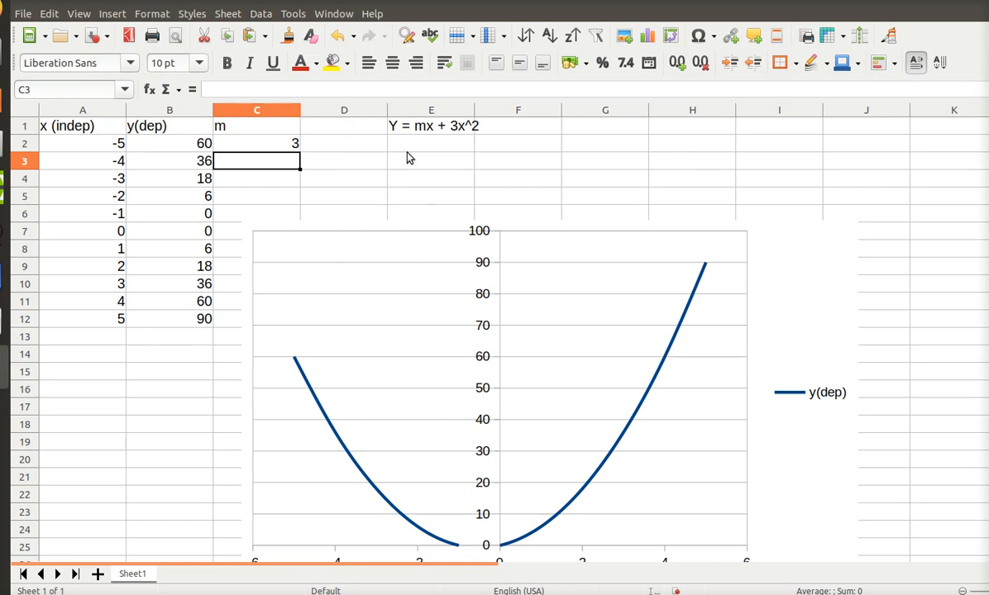
pyautogui.moveTo(513, 87)
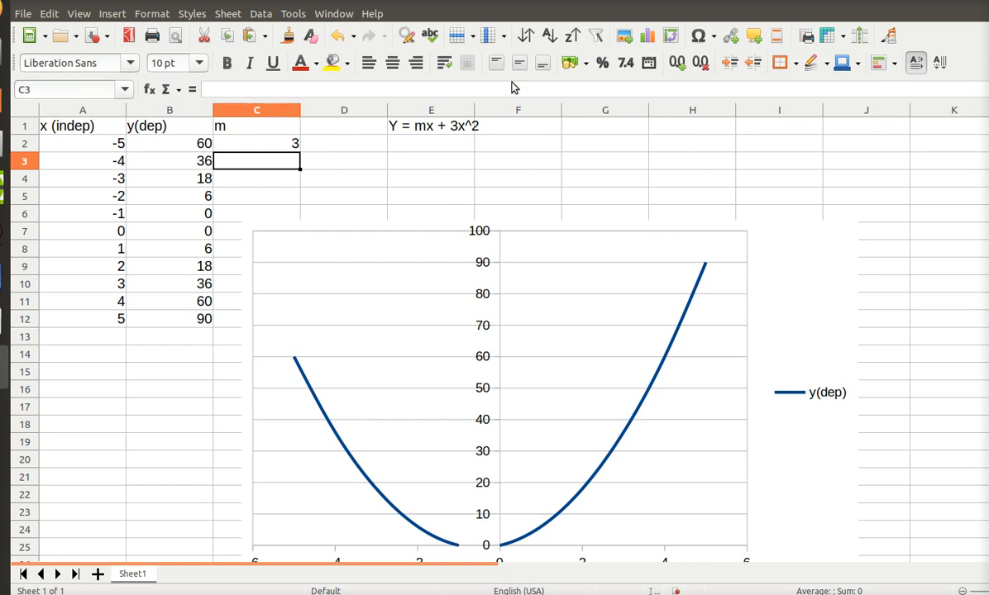